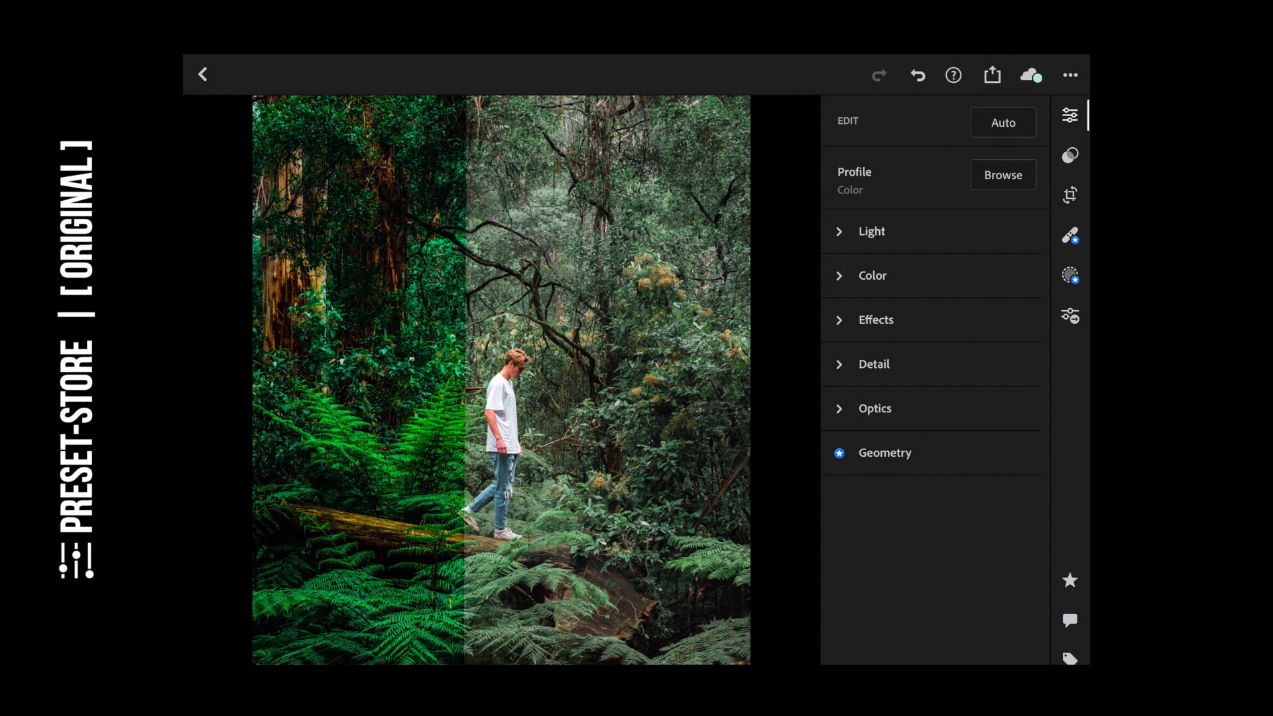
- Go back from the forest photo to the library and open the resort pool photo
click(202, 73)
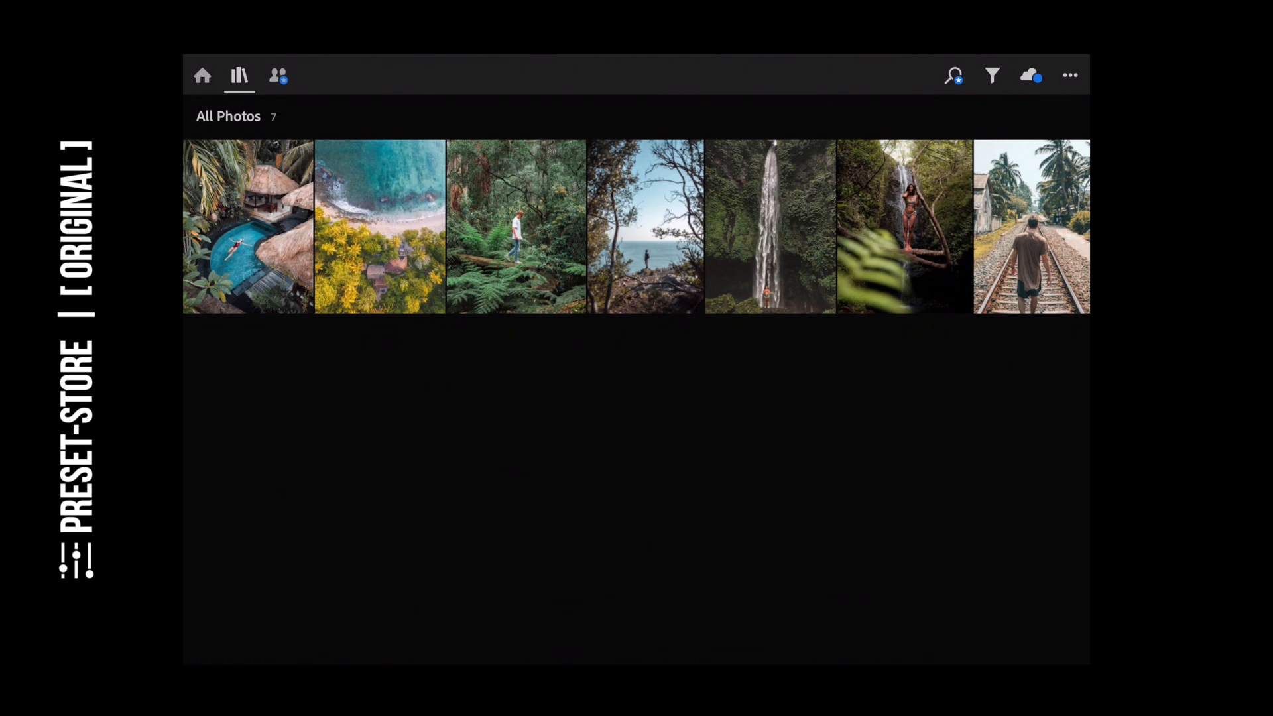
double_click(247, 227)
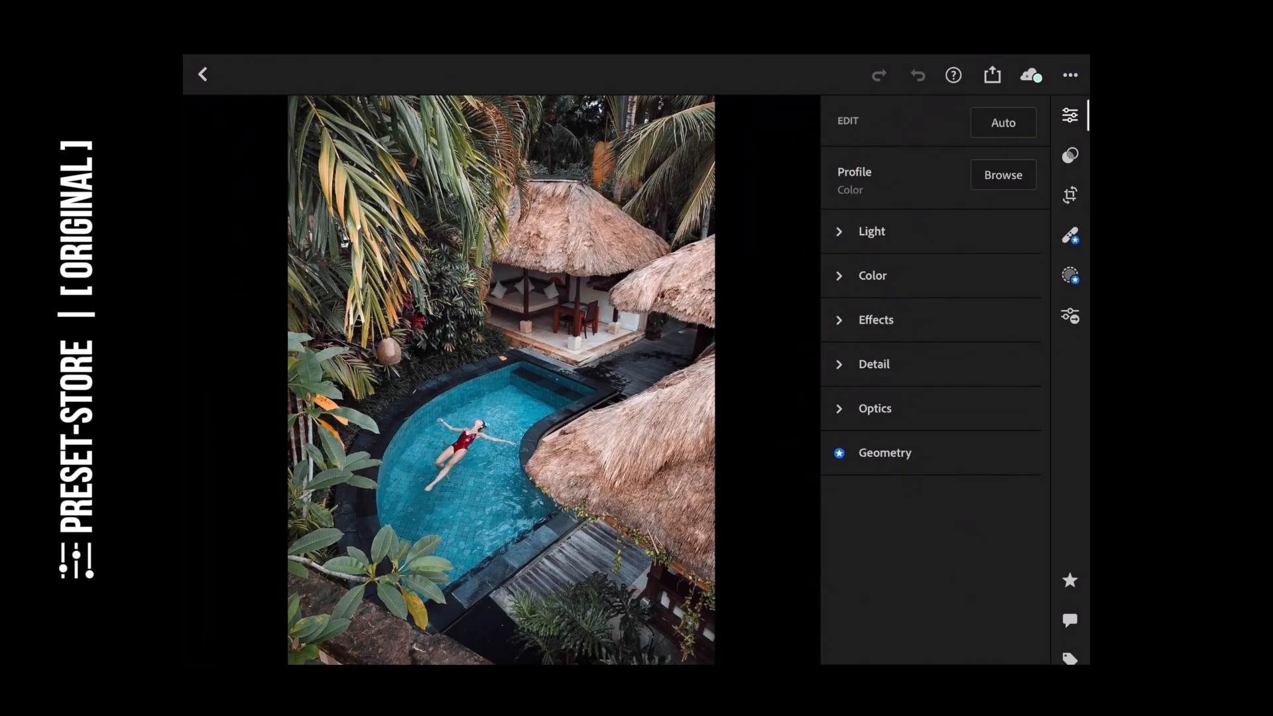
- In the Light panel, set exposure -0.20, contrast +20 and highlights -70
click(871, 231)
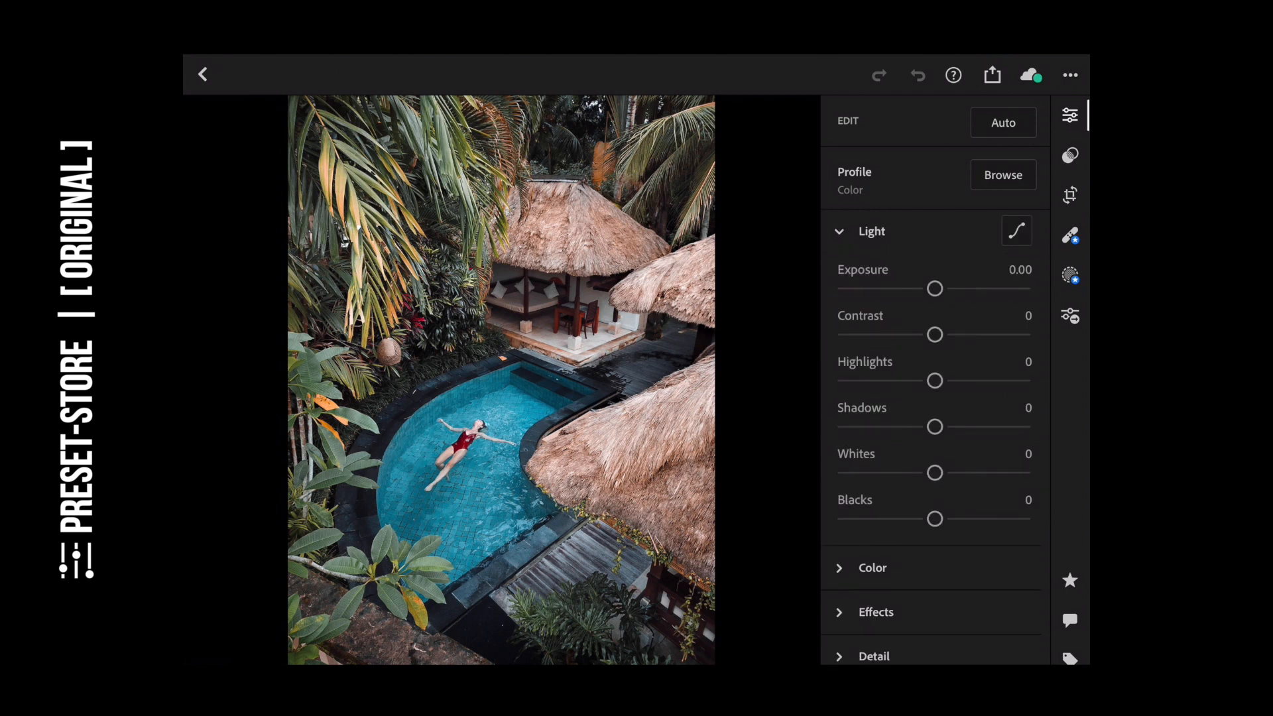
drag(934, 289, 929, 289)
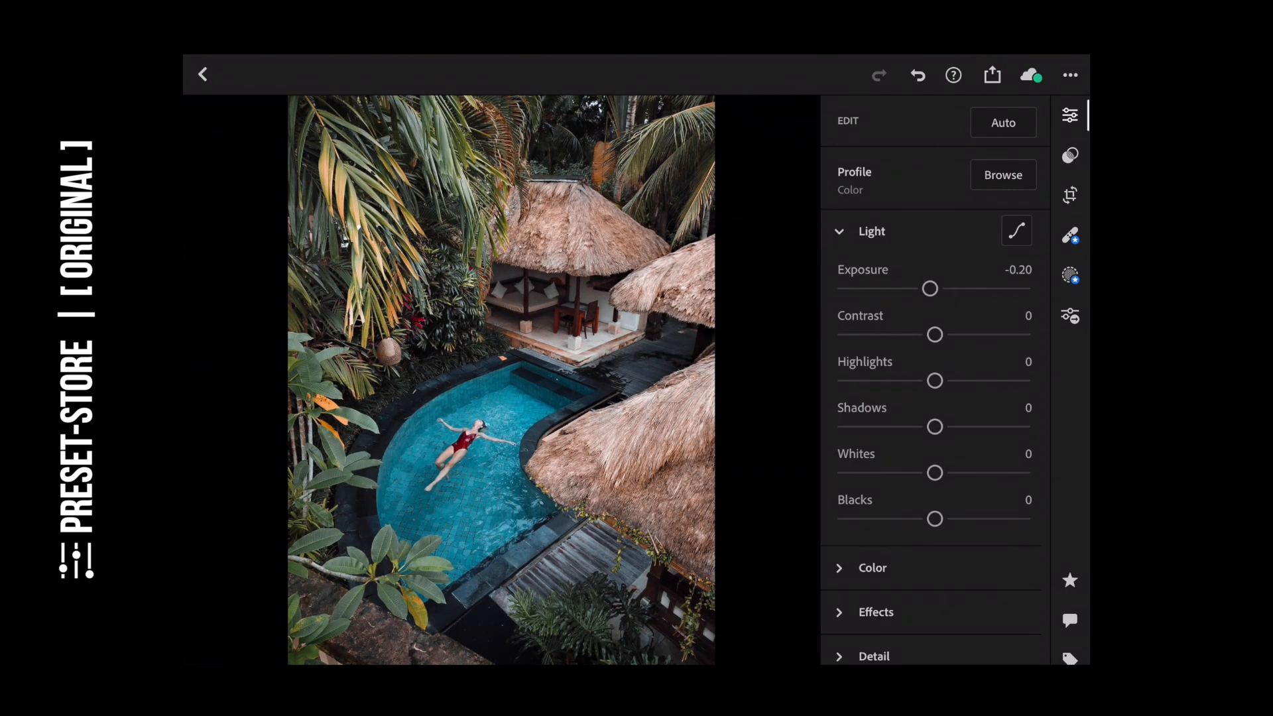
drag(934, 334, 946, 334)
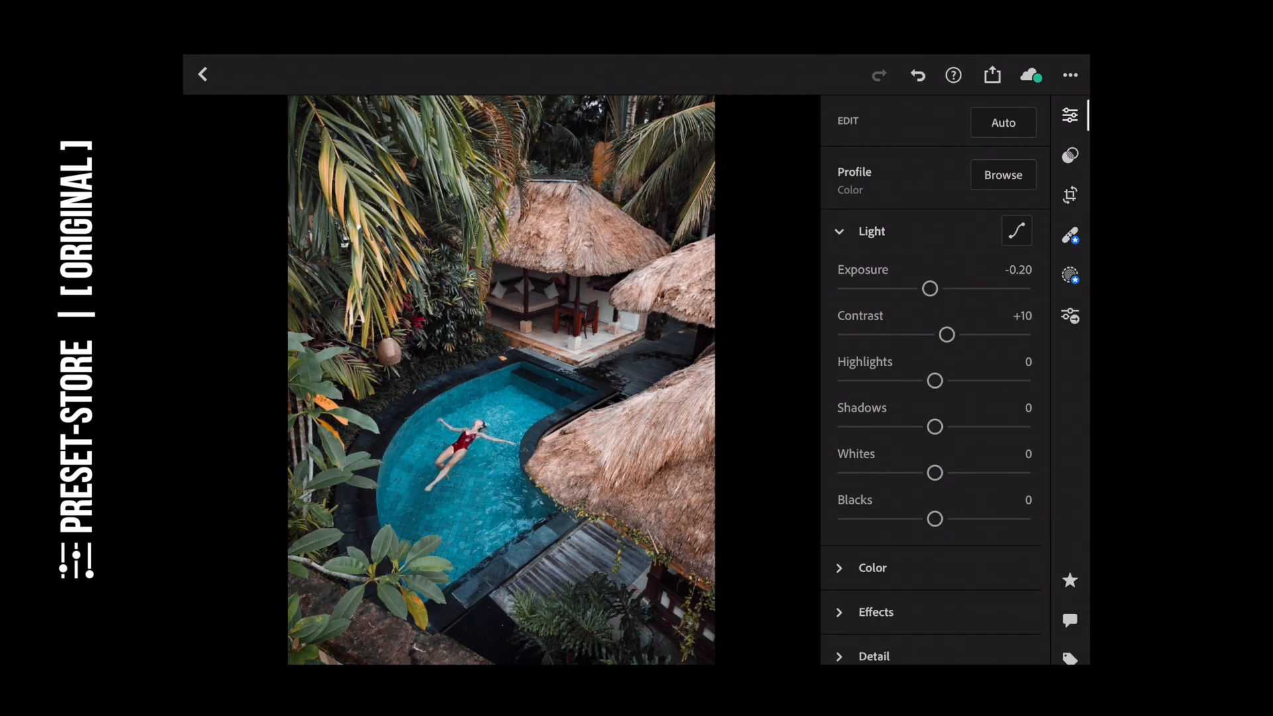
drag(946, 334, 958, 334)
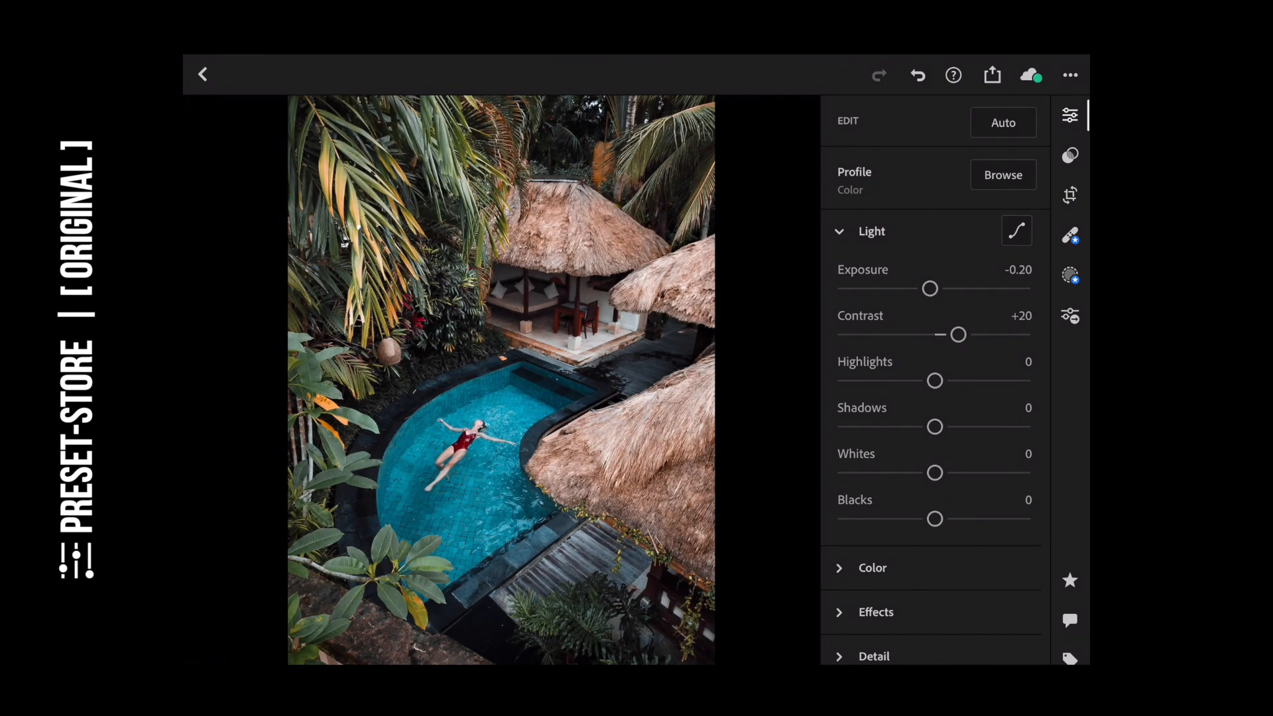
drag(933, 380, 929, 381)
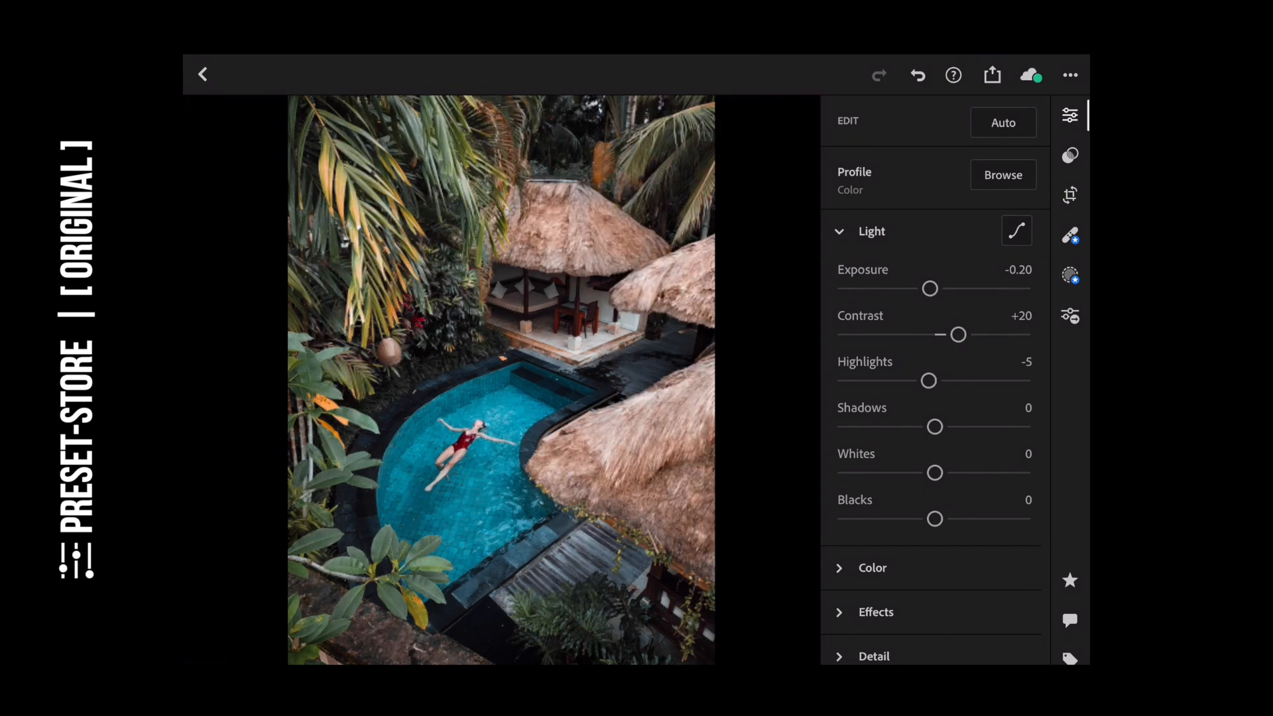
drag(928, 380, 886, 380)
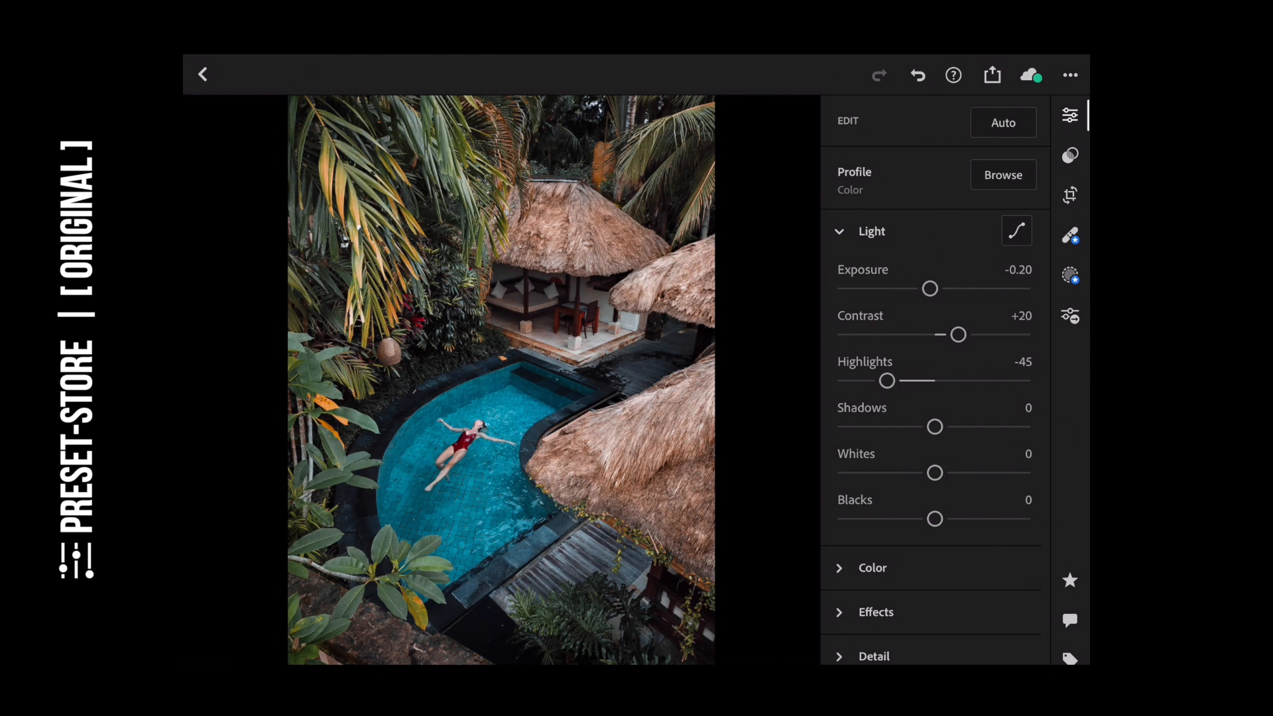
drag(887, 380, 866, 380)
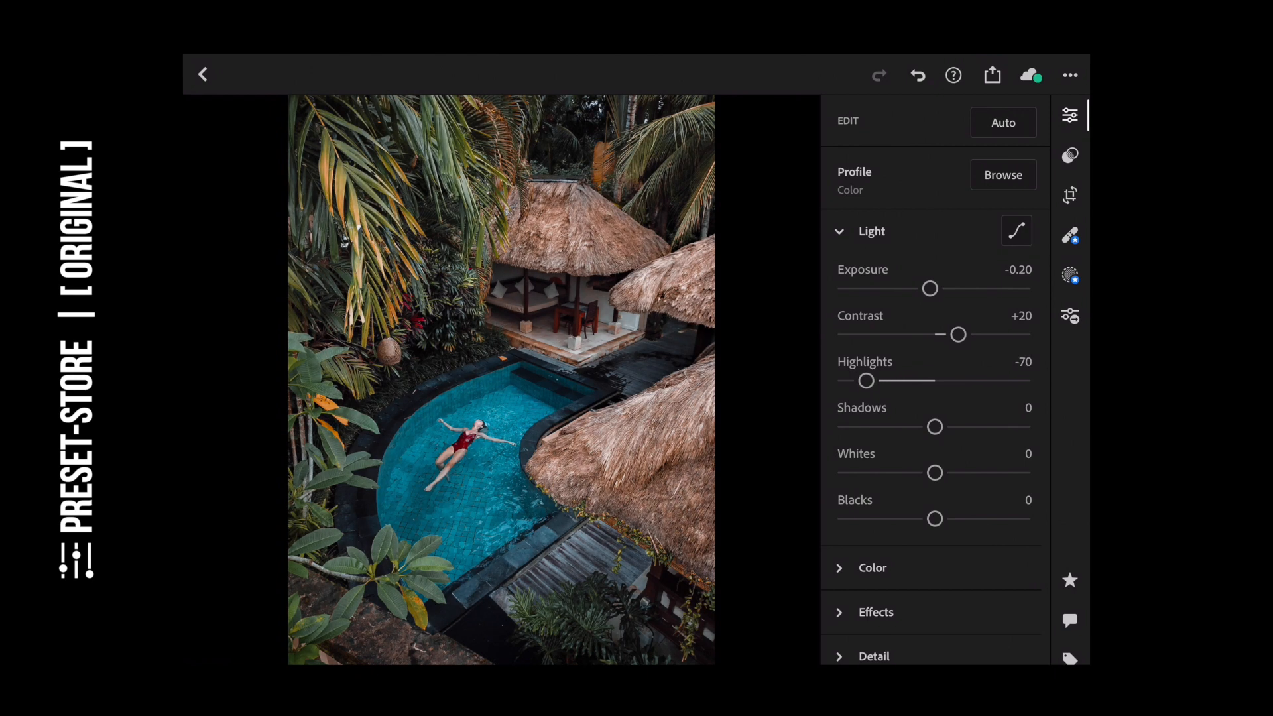
- Set shadows +60, whites -40 and blacks +30
drag(934, 426, 963, 426)
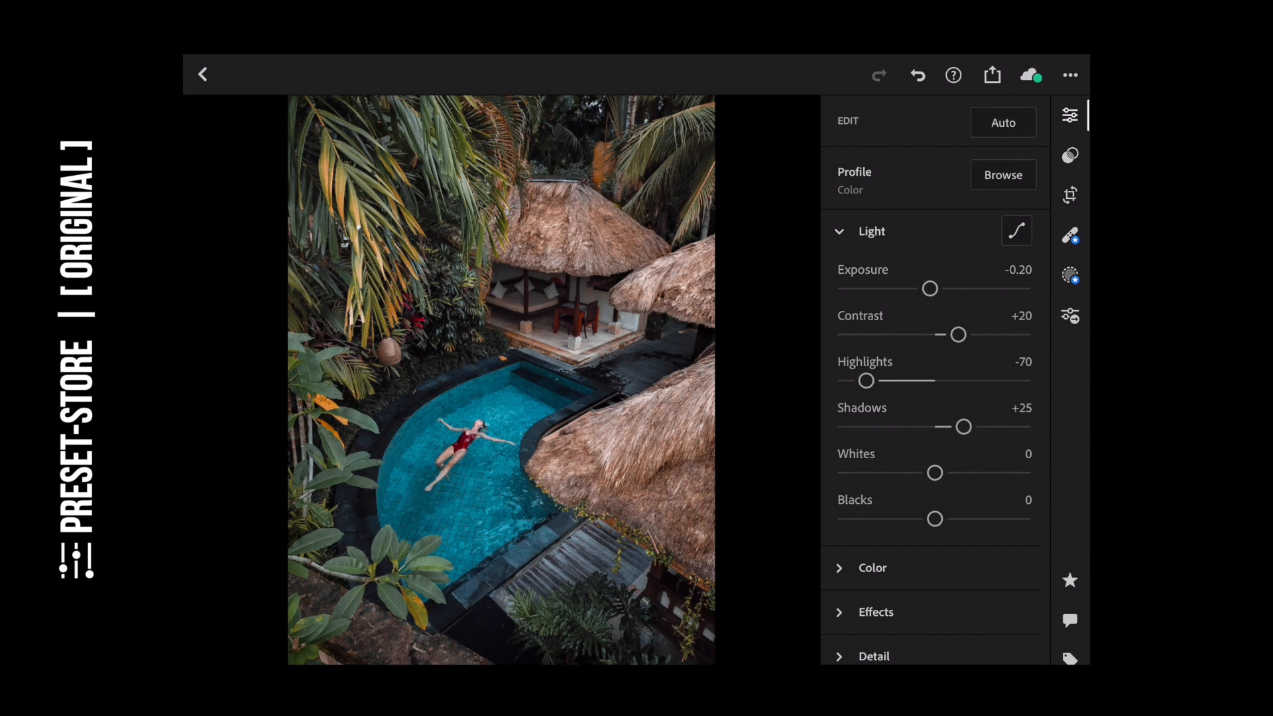
drag(963, 426, 991, 426)
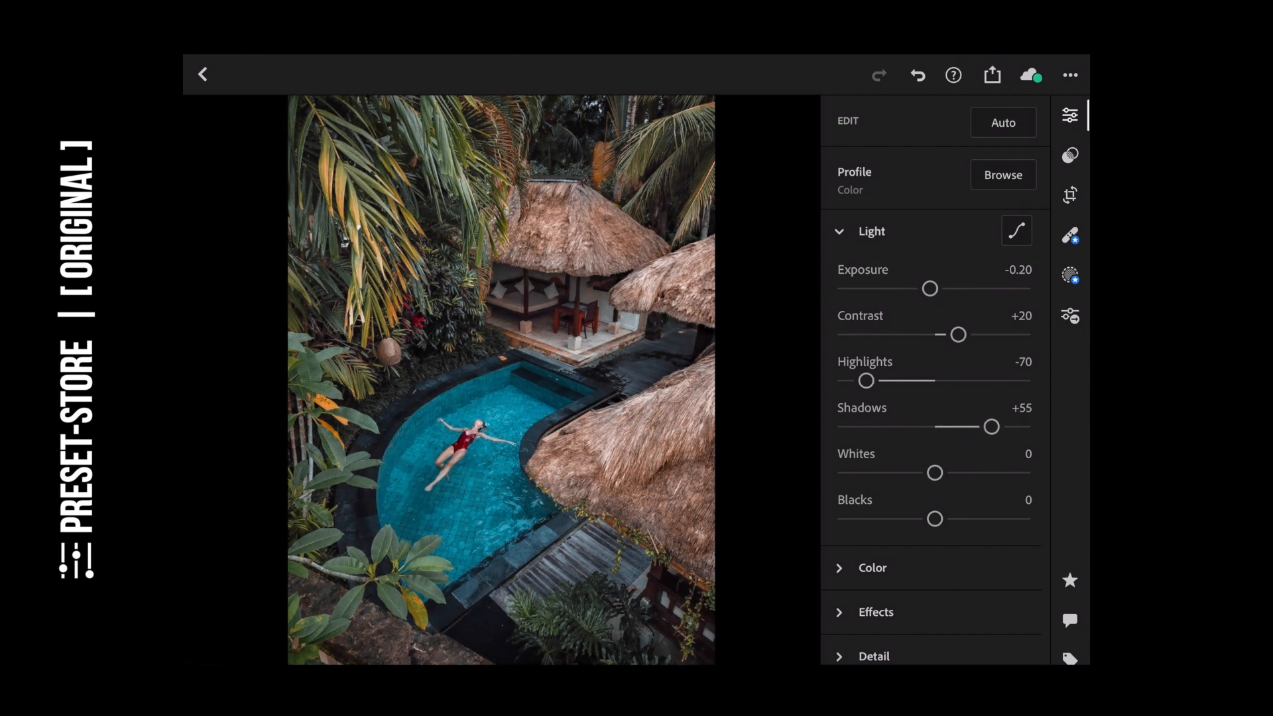
drag(991, 426, 995, 427)
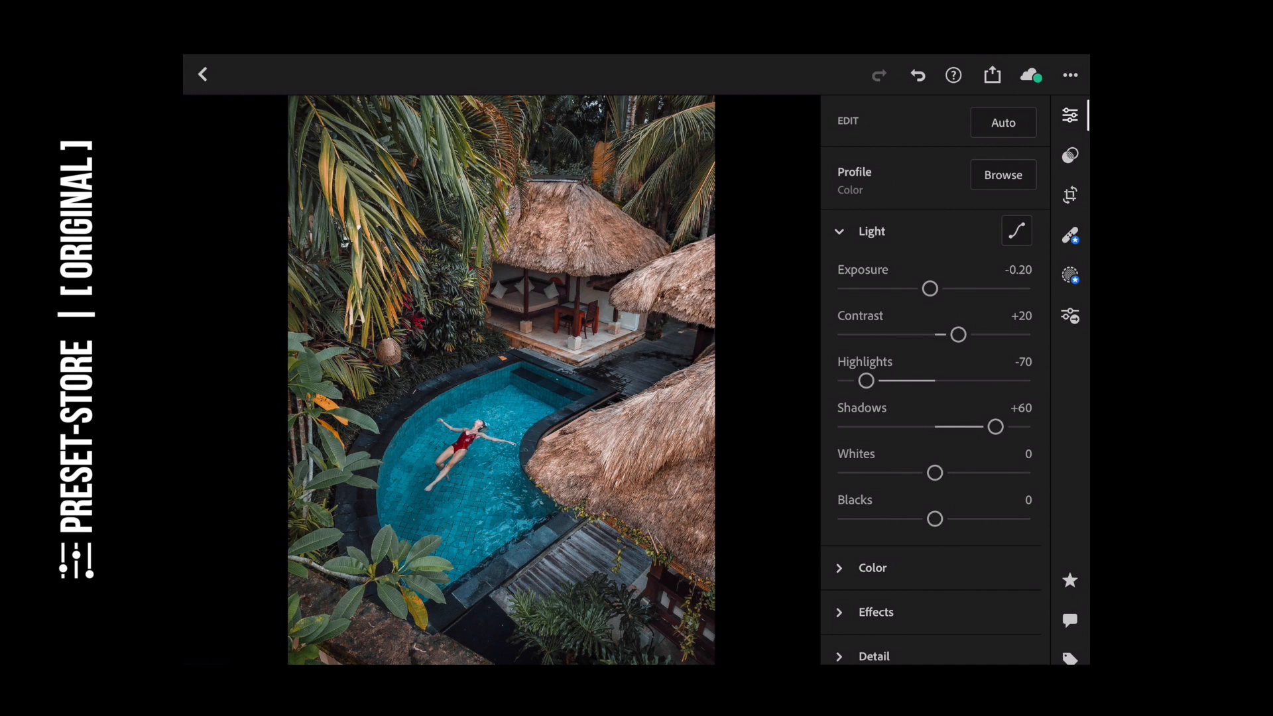
drag(934, 473, 897, 473)
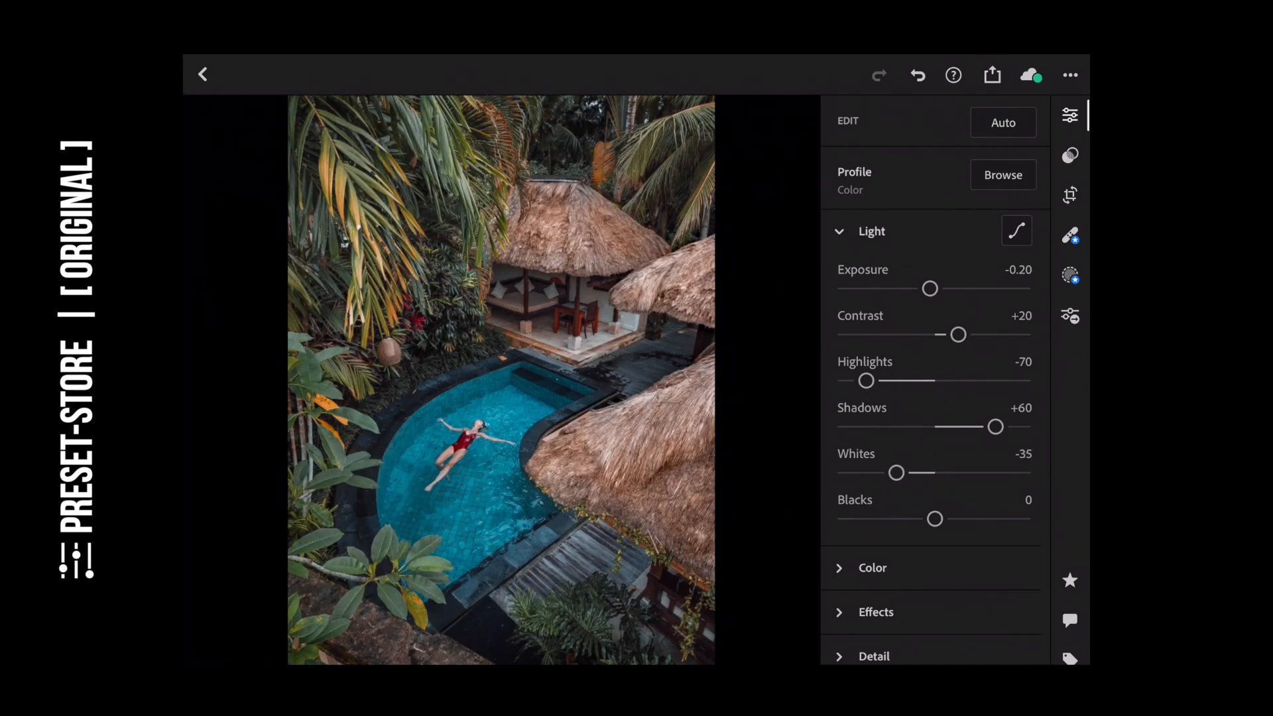
drag(897, 472, 890, 473)
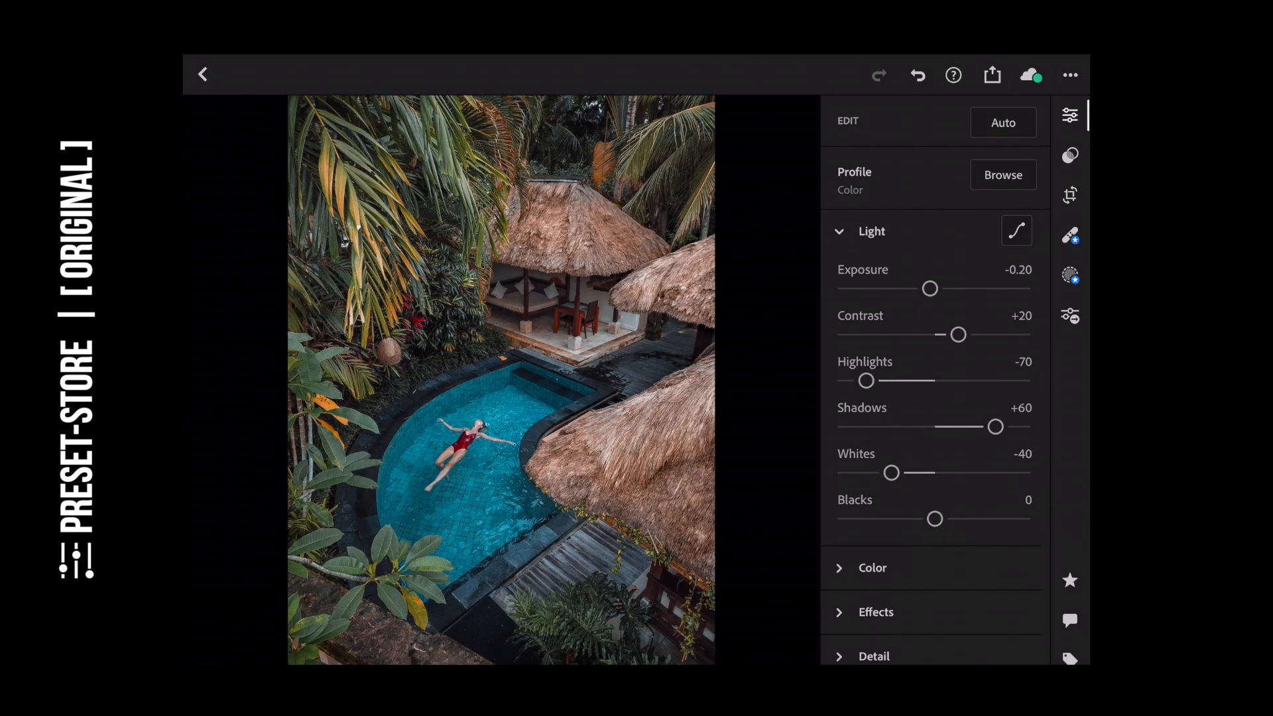
drag(934, 518, 966, 519)
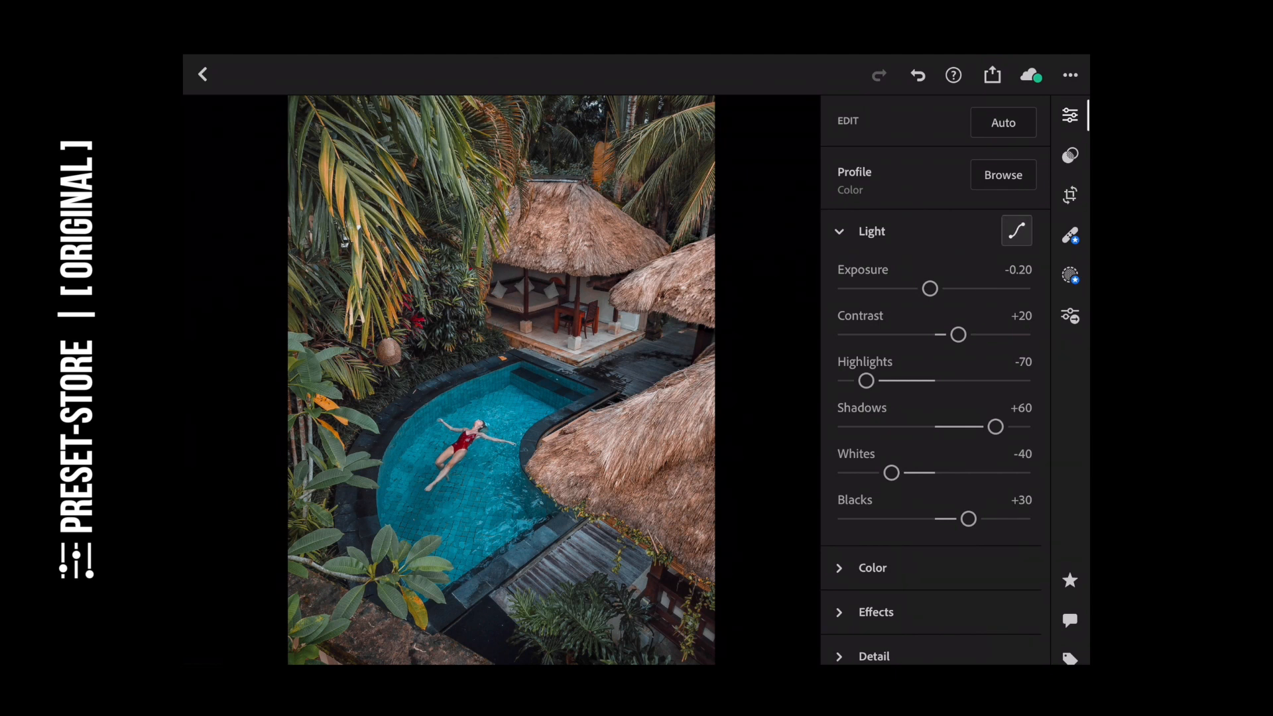
- Bend the tone curve into an S by lifting upper tones and pulling shadows down
click(1016, 231)
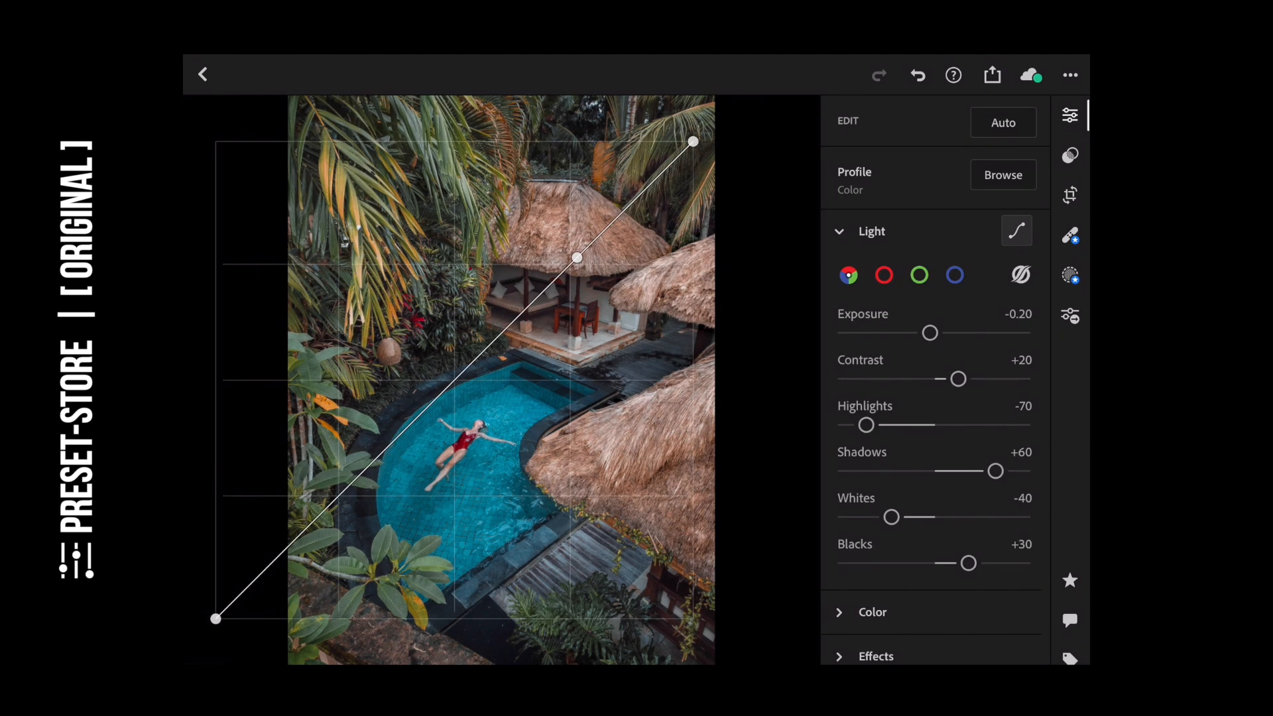
drag(576, 258, 452, 382)
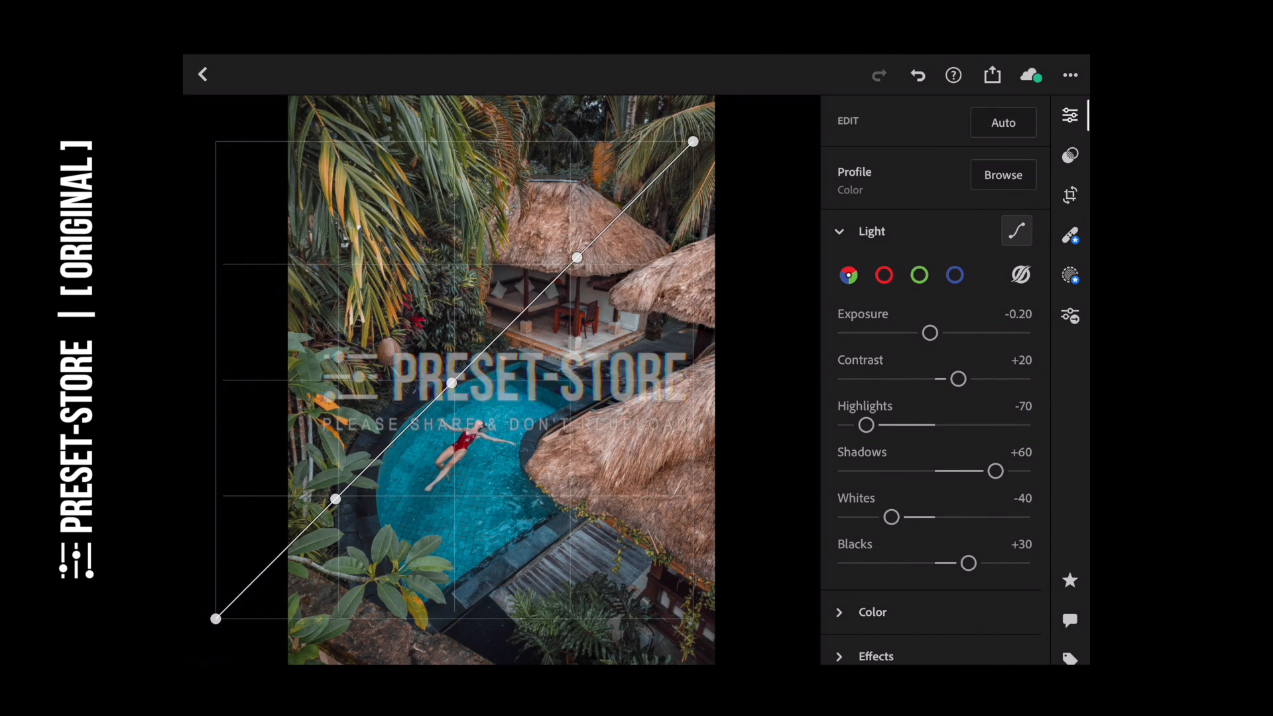
drag(576, 258, 552, 215)
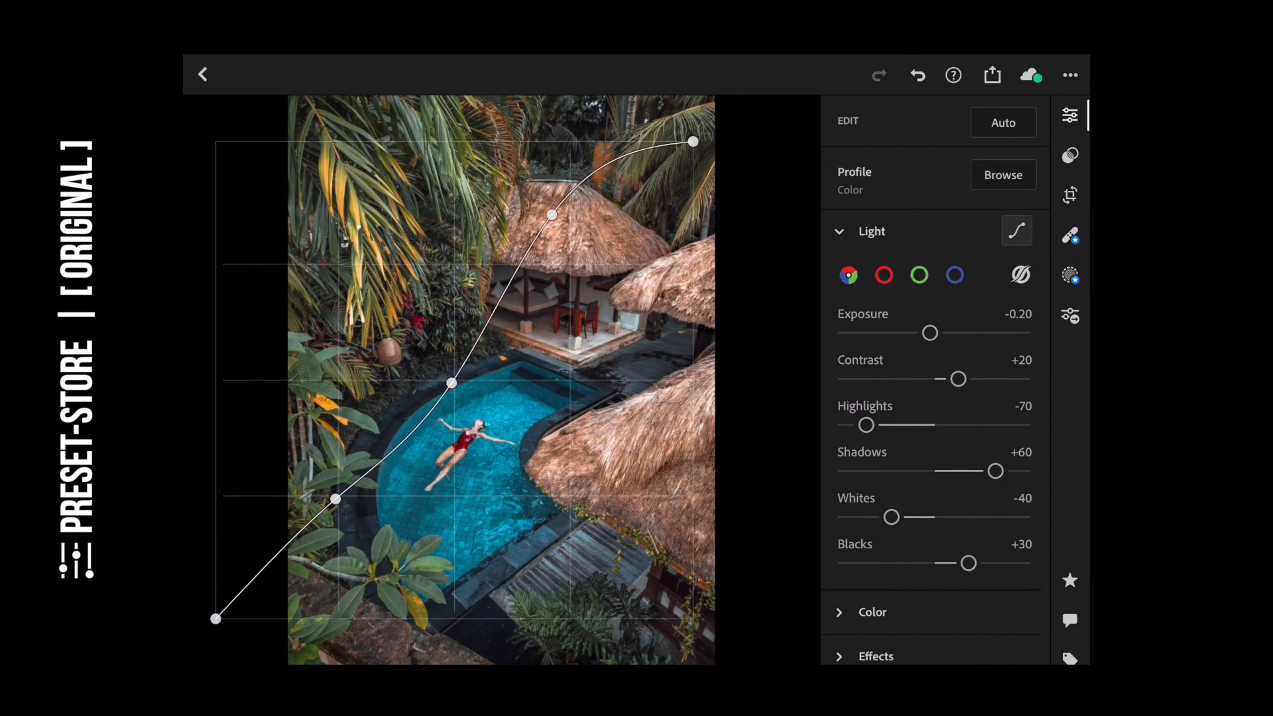
drag(336, 499, 351, 526)
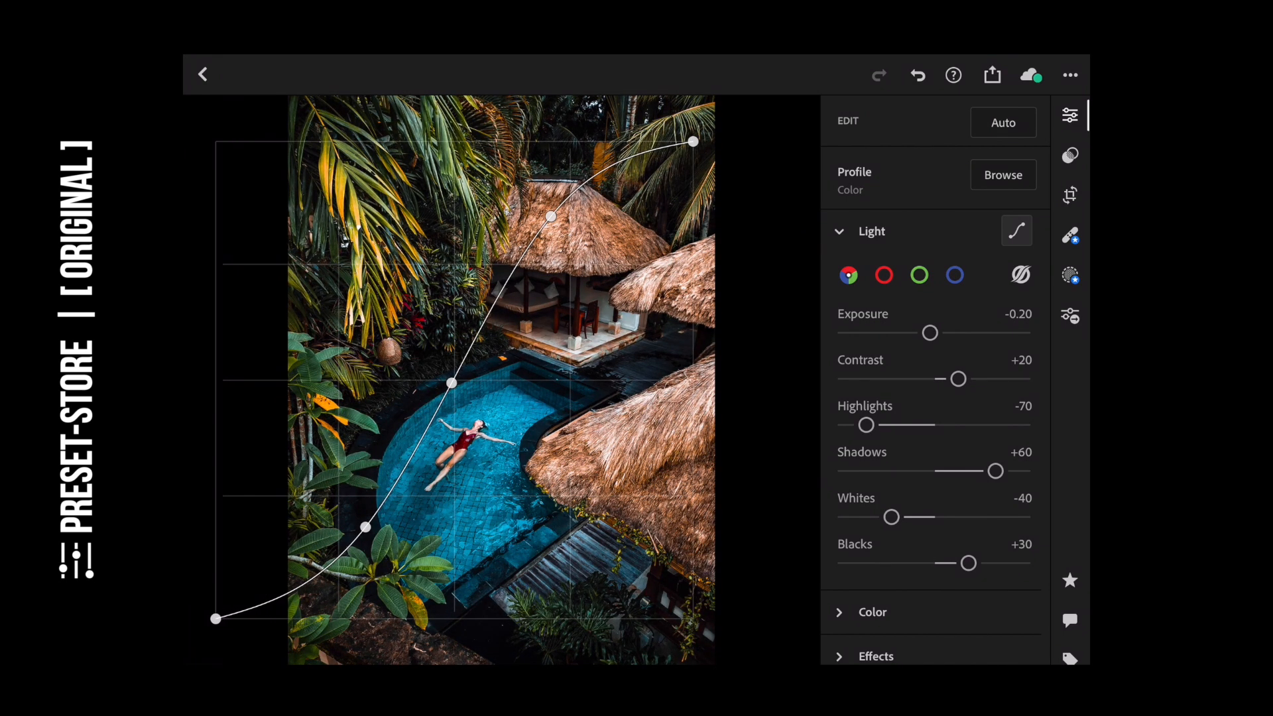
click(1016, 231)
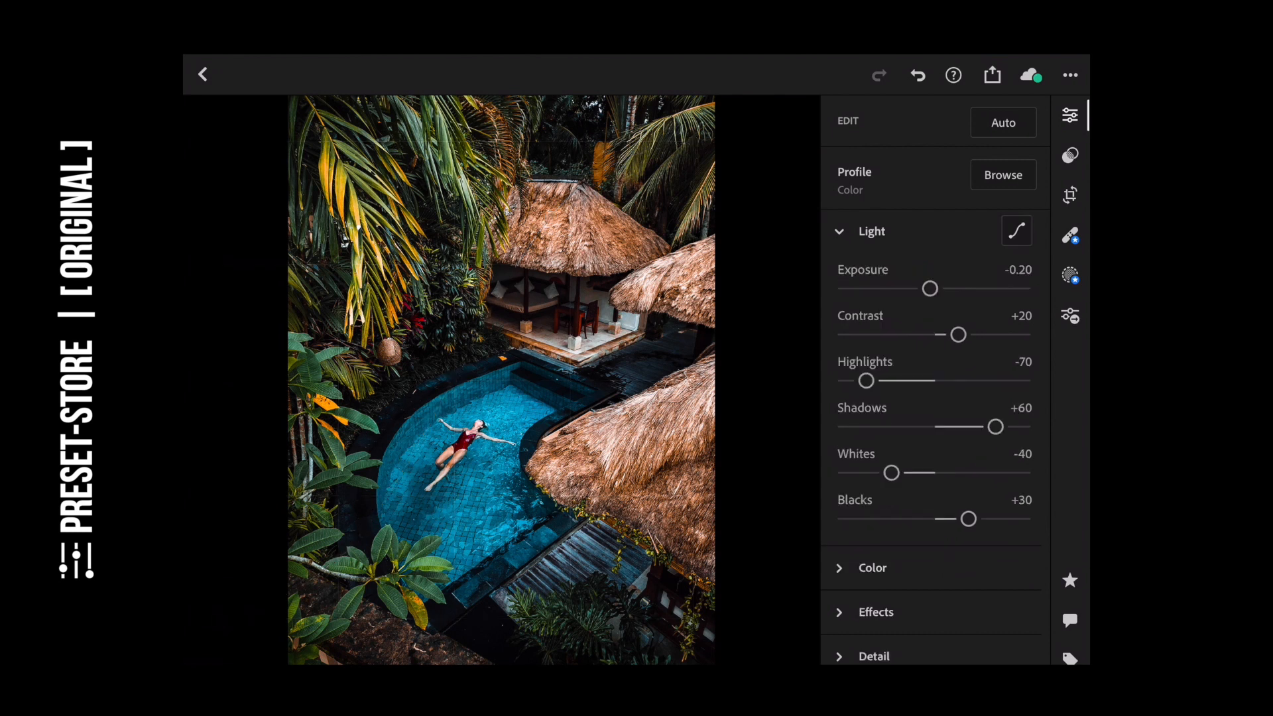
- Collapse Light and in the Color panel set vibrance +15 and saturation +5
click(871, 231)
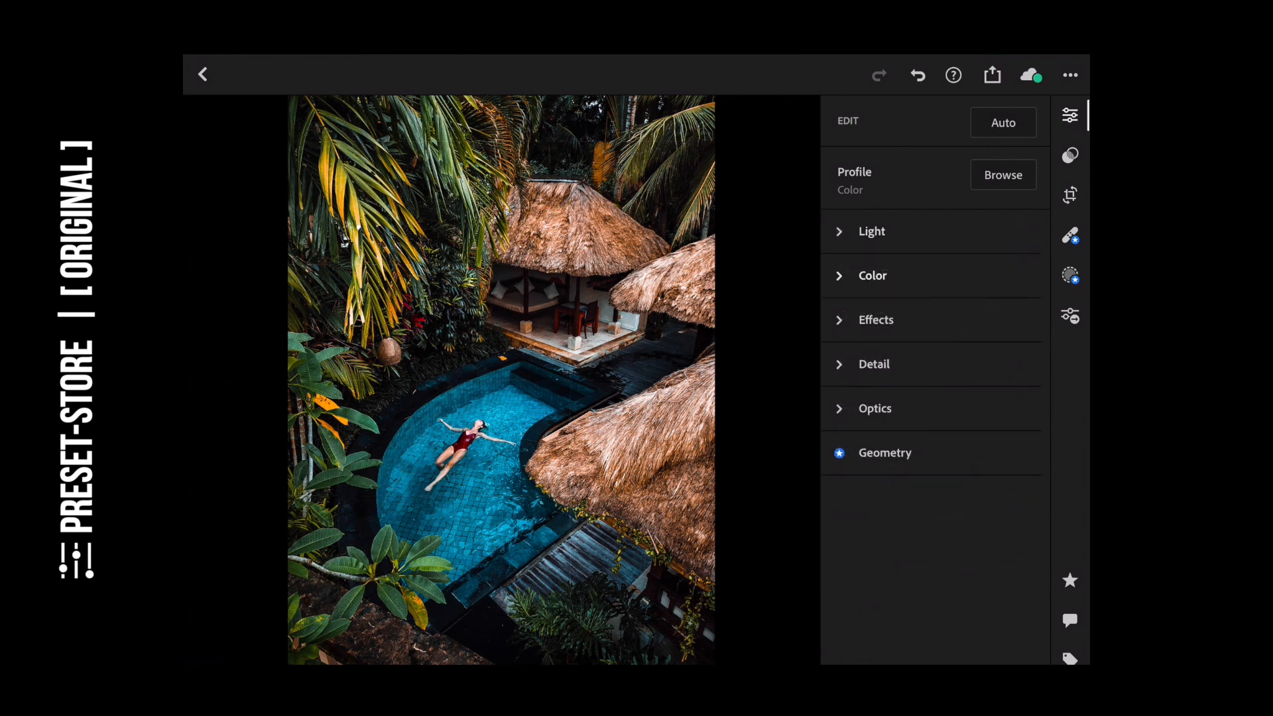
click(872, 275)
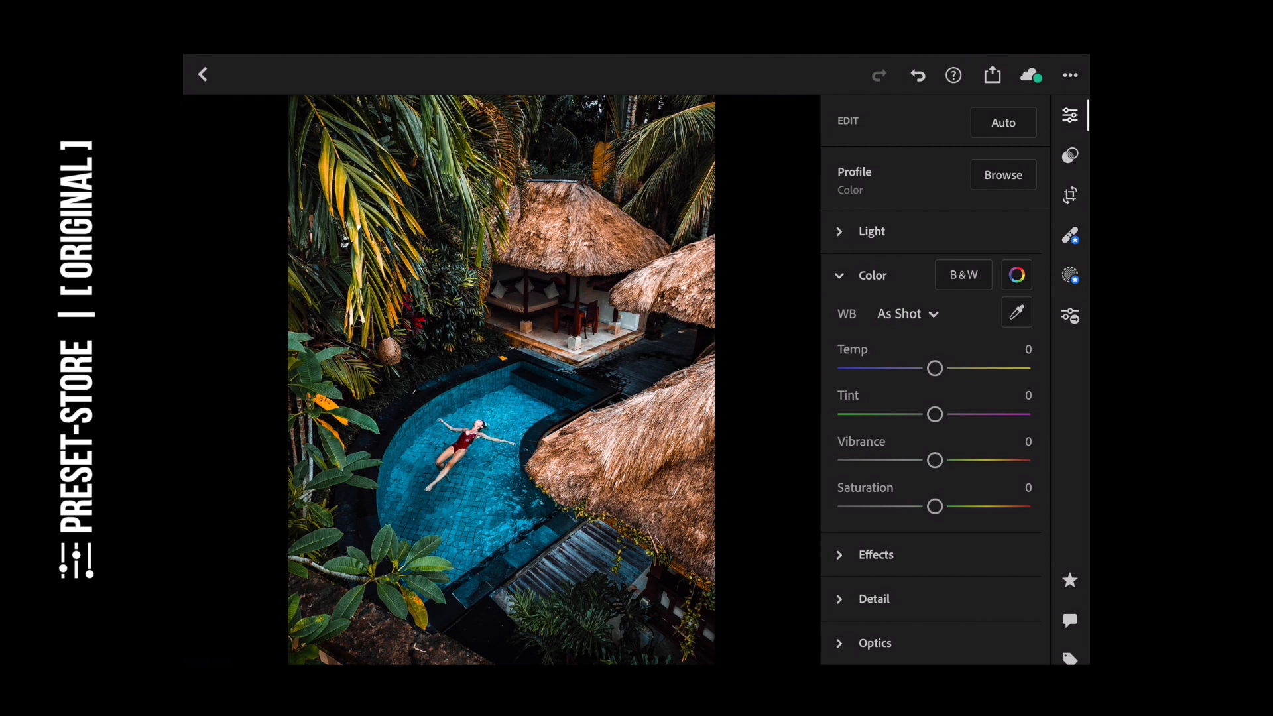
drag(934, 460, 947, 460)
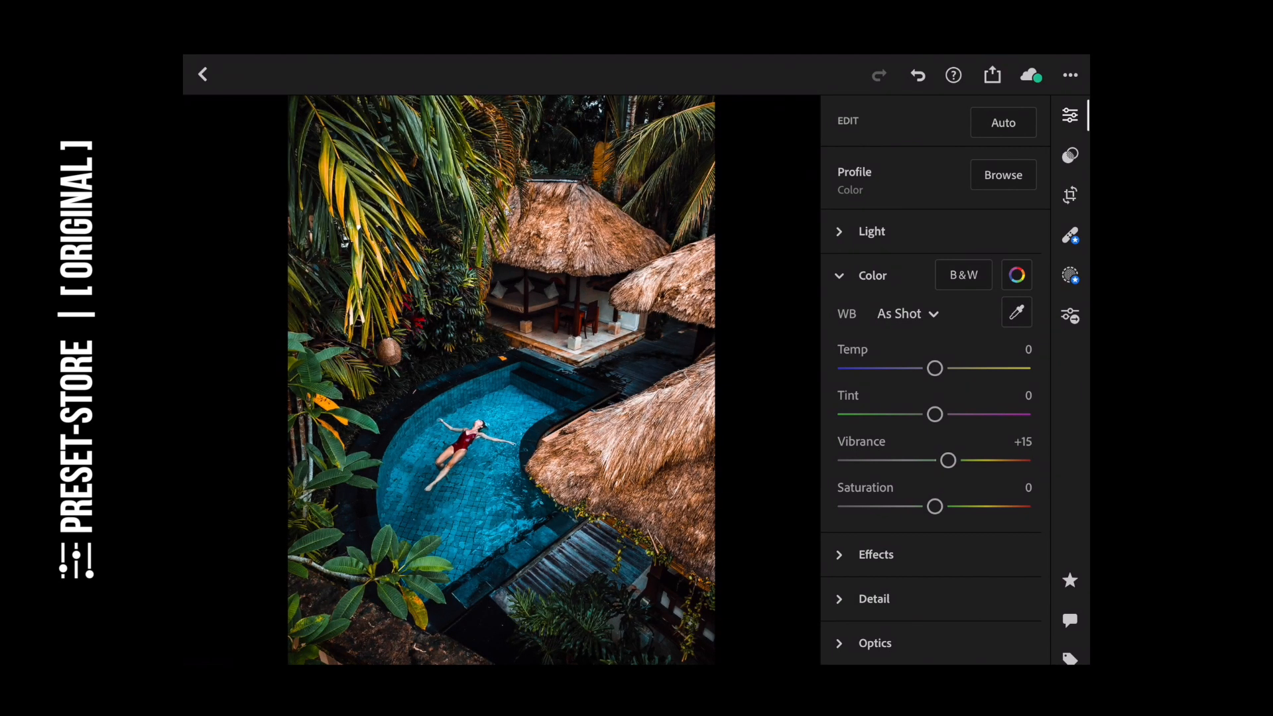
drag(934, 506, 938, 506)
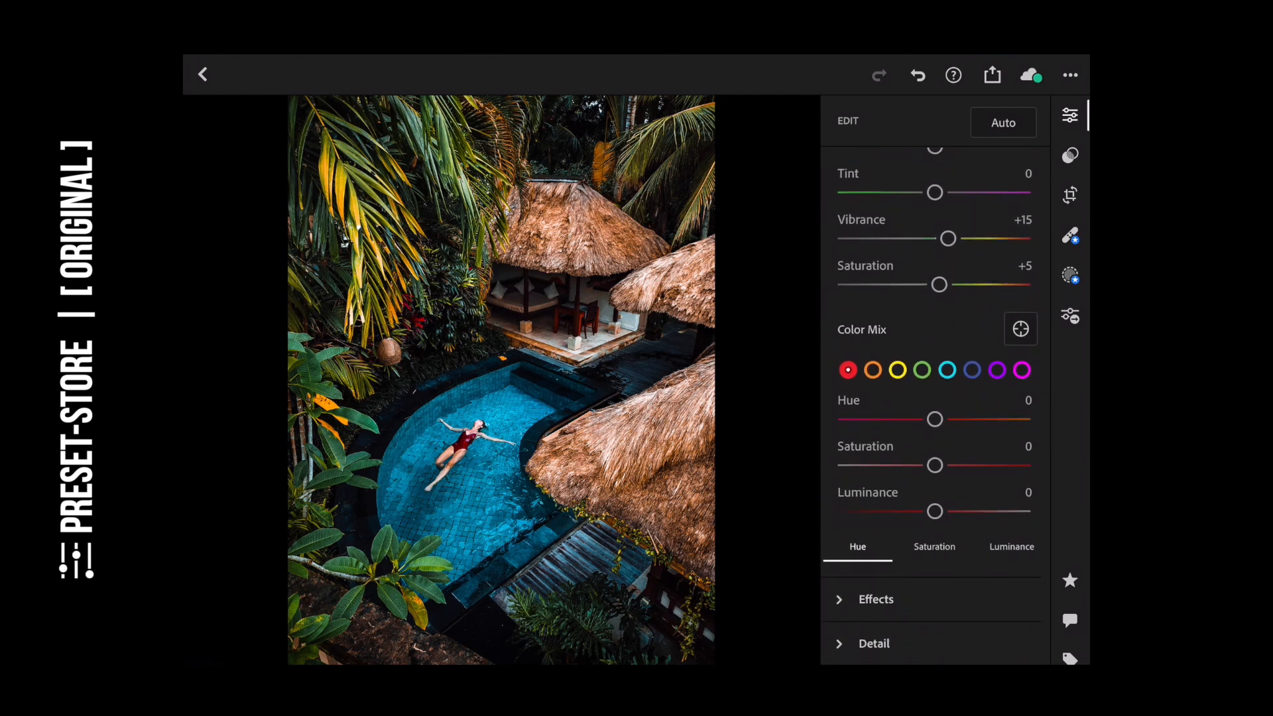
- In Color Mix, set the reds to saturation +10 and luminance -20
drag(934, 465, 940, 465)
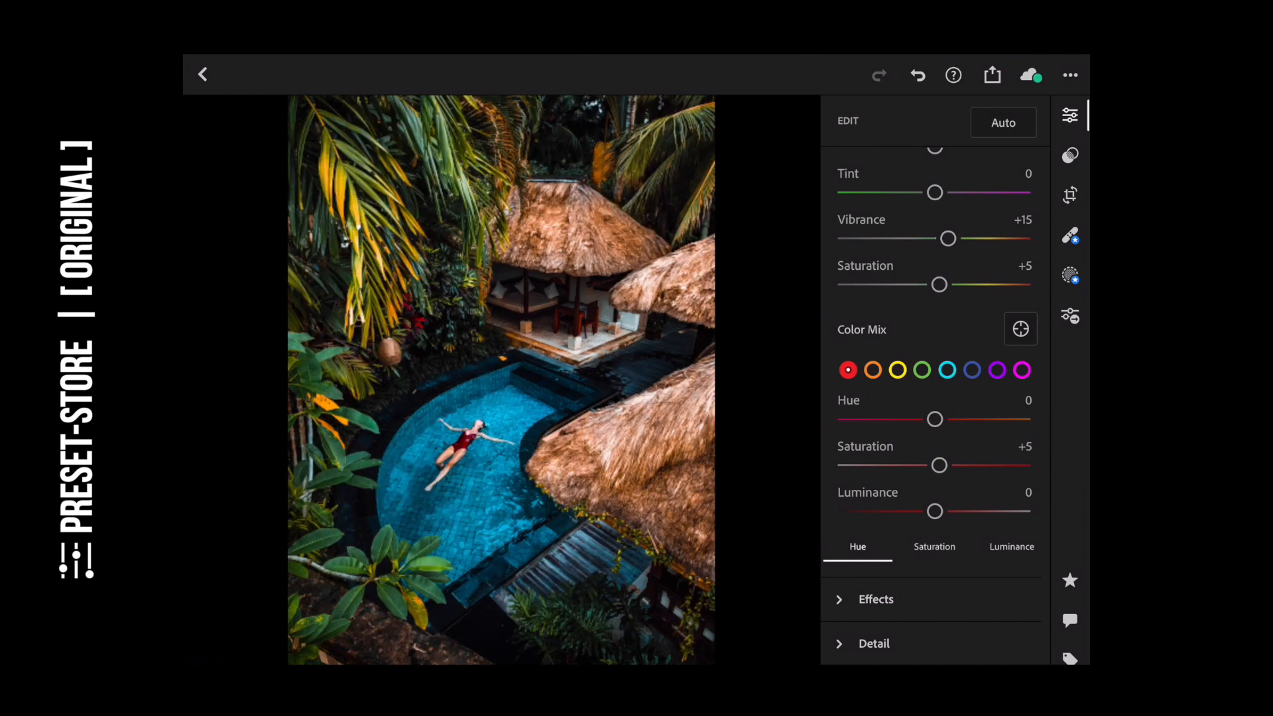
drag(939, 465, 944, 465)
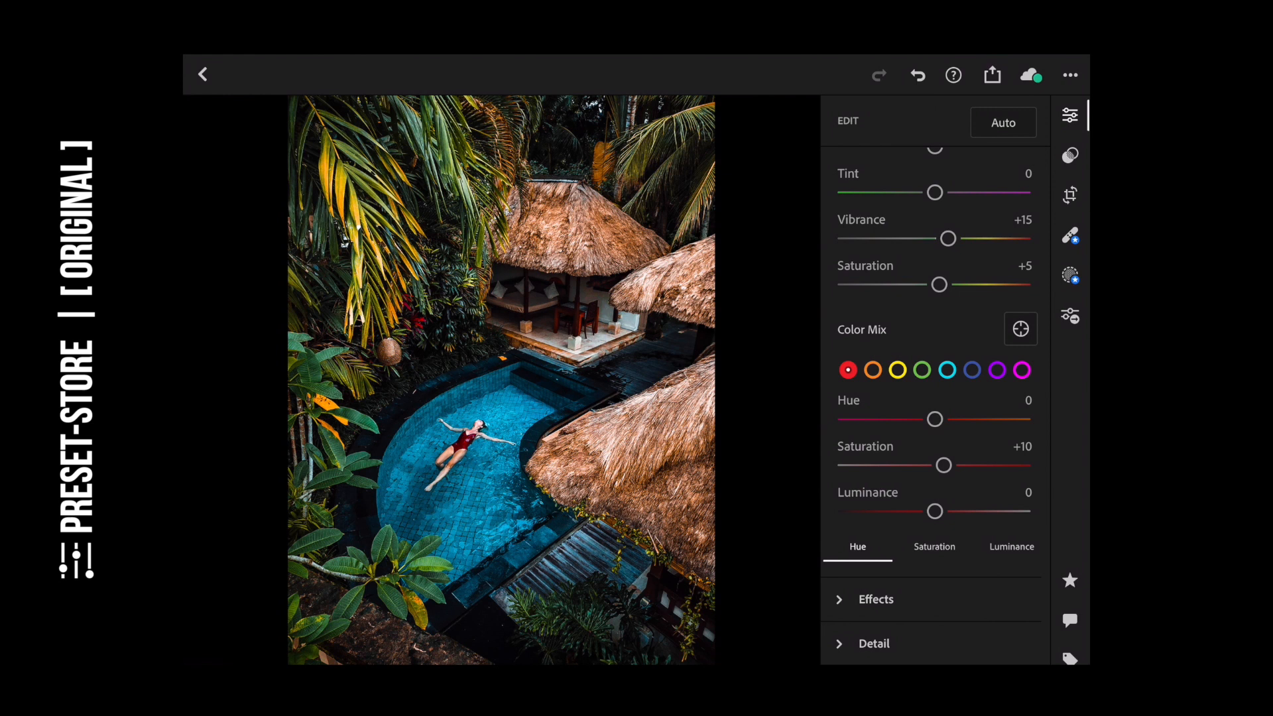
drag(934, 511, 916, 511)
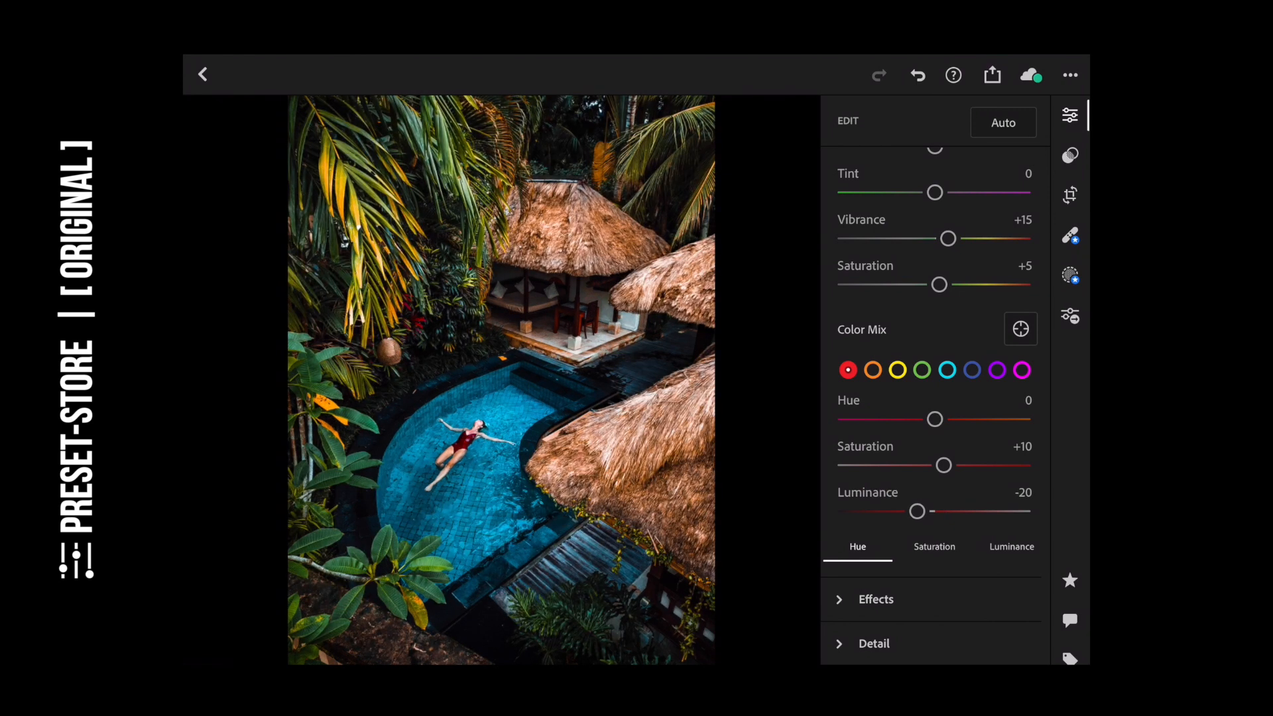
drag(918, 510, 914, 511)
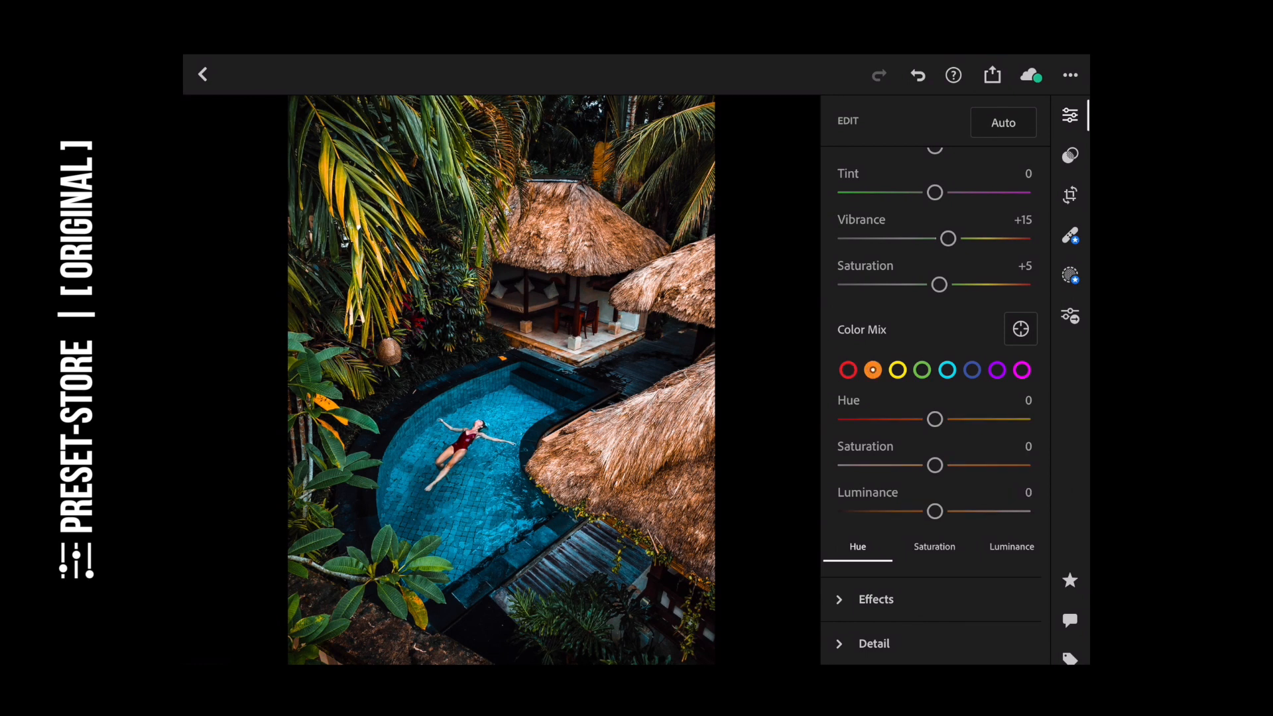
- Set the oranges to saturation +20 and luminance +10
drag(934, 464, 947, 464)
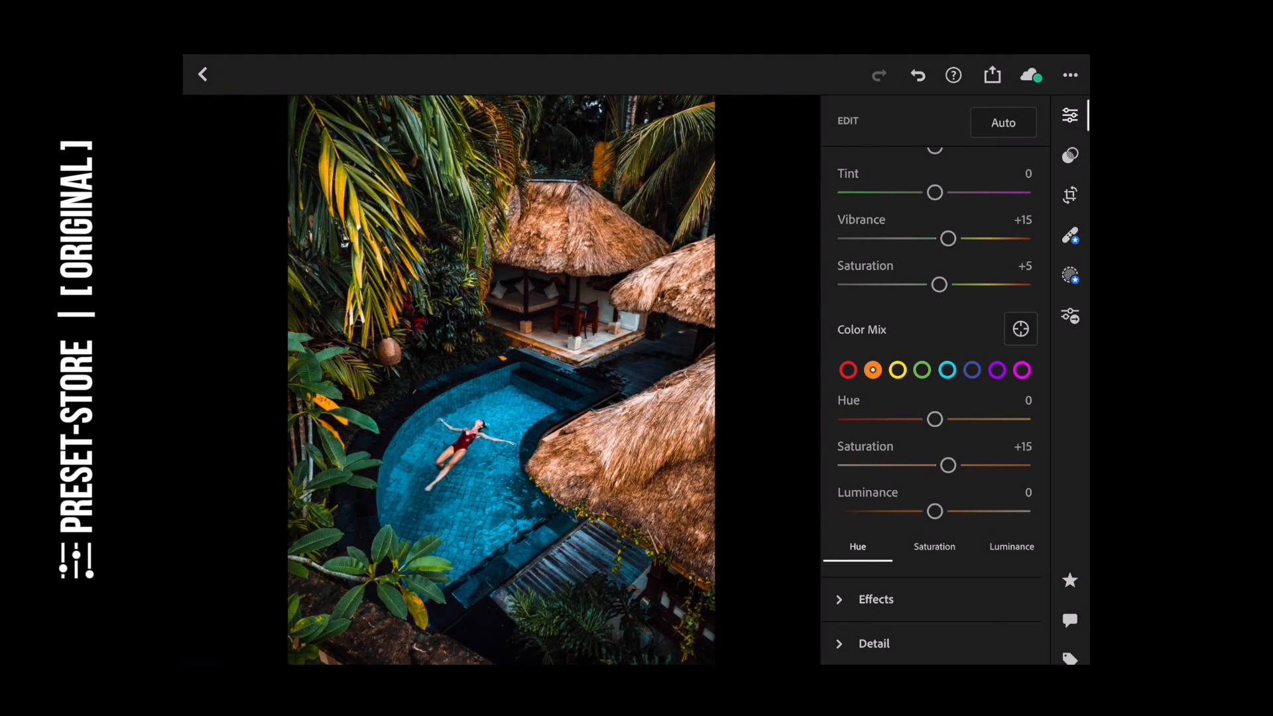
drag(947, 465, 952, 465)
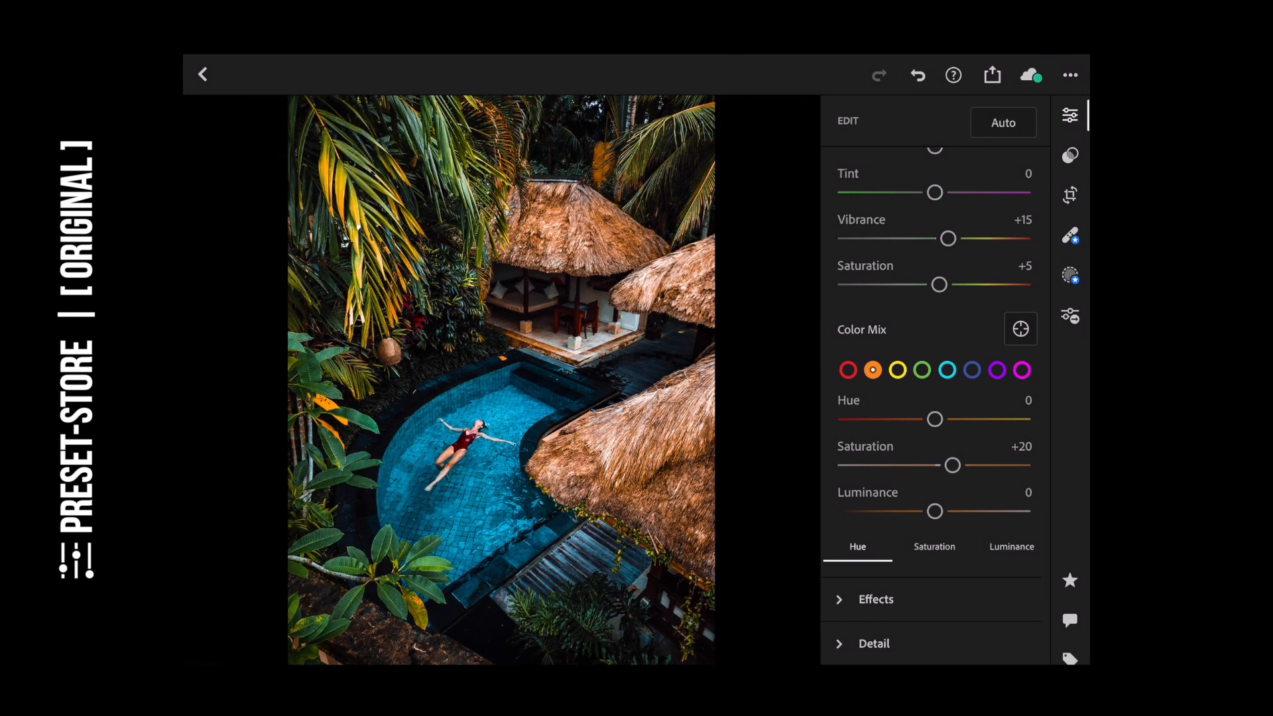
drag(934, 511, 943, 511)
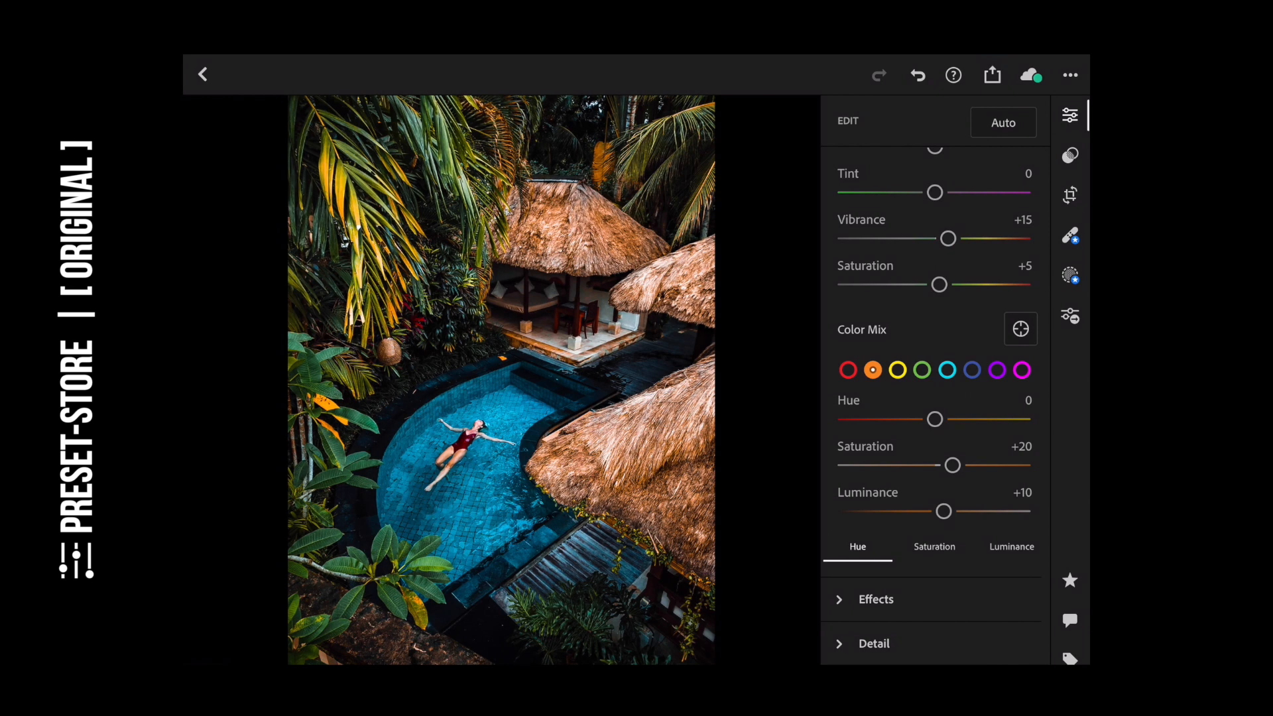
- Set the Color Mix yellows to saturation +10 and luminance -20
click(896, 370)
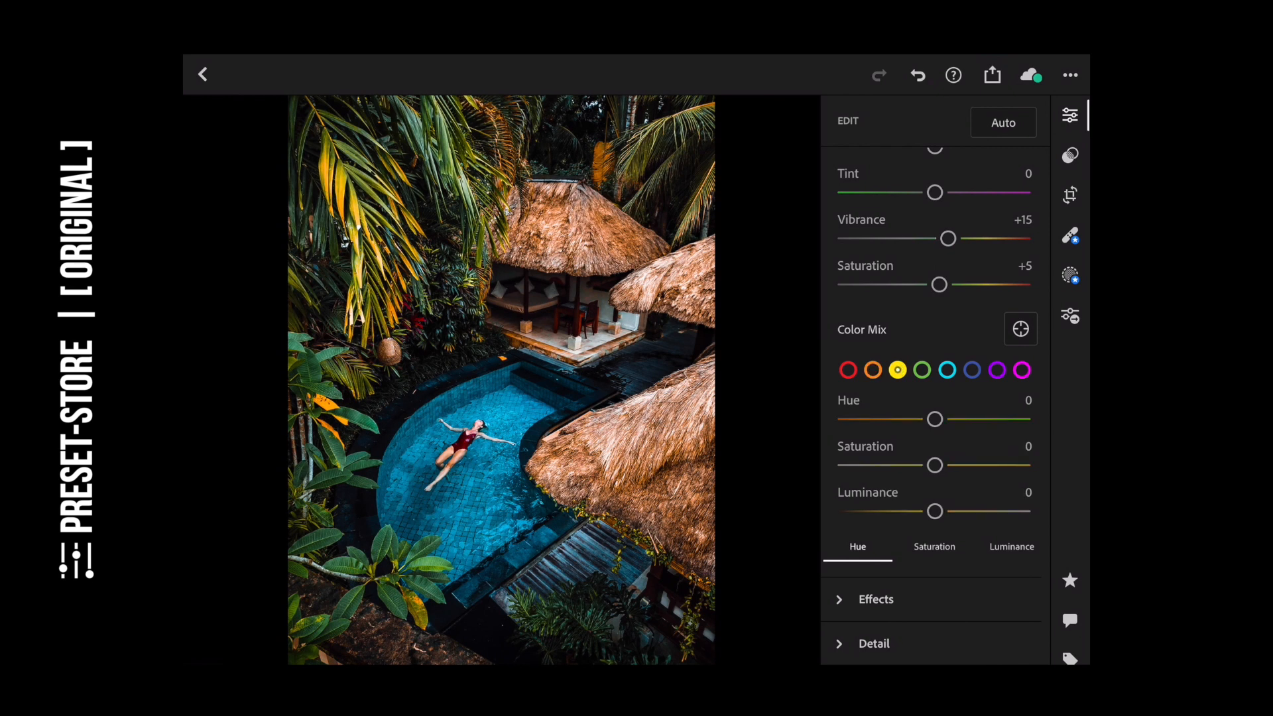
drag(934, 464, 943, 464)
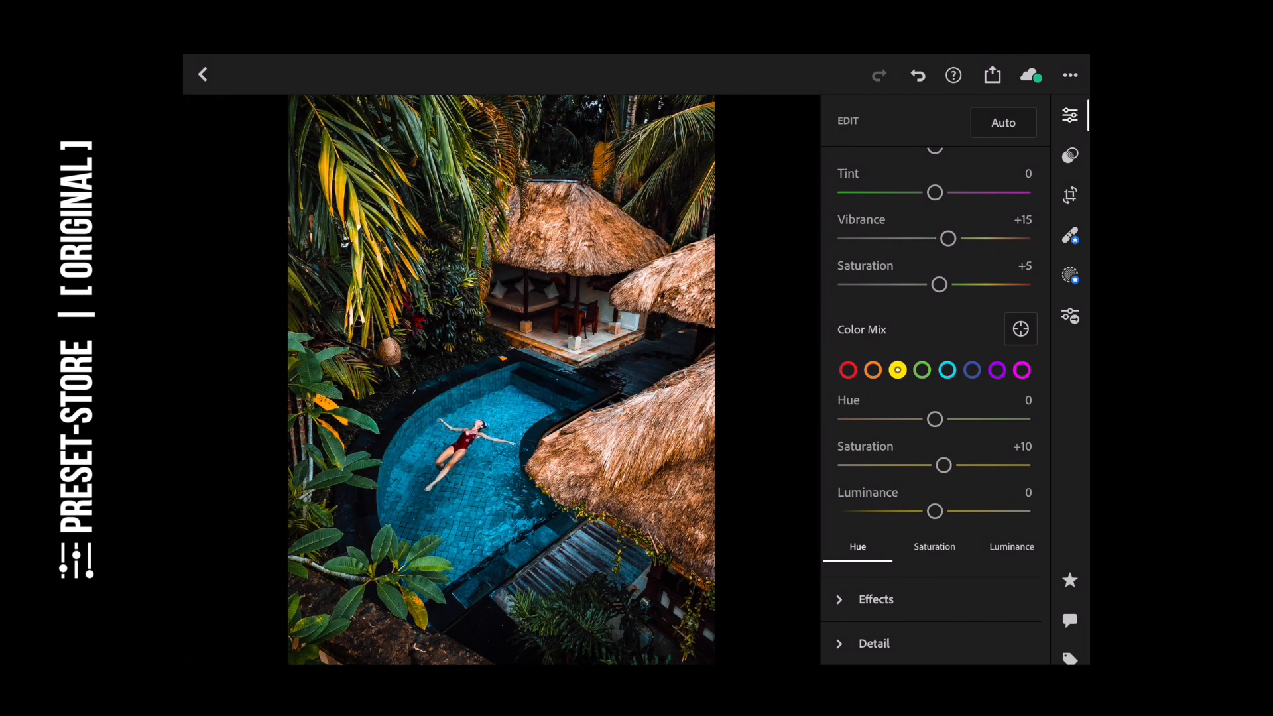
drag(934, 511, 918, 511)
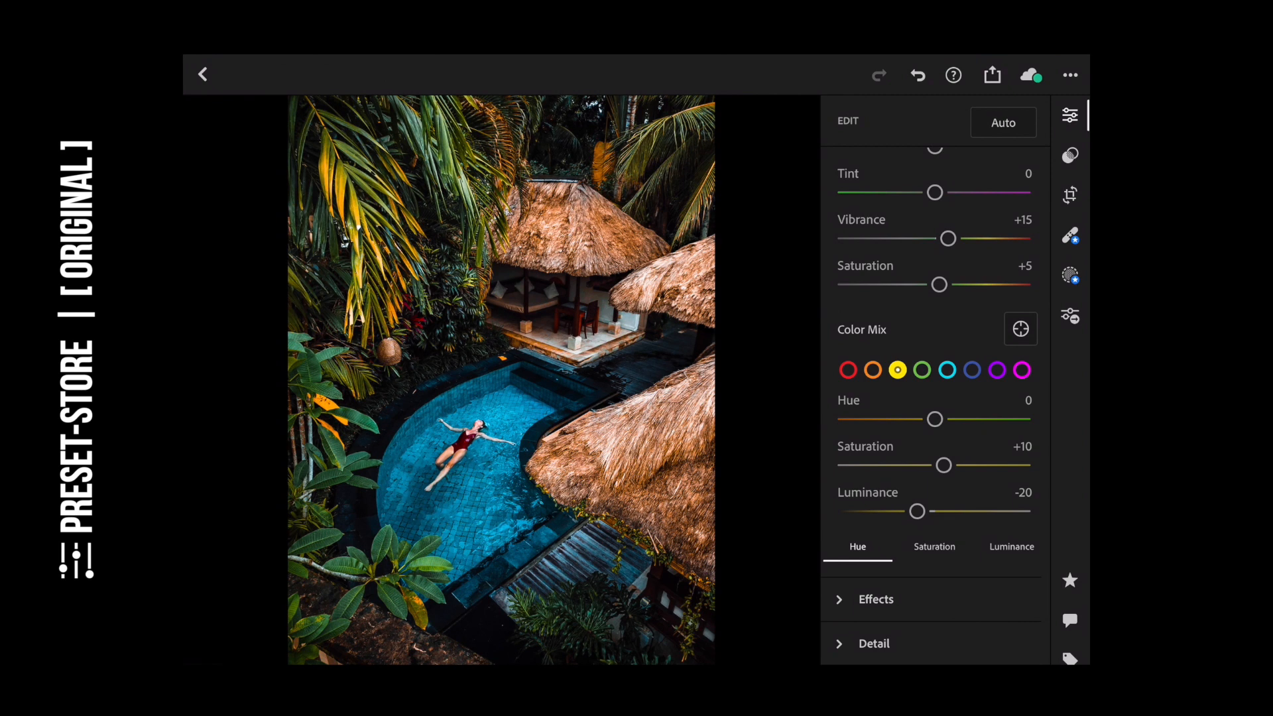
- Set the greens to hue +40 and saturation +30, lowering their luminance slightly
click(921, 370)
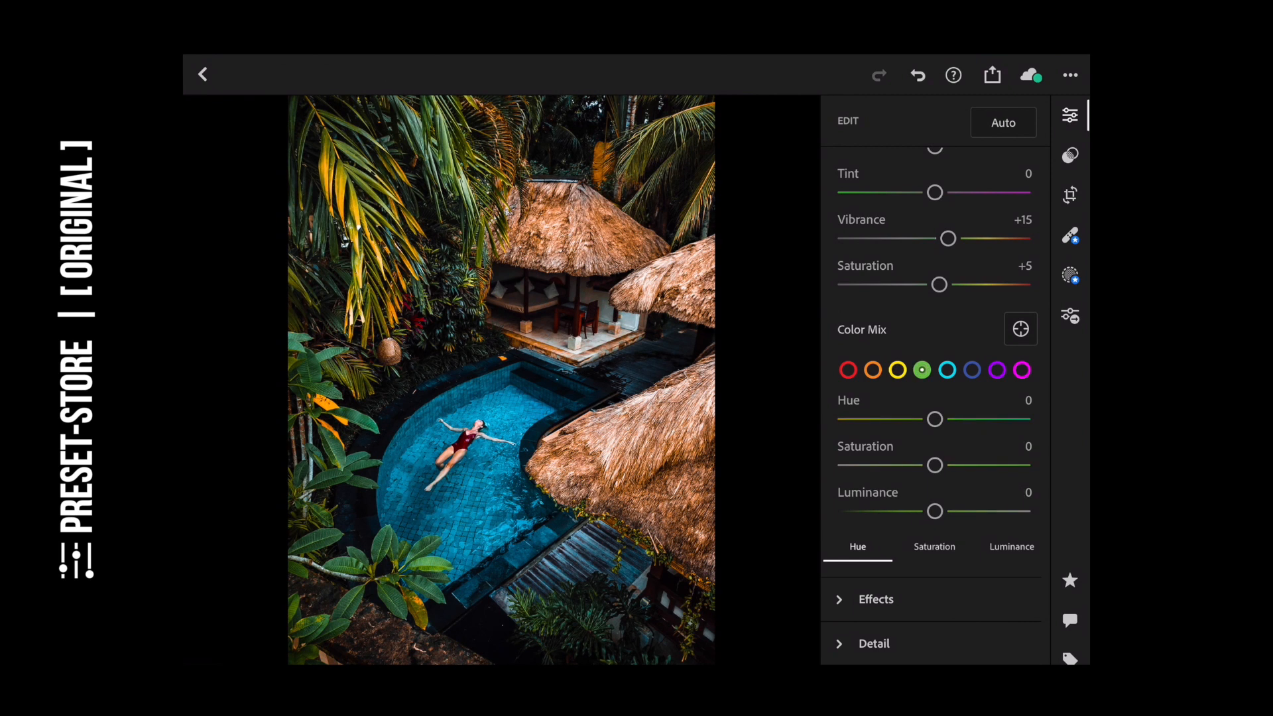
drag(933, 419, 944, 419)
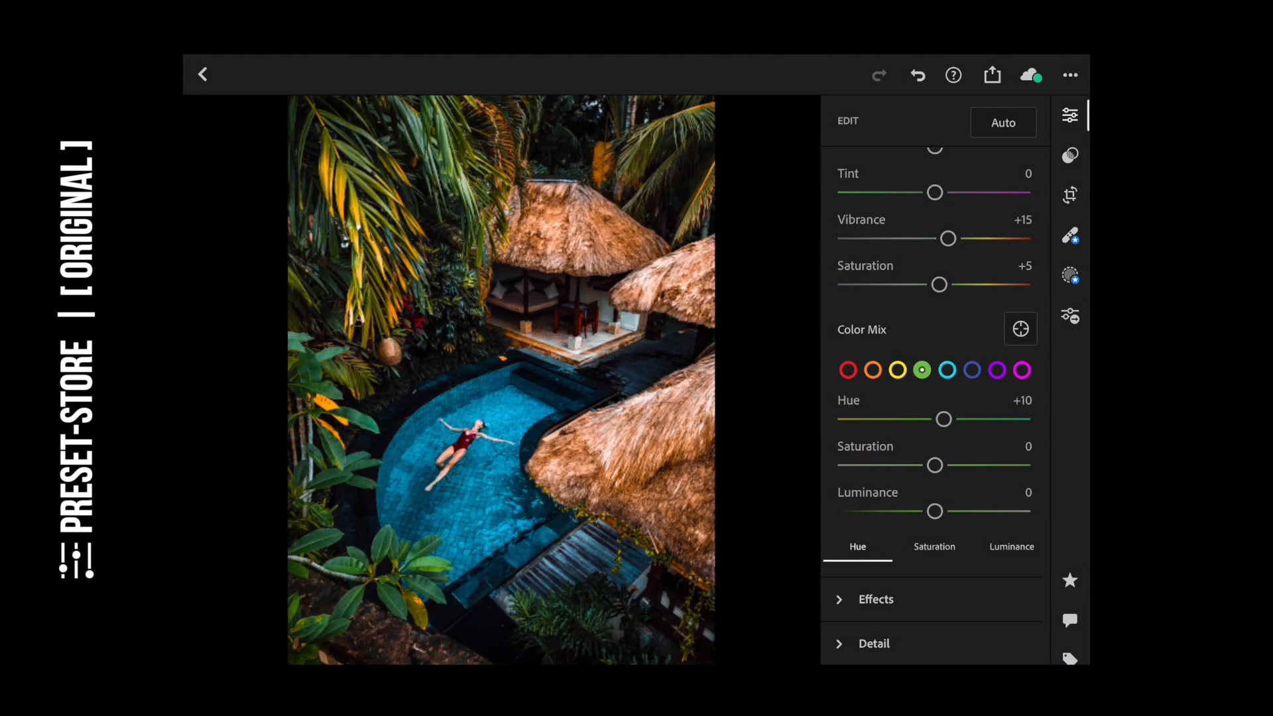
drag(944, 419, 971, 419)
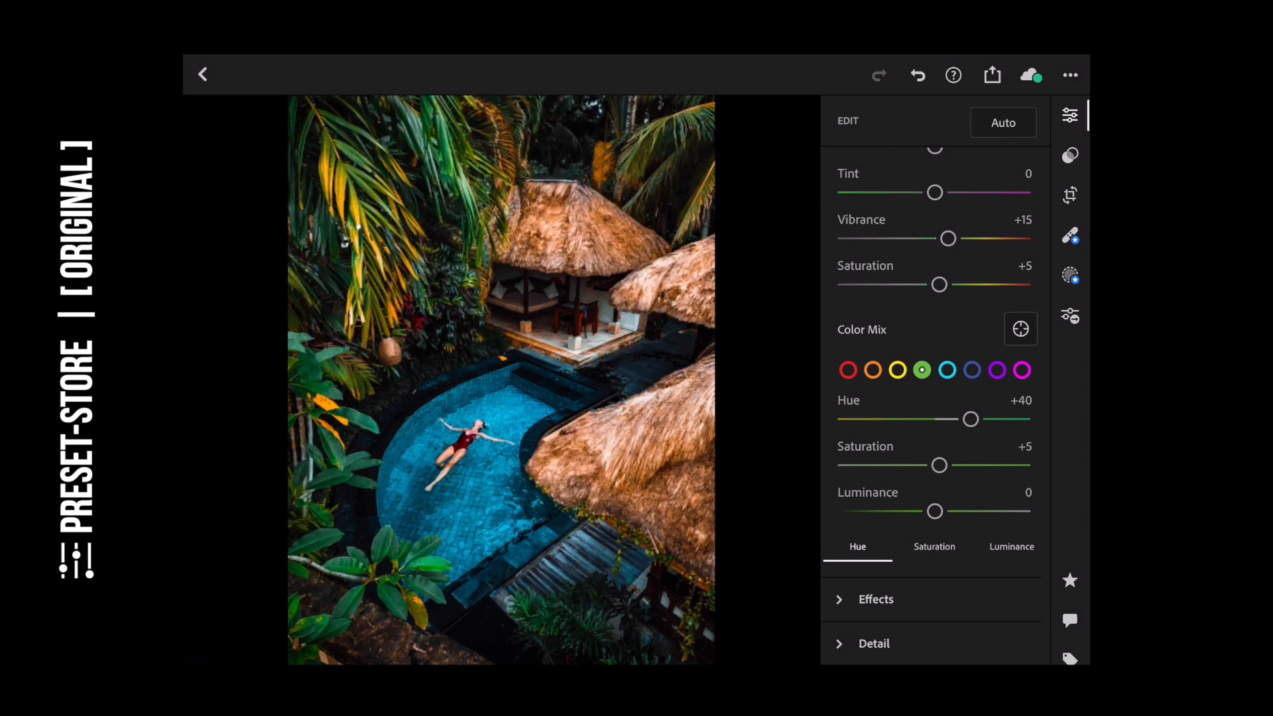
drag(938, 464, 956, 464)
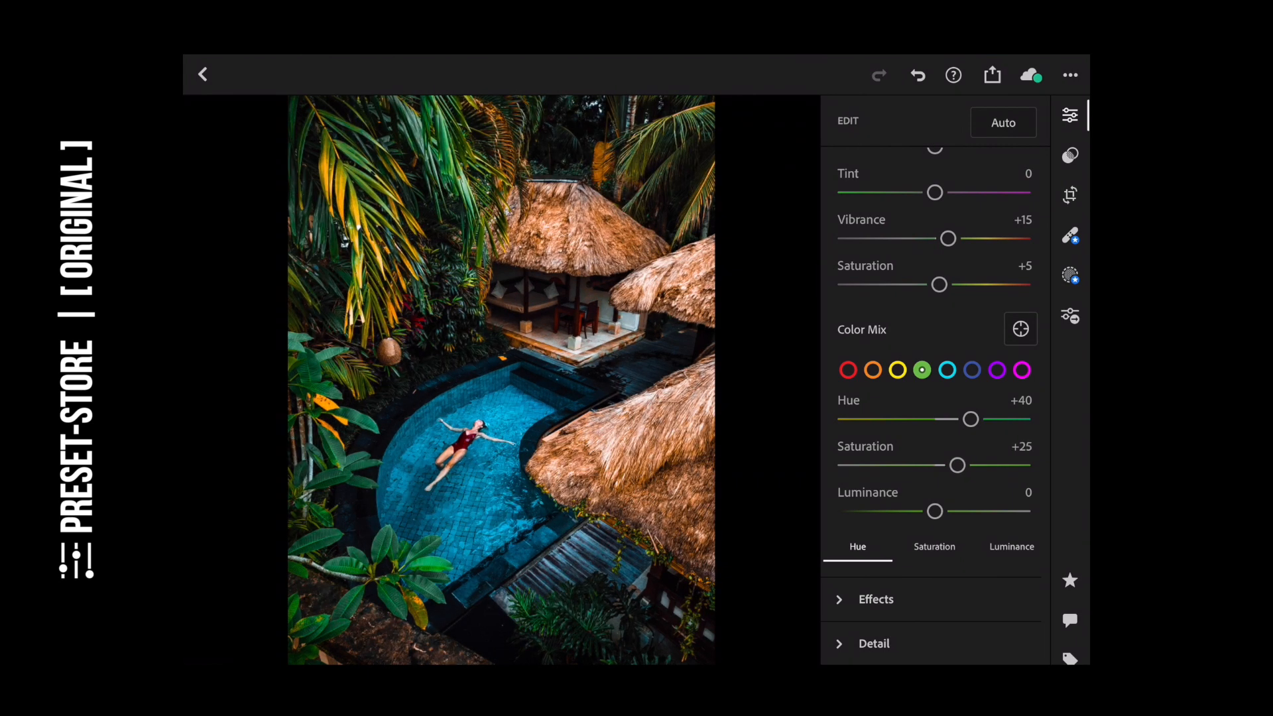
drag(956, 466, 962, 466)
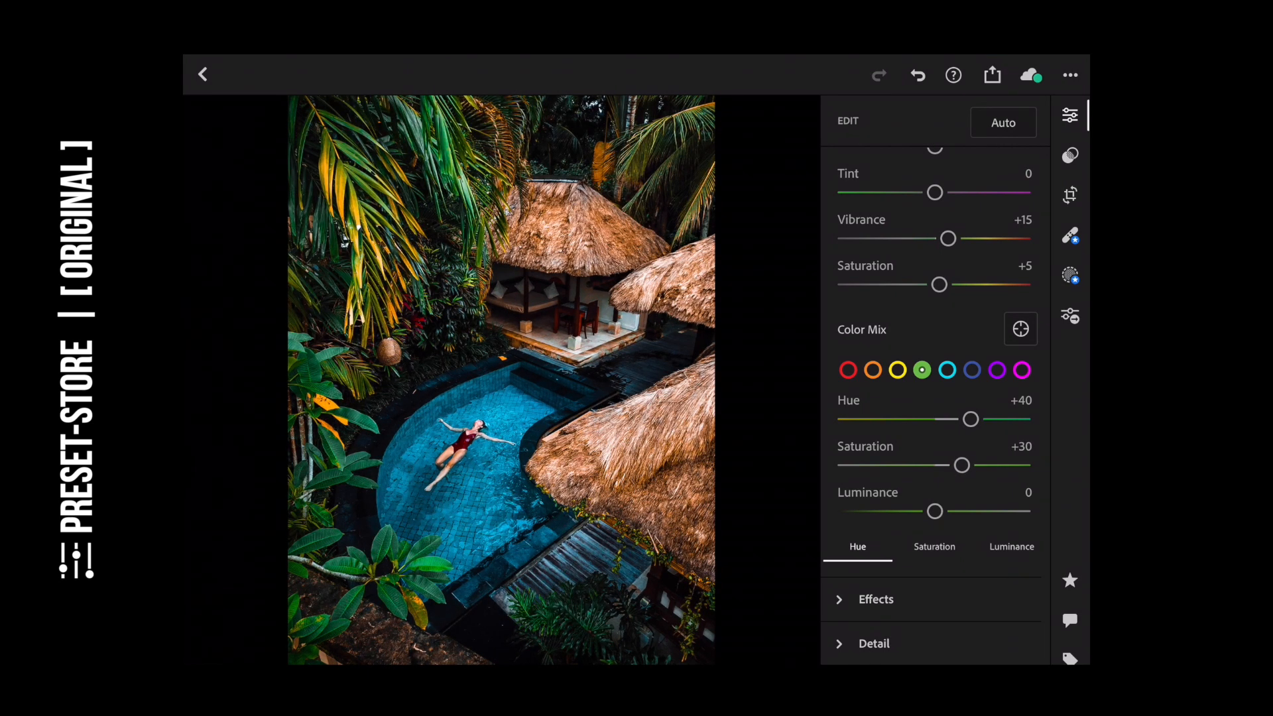
drag(938, 511, 926, 510)
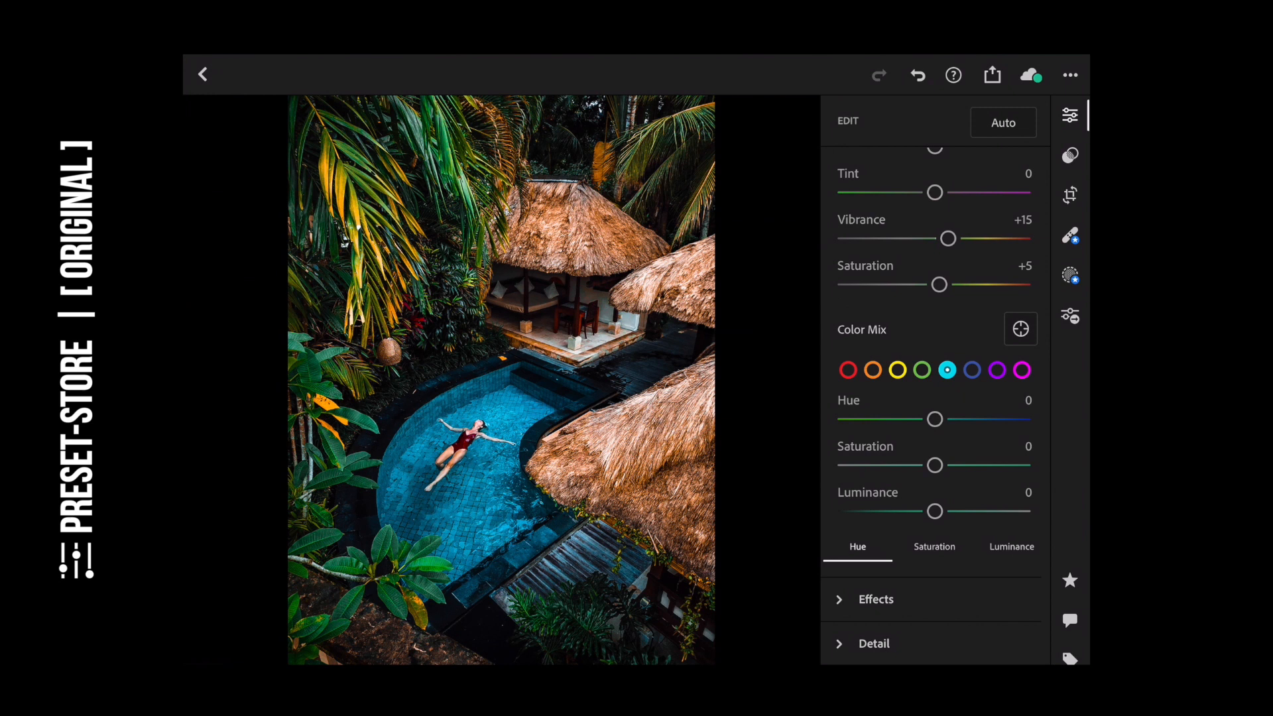
- Set the aqua swatch to hue +35, saturation +55 and luminance +20
drag(934, 419, 939, 419)
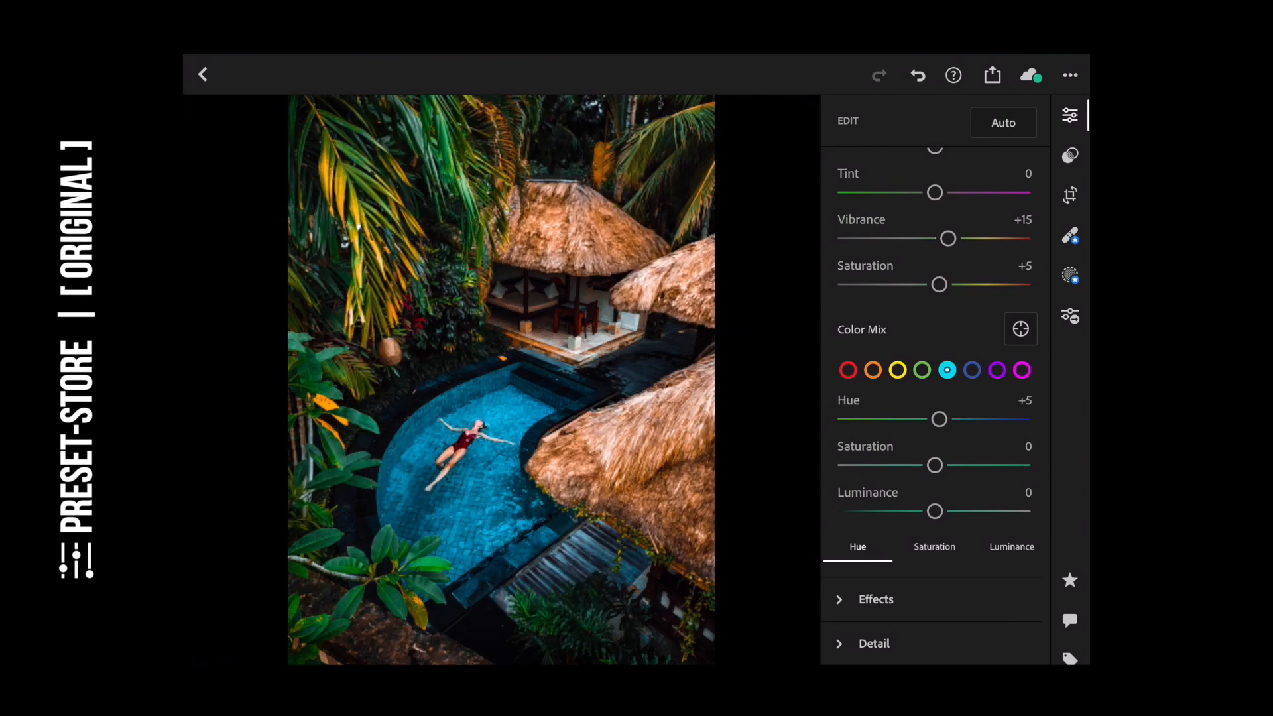
drag(939, 419, 955, 419)
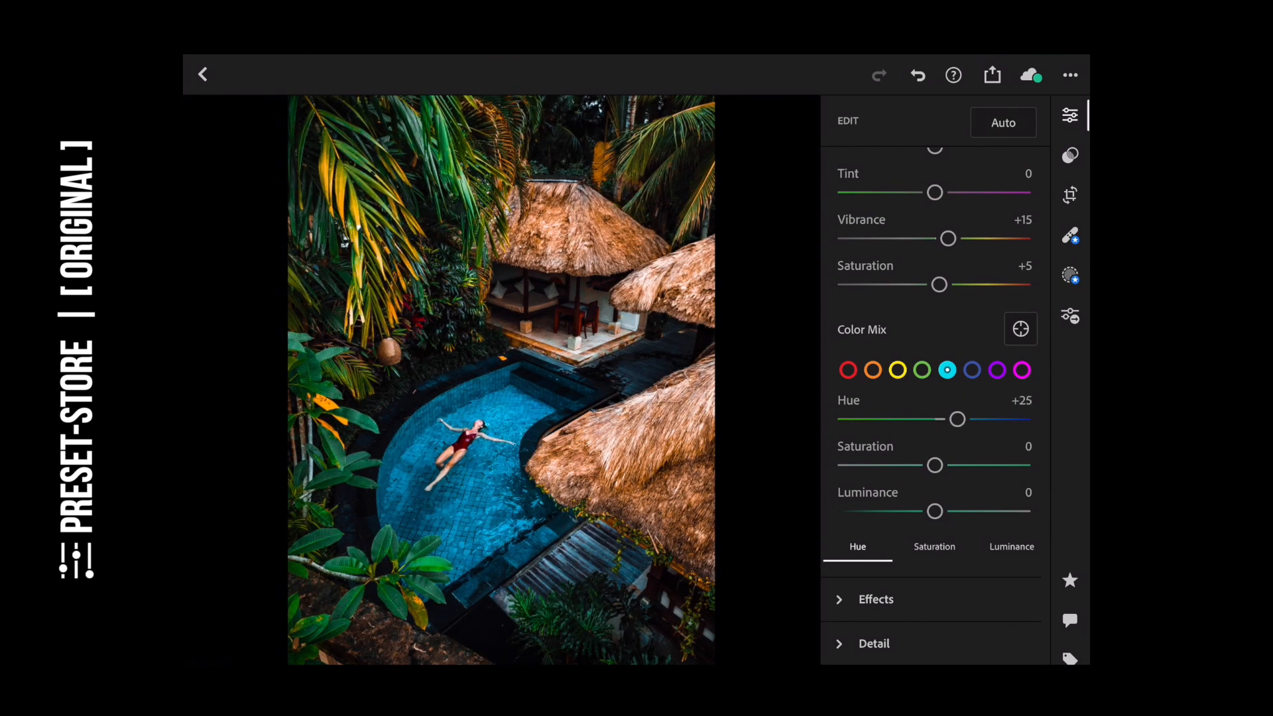
drag(956, 420, 965, 419)
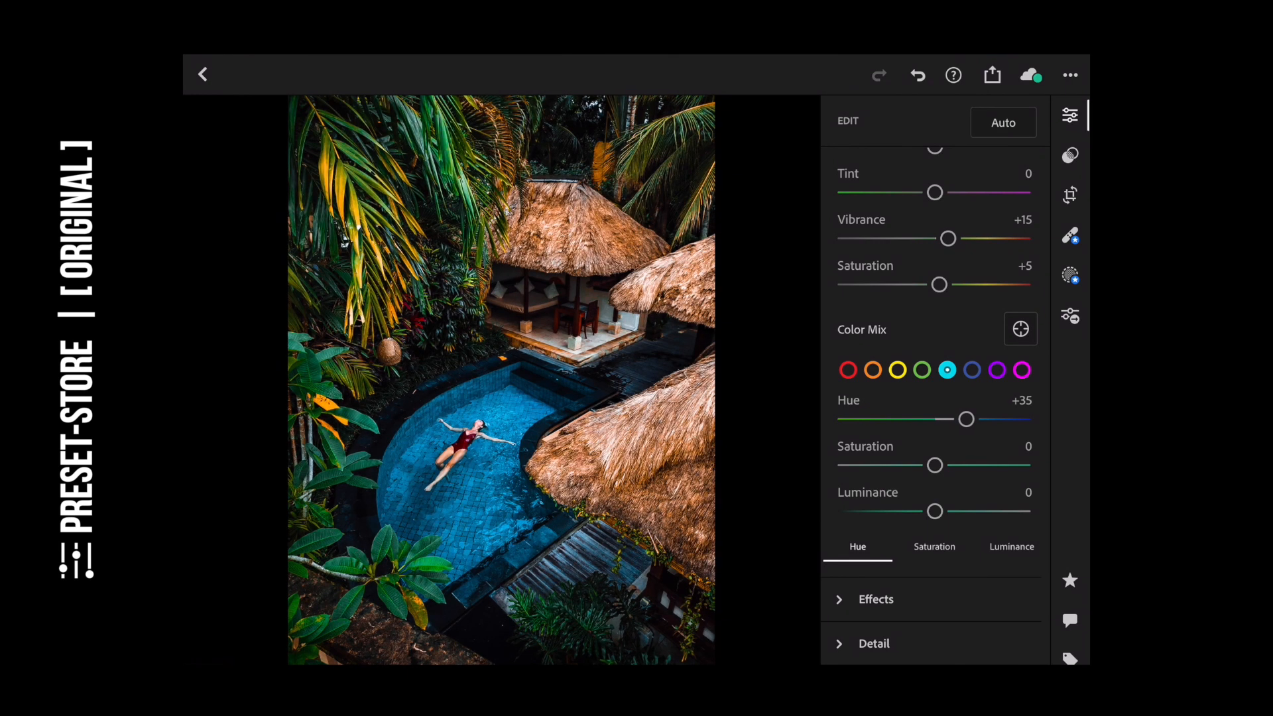
drag(934, 464, 966, 464)
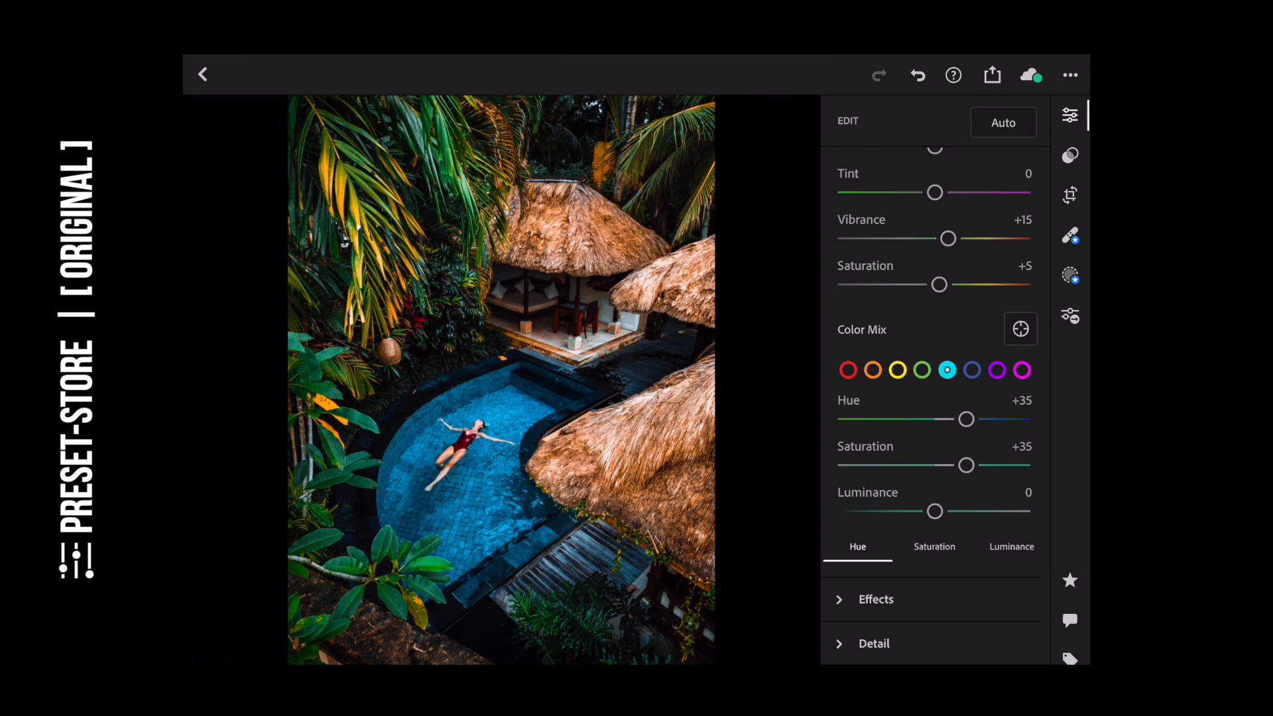
drag(966, 465, 983, 465)
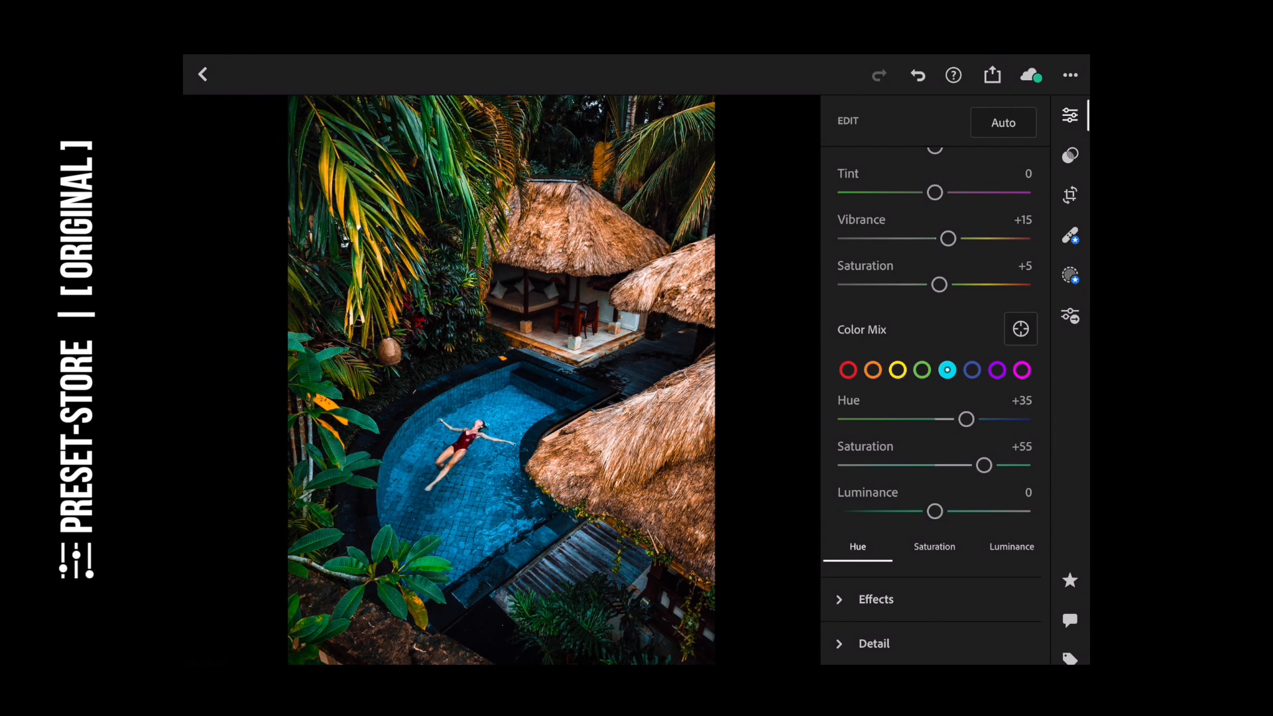
drag(935, 511, 939, 511)
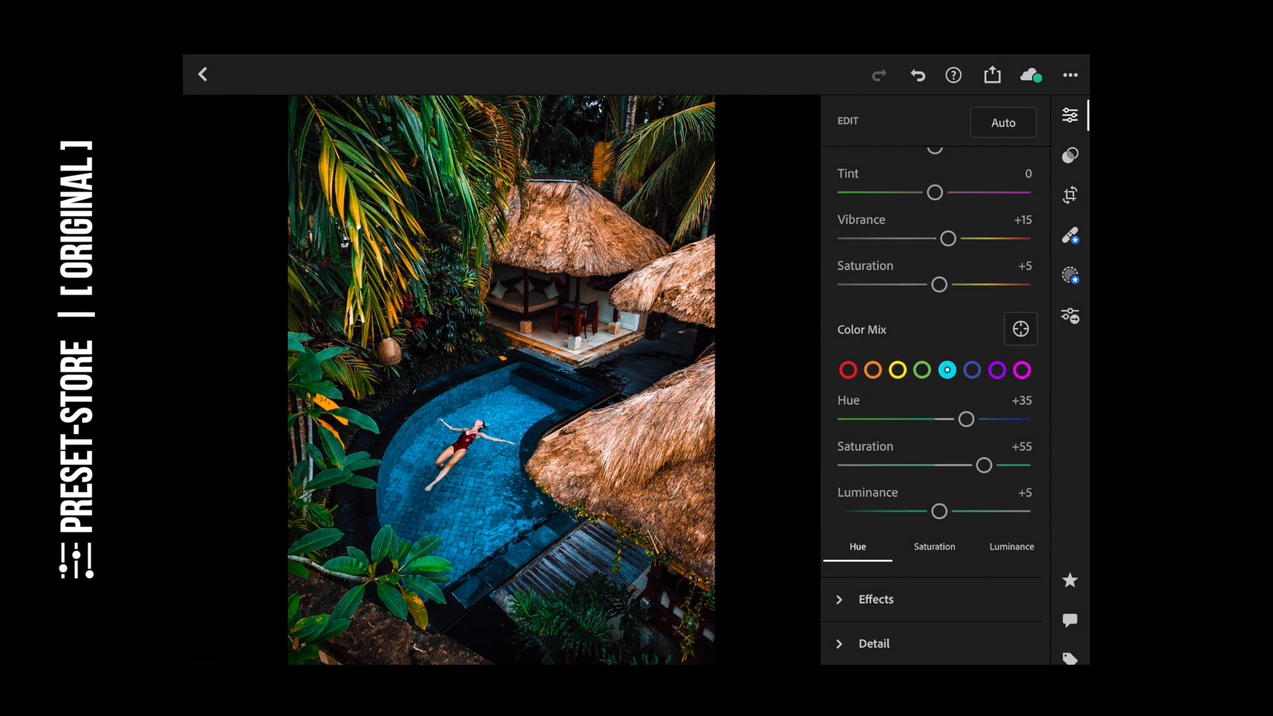
drag(939, 511, 952, 511)
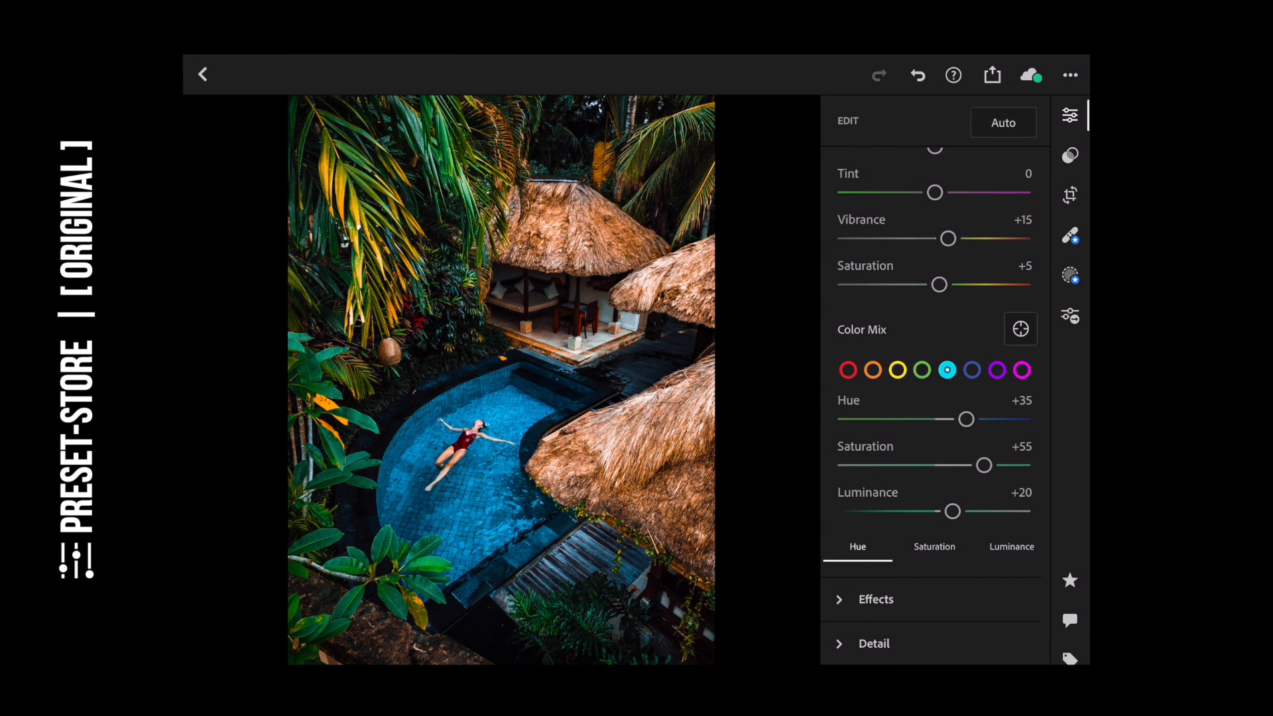
- Set the blues to hue -20, saturation +30 and luminance -5
click(972, 370)
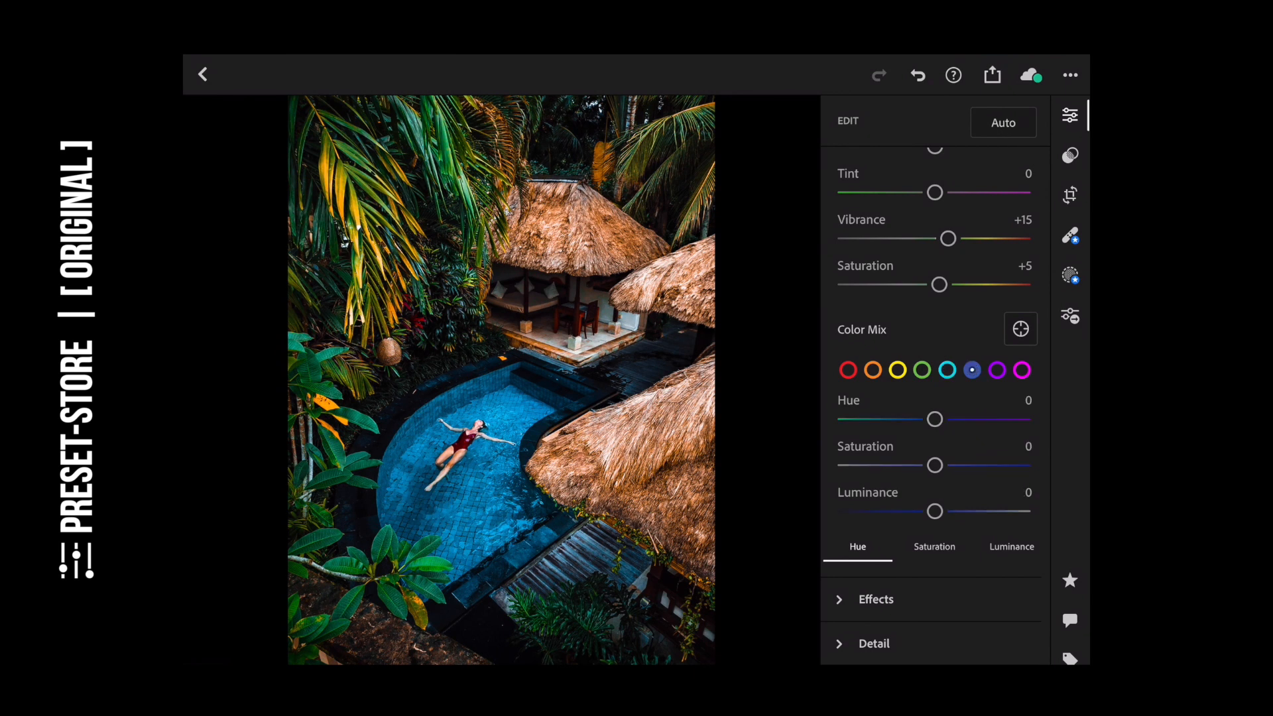
drag(934, 419, 916, 419)
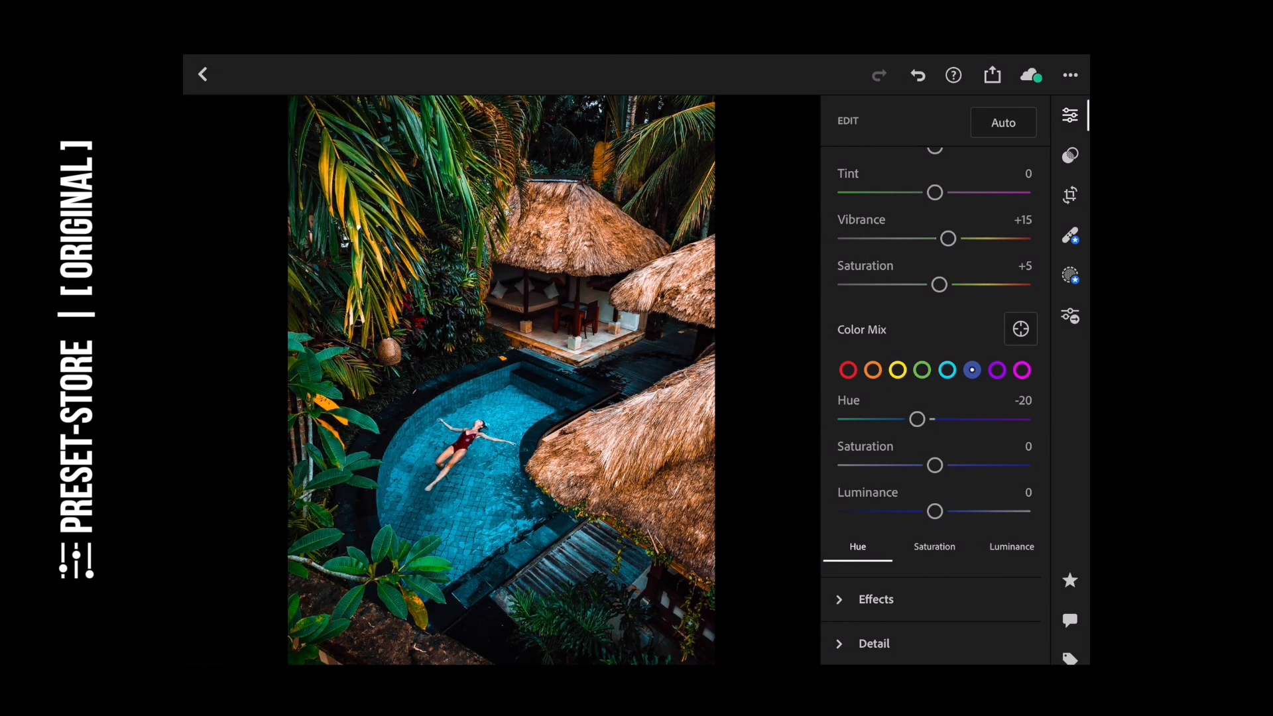
drag(934, 465, 947, 465)
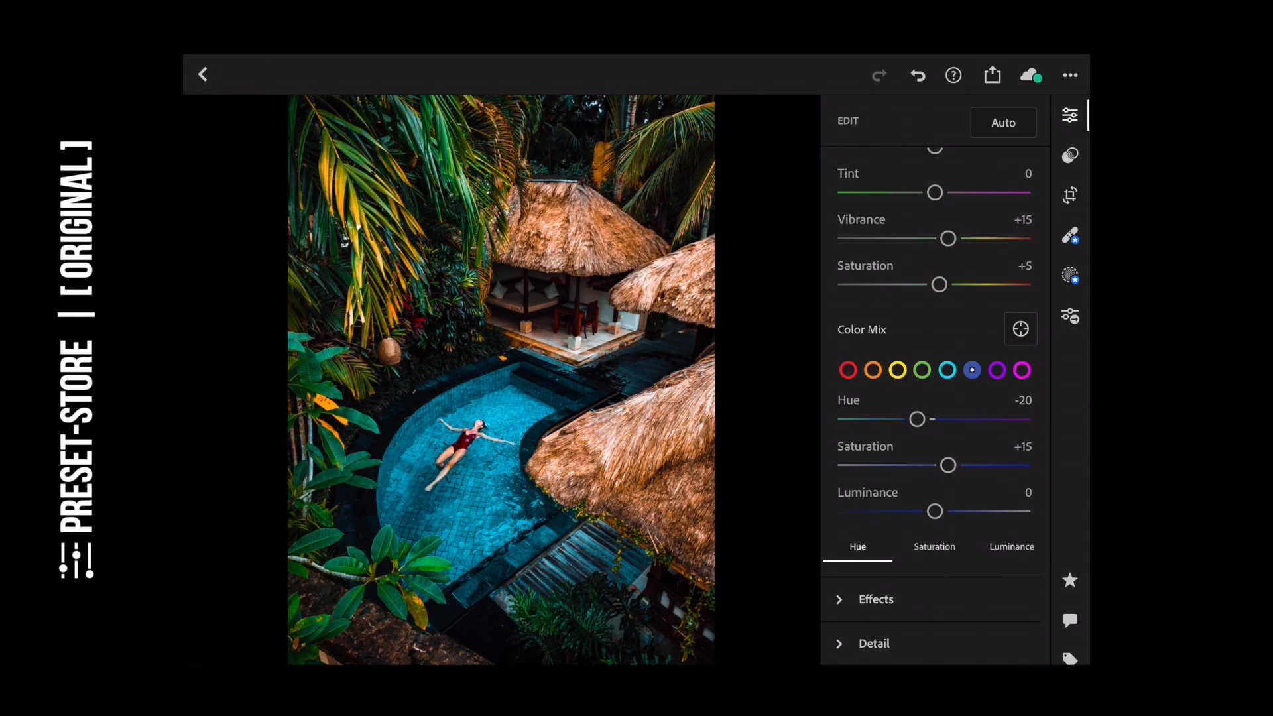
drag(948, 465, 961, 465)
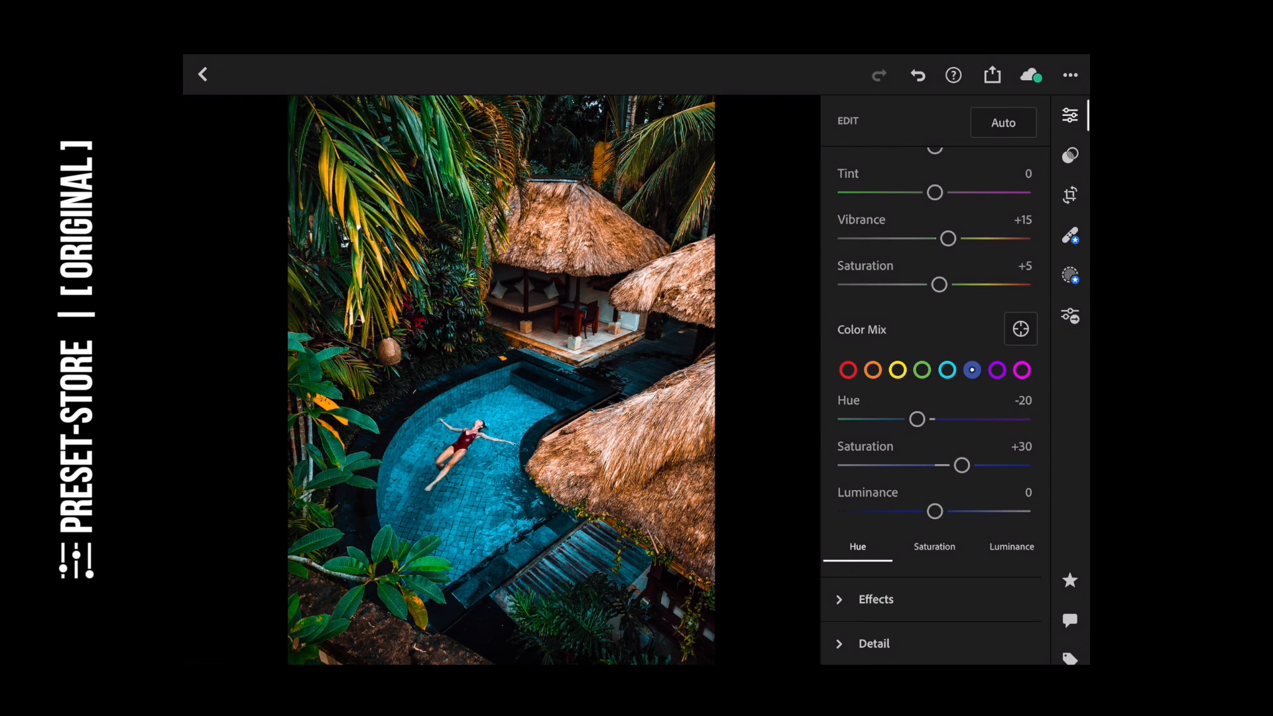
drag(934, 511, 931, 511)
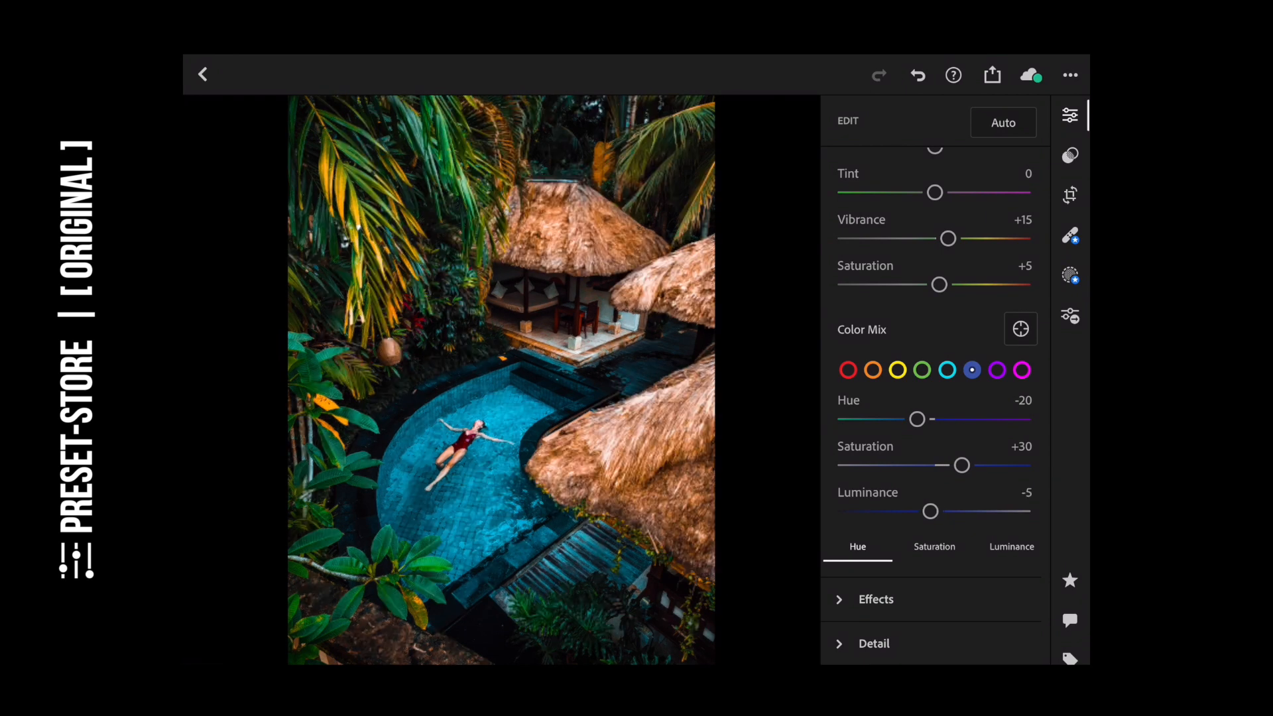
drag(931, 511, 914, 511)
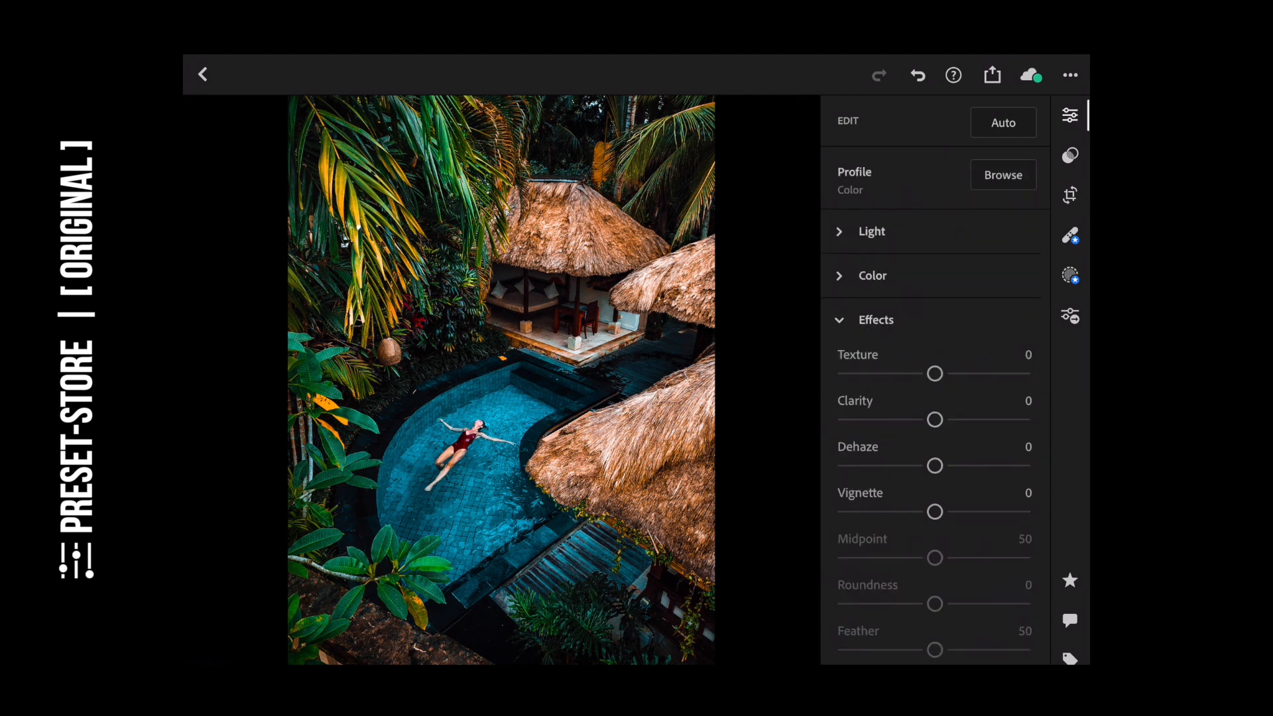
- In Effects, set Clarity to +25 and Dehaze to +30
scroll(down, 3)
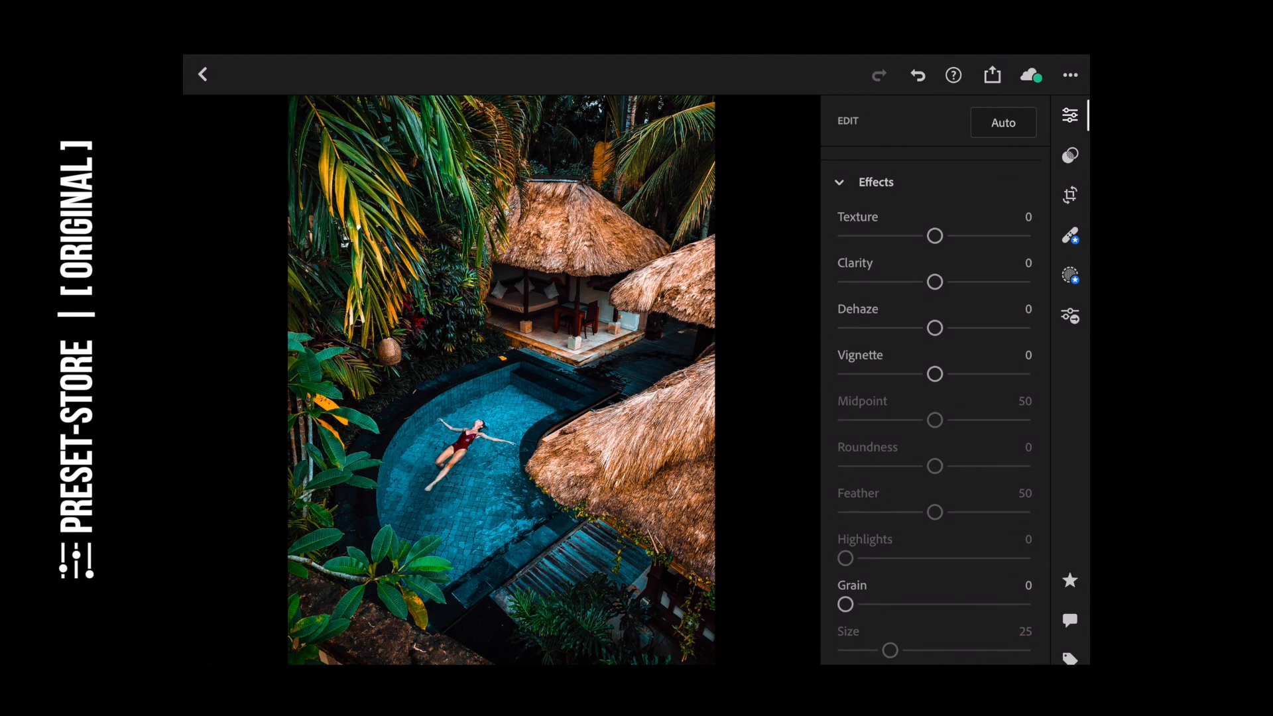
drag(934, 281, 952, 281)
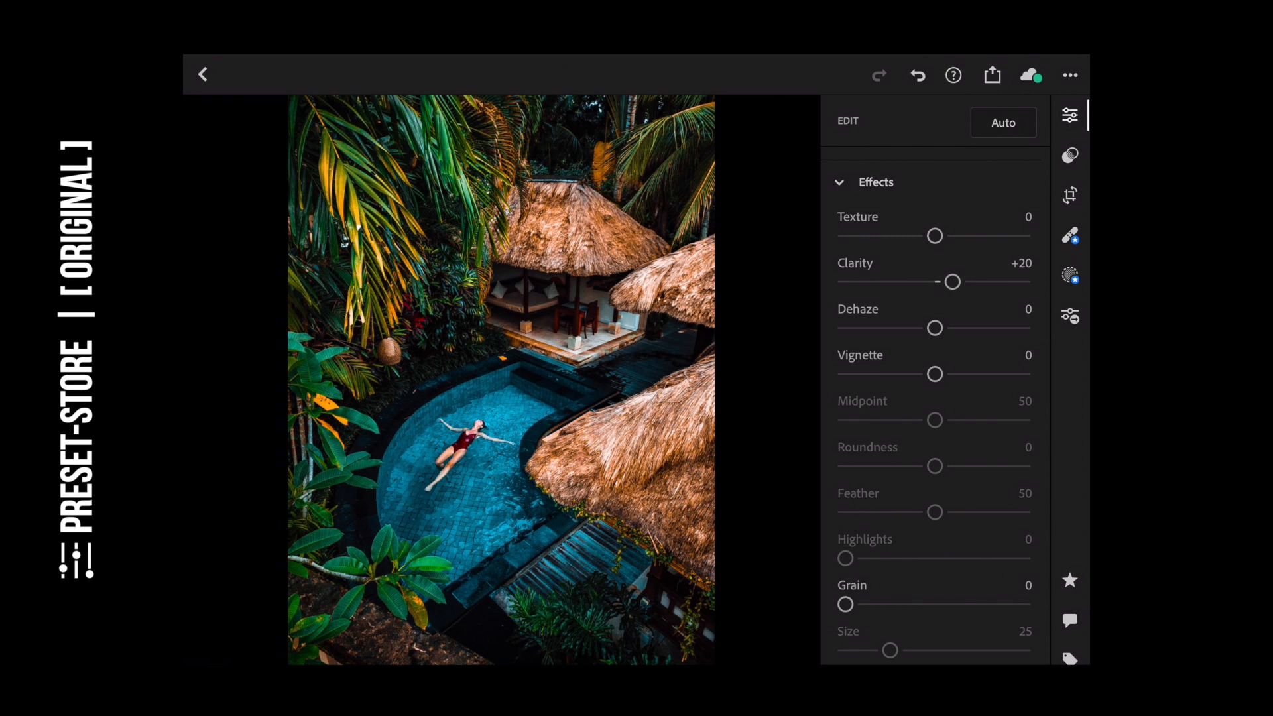
drag(951, 282, 958, 282)
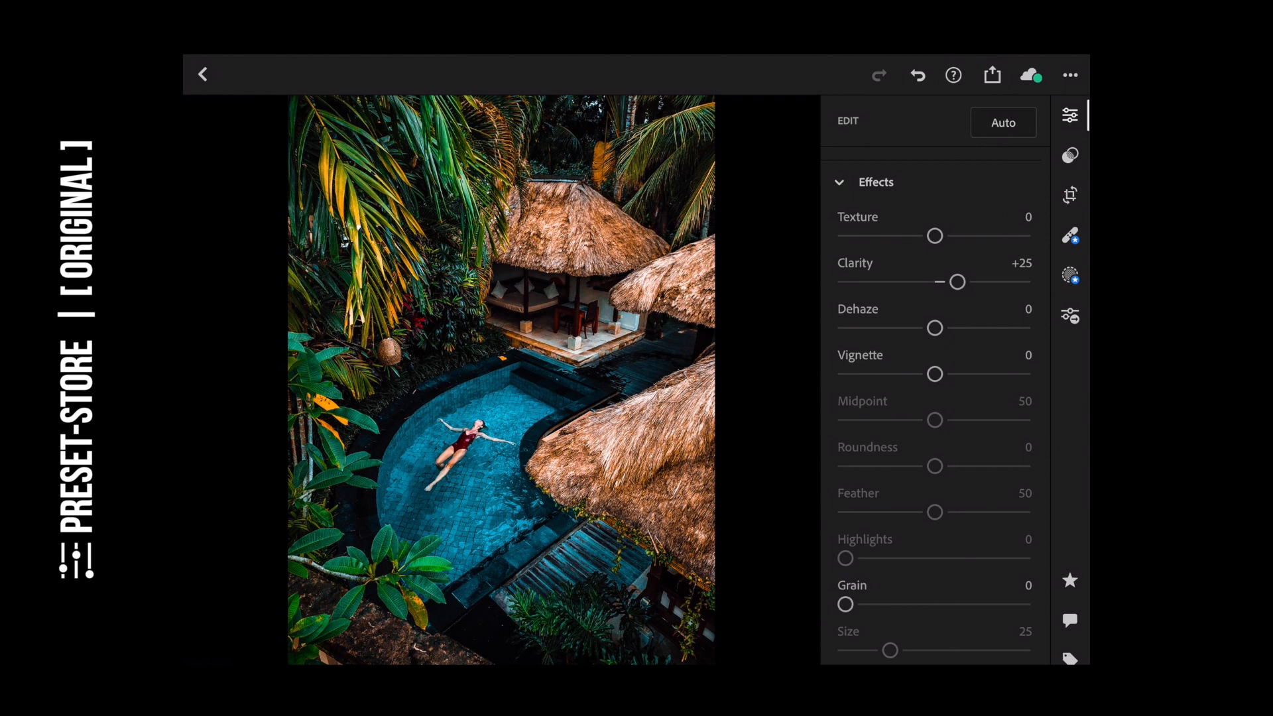
drag(933, 328, 952, 328)
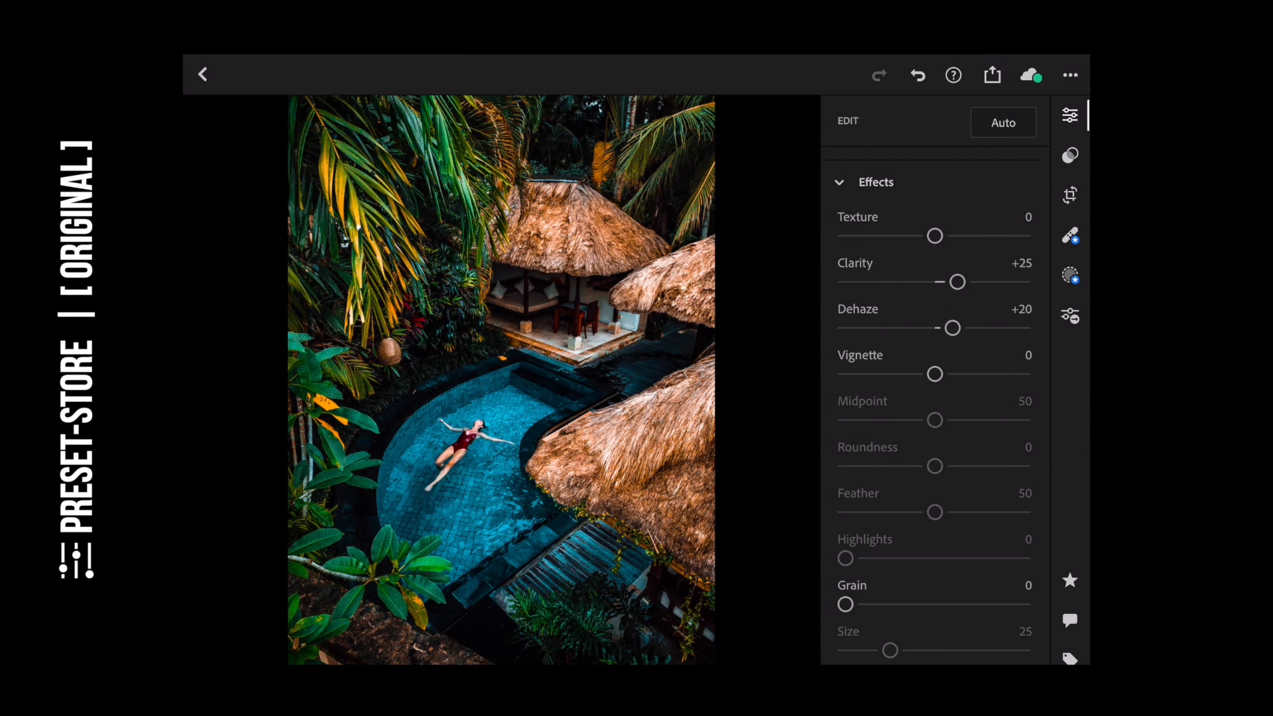
drag(951, 328, 962, 329)
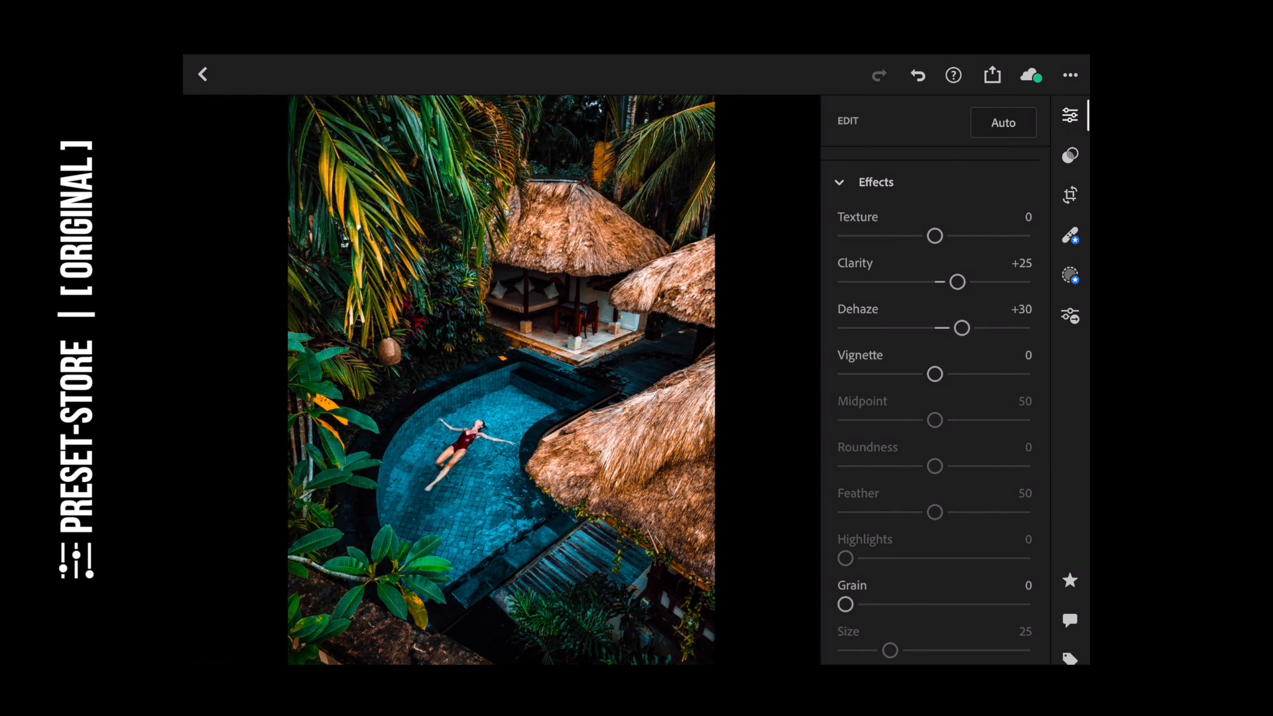
drag(934, 374, 926, 373)
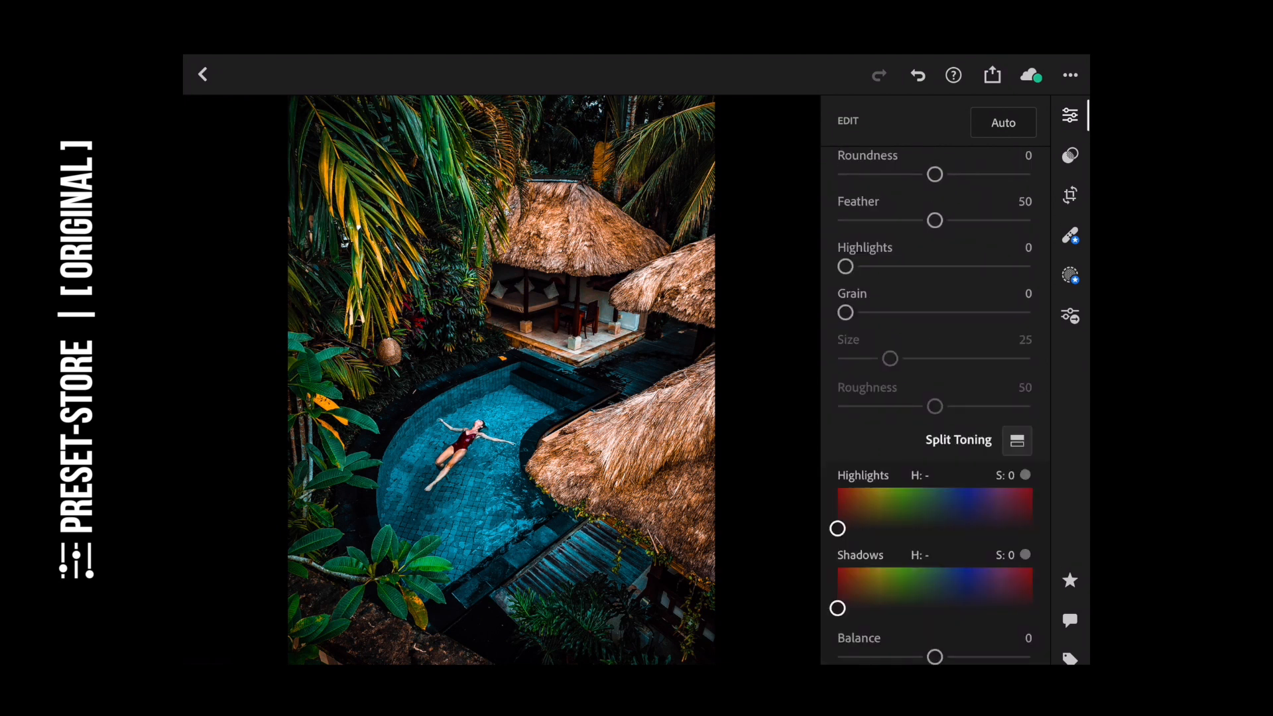
- Tint the highlights teal under Split Toning, settling at hue 190, saturation 10
drag(837, 528, 953, 521)
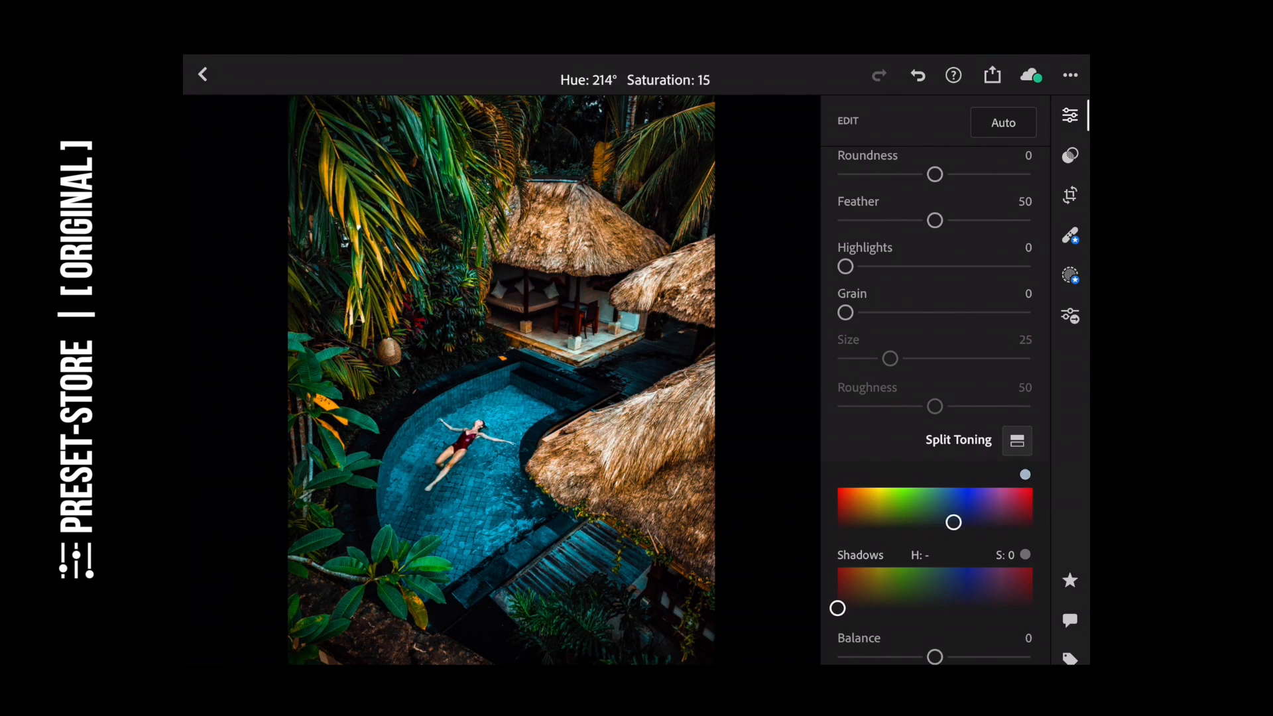
drag(953, 521, 947, 518)
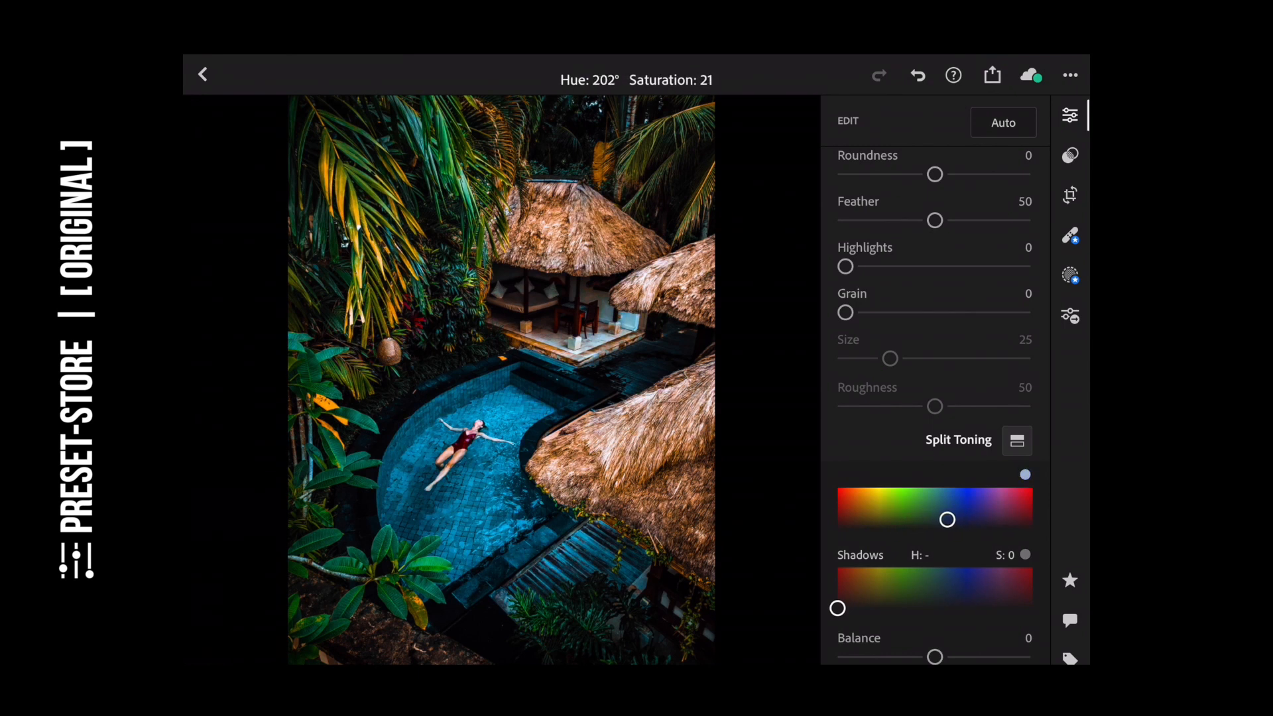
drag(948, 520, 940, 522)
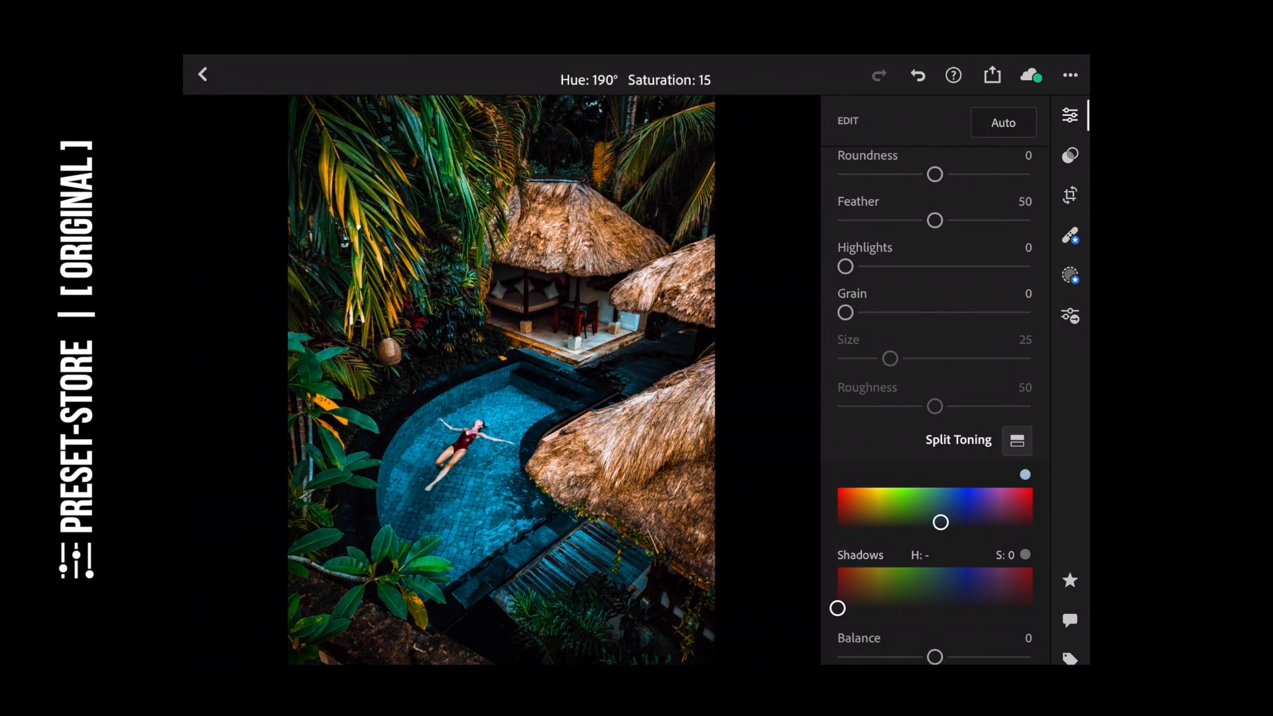
drag(944, 522, 939, 523)
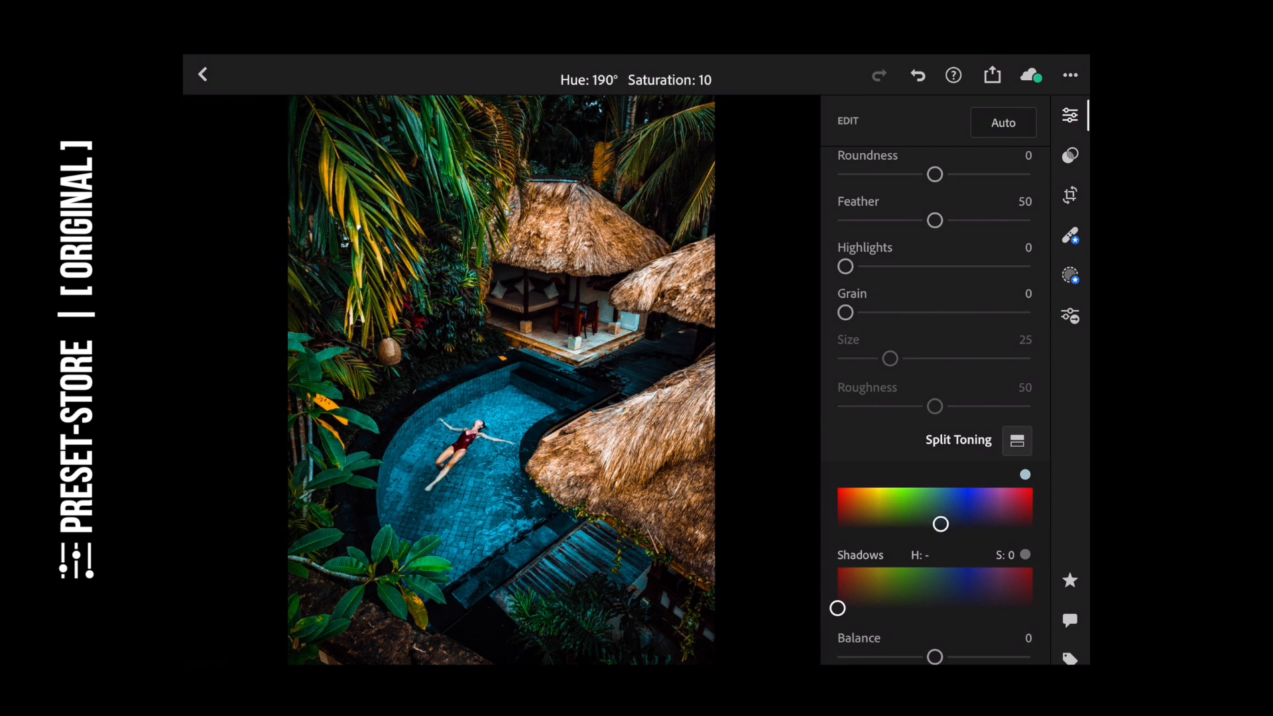
drag(940, 524, 944, 524)
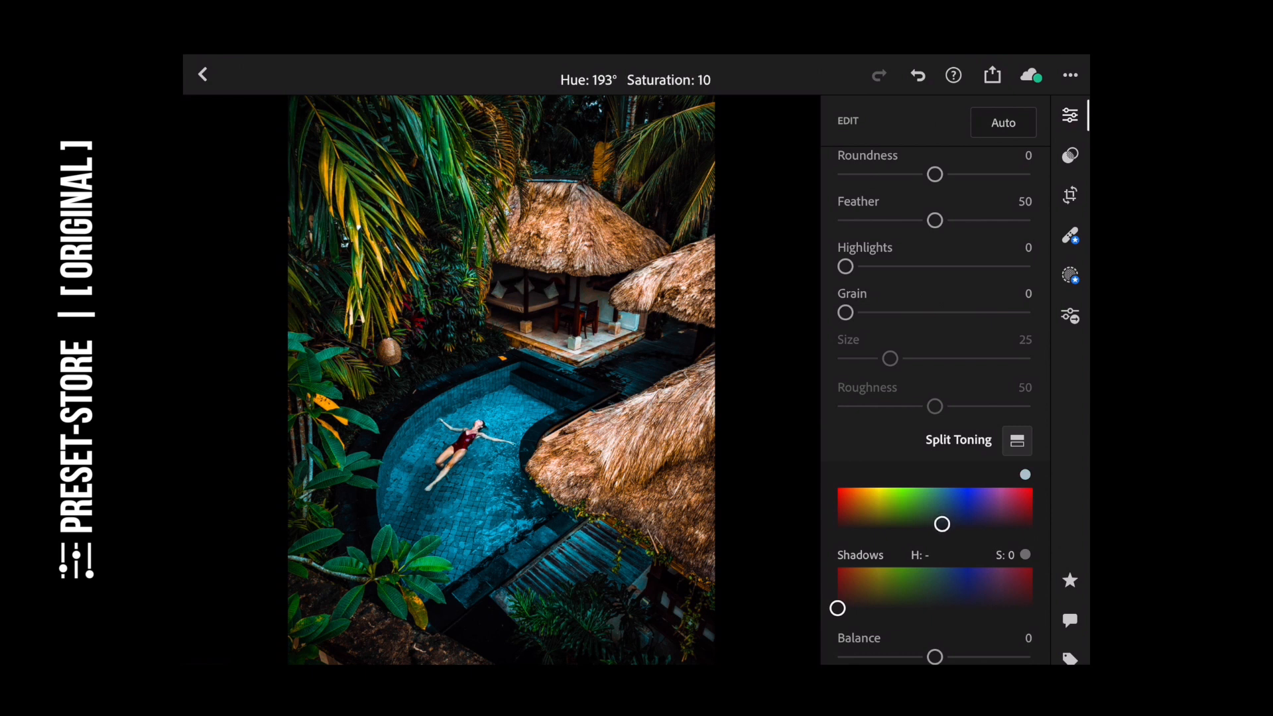
drag(941, 523, 937, 525)
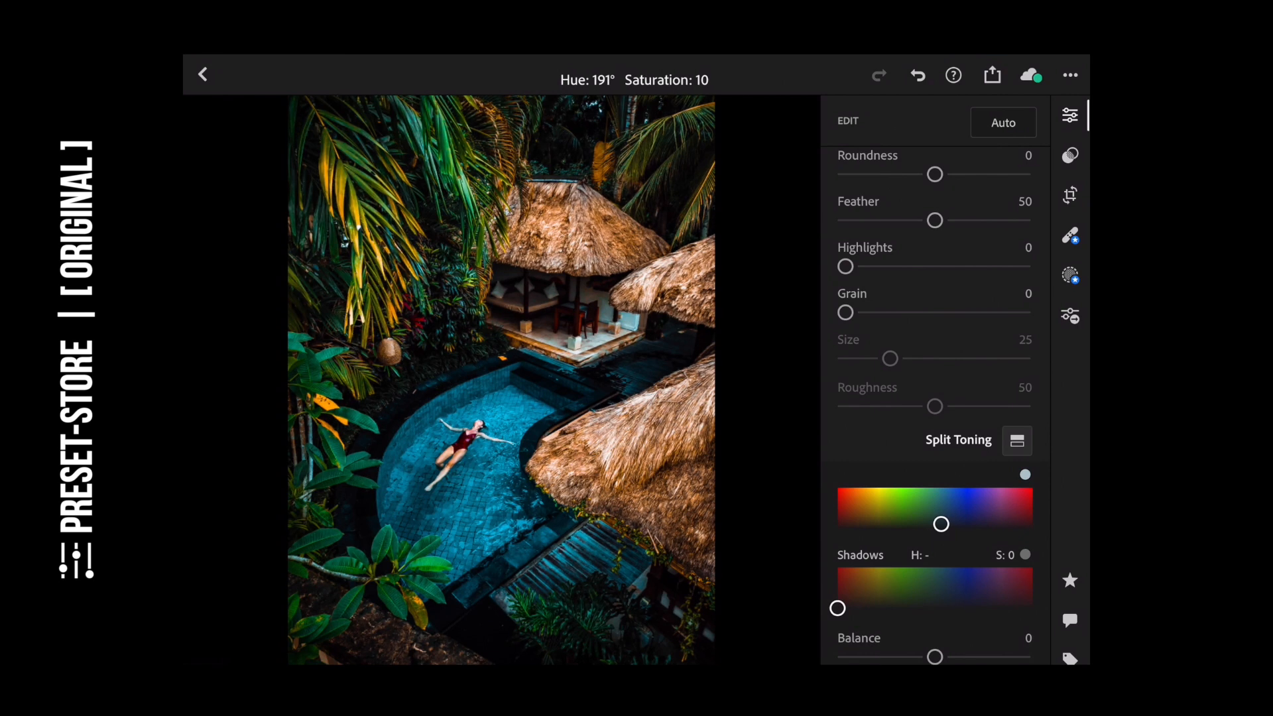
drag(941, 523, 940, 524)
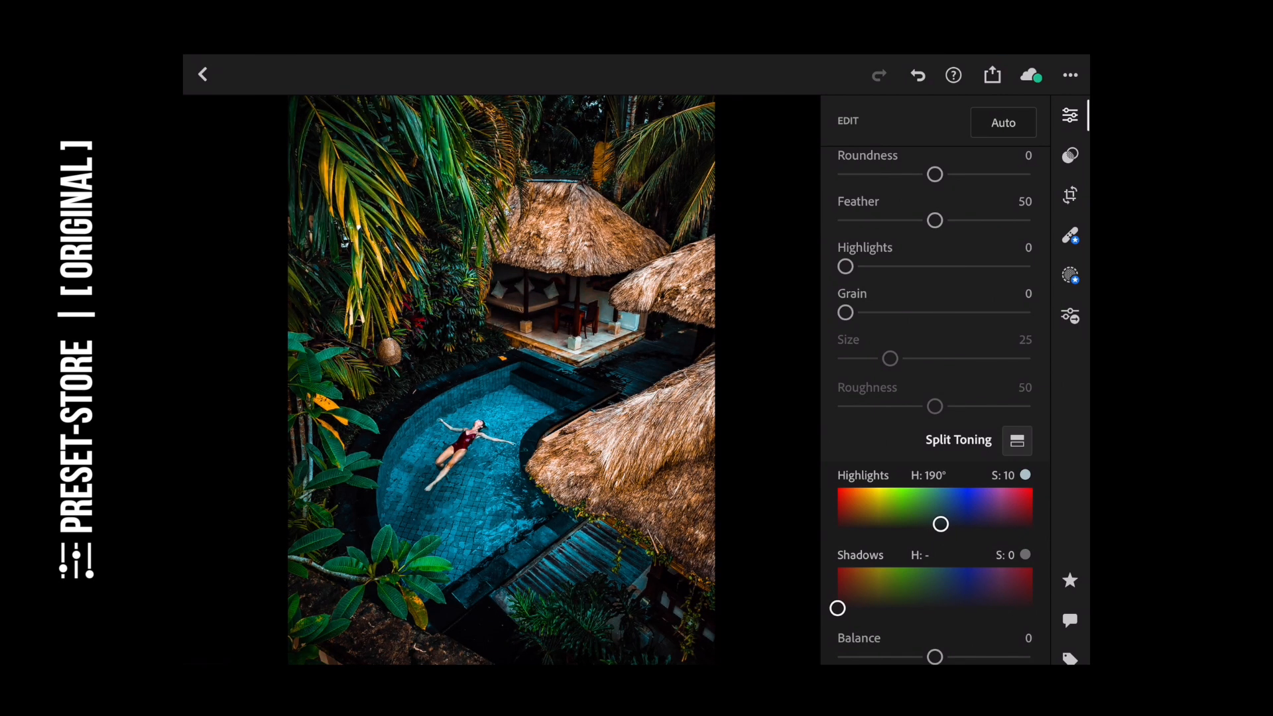
- Drag the Split Toning shadows picker toward blue to tint the shadows
drag(837, 608, 870, 608)
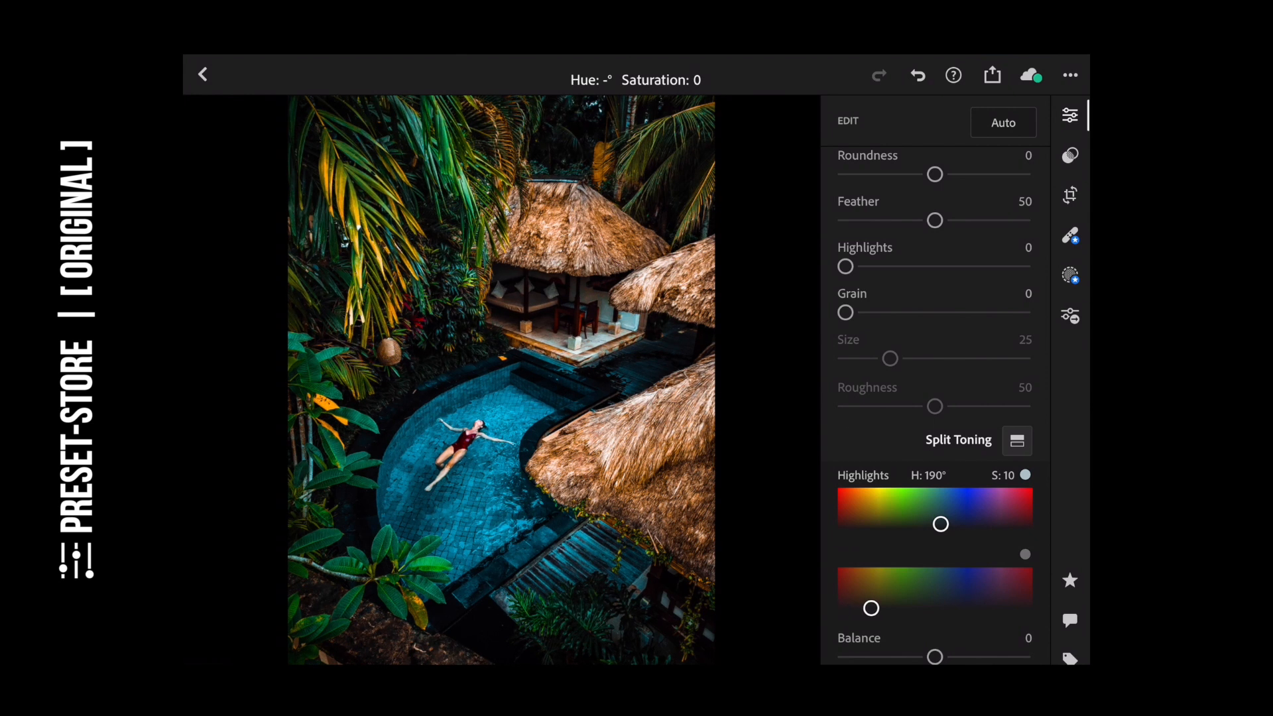
drag(870, 608, 947, 603)
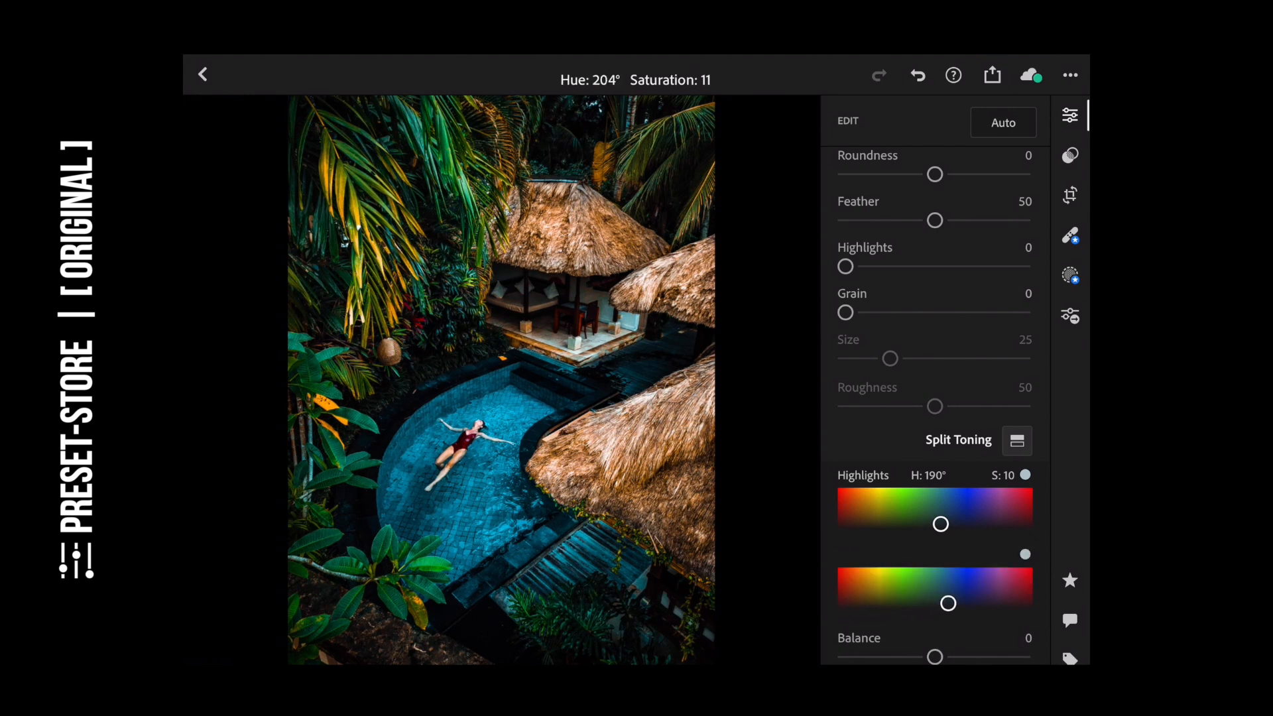
drag(948, 603, 951, 603)
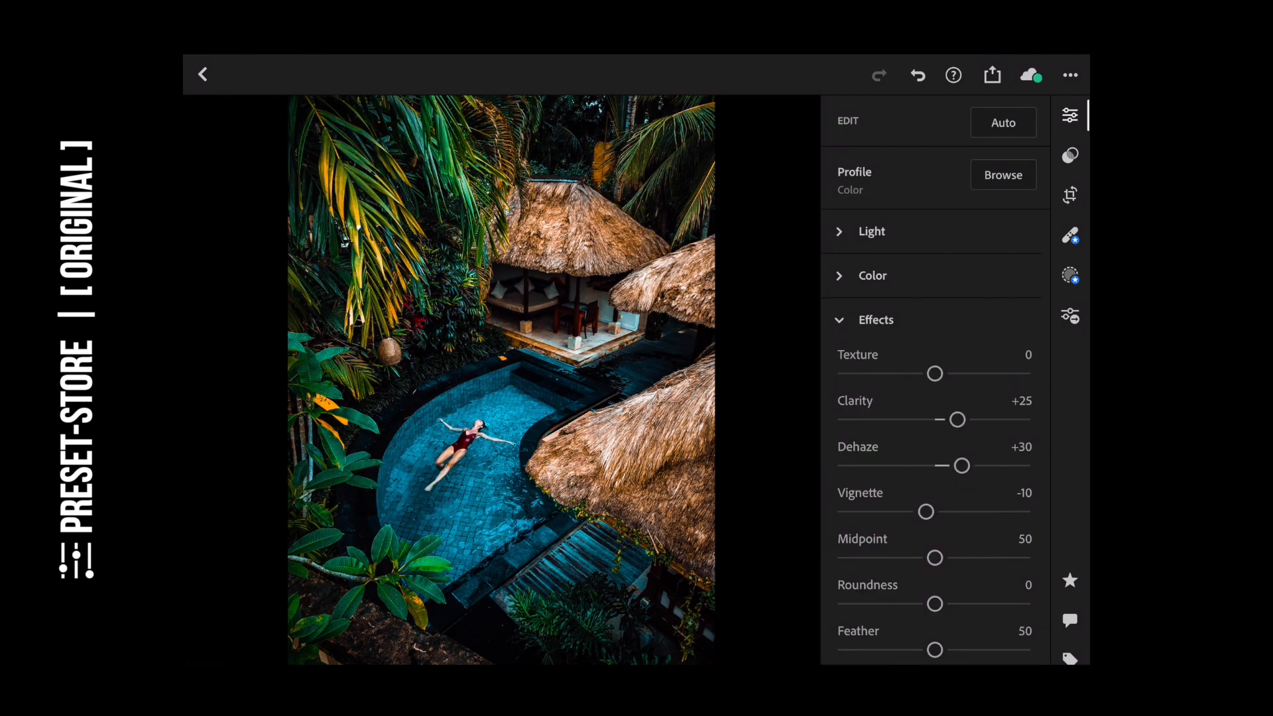
- In Detail, set Sharpening to 20 and Noise Reduction to 35
click(874, 319)
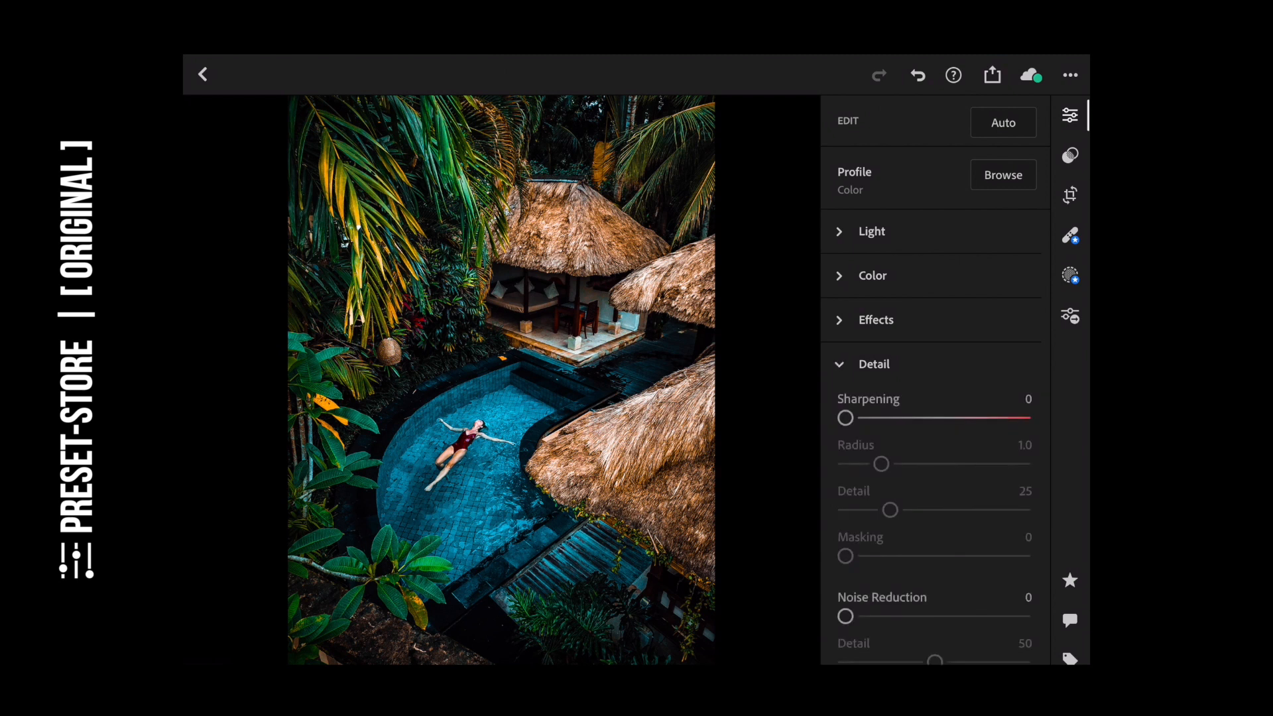
scroll(down, 3)
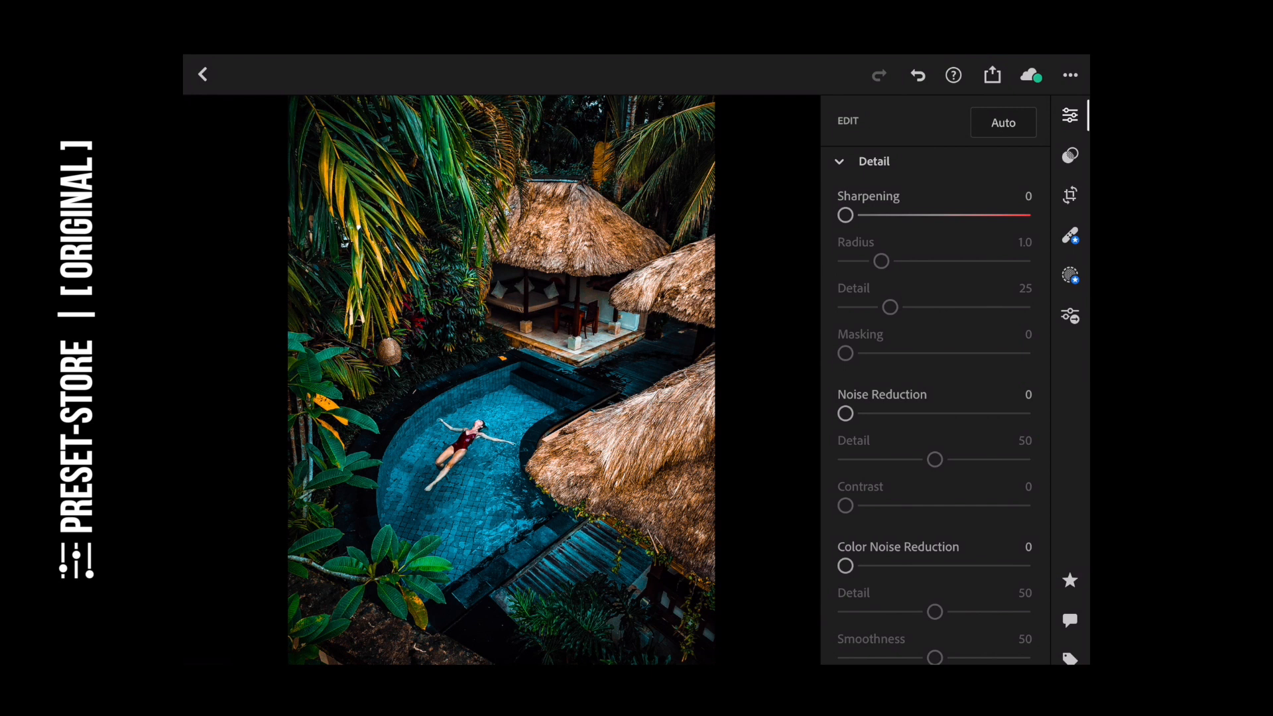
drag(845, 214, 869, 214)
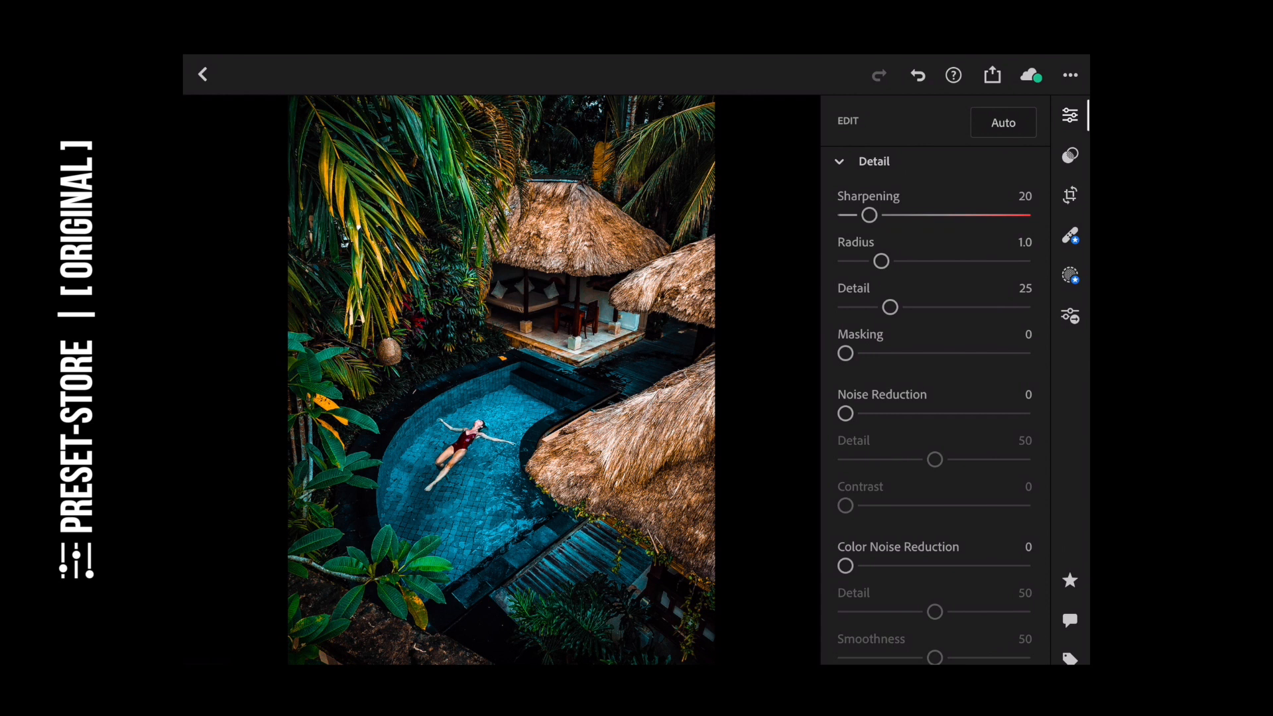
drag(845, 413, 899, 413)
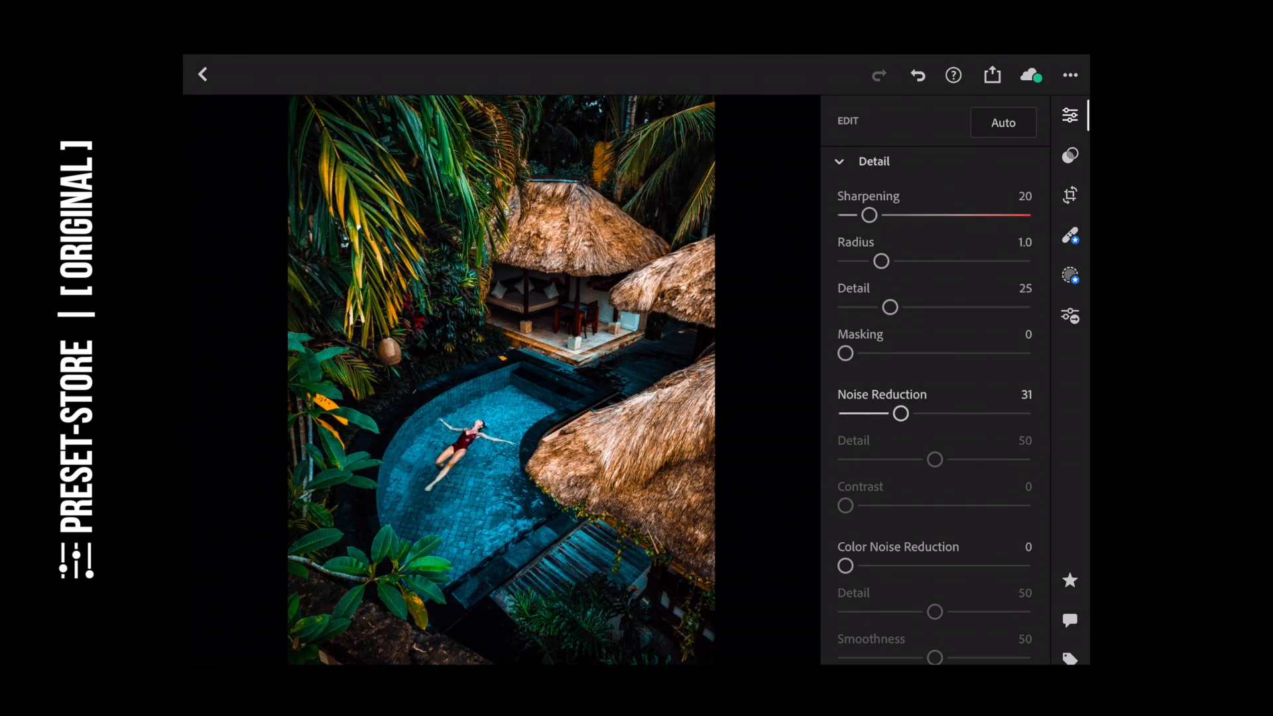
drag(900, 413, 907, 413)
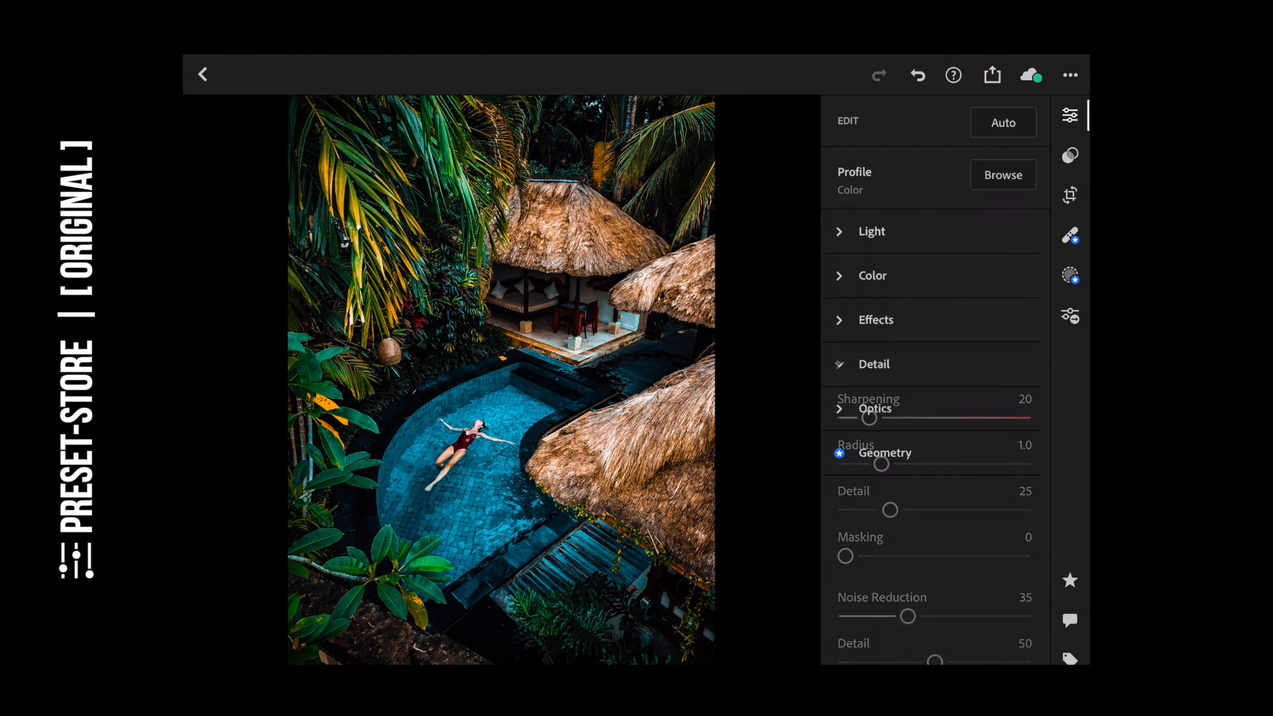
- Collapse Detail and choose Copy Settings from the ••• menu for the pool photo
click(874, 364)
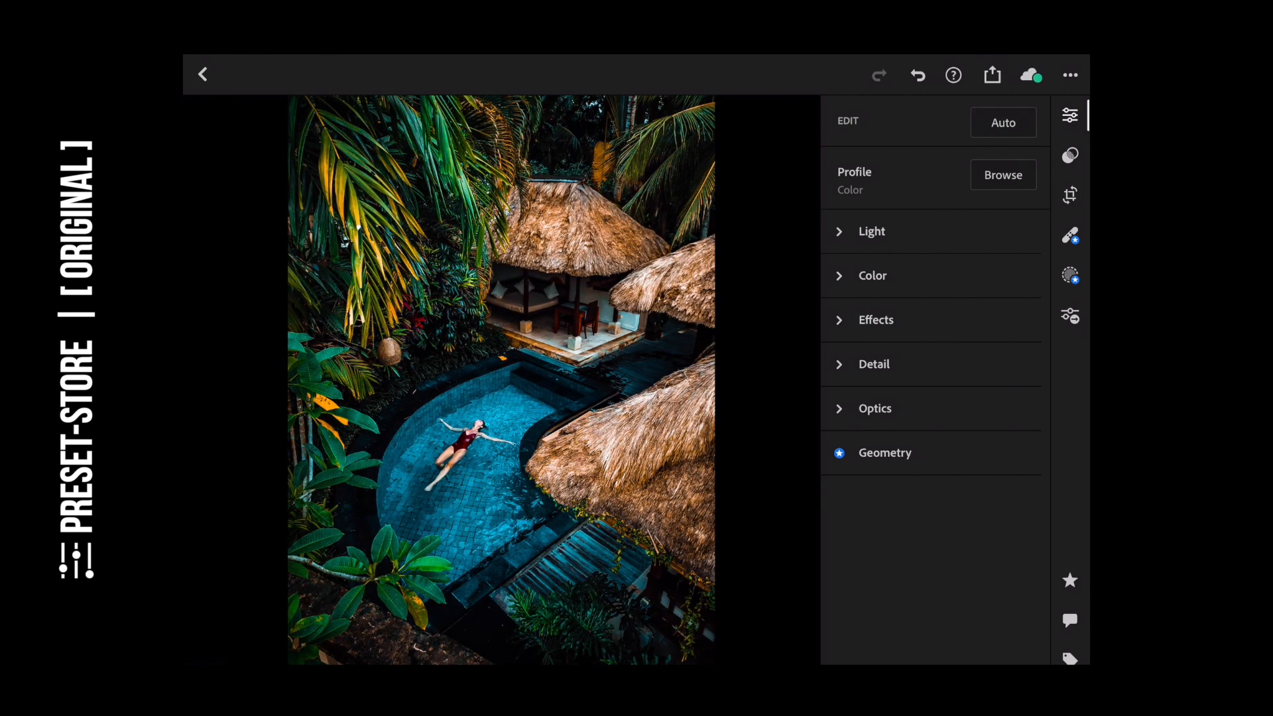
click(1069, 75)
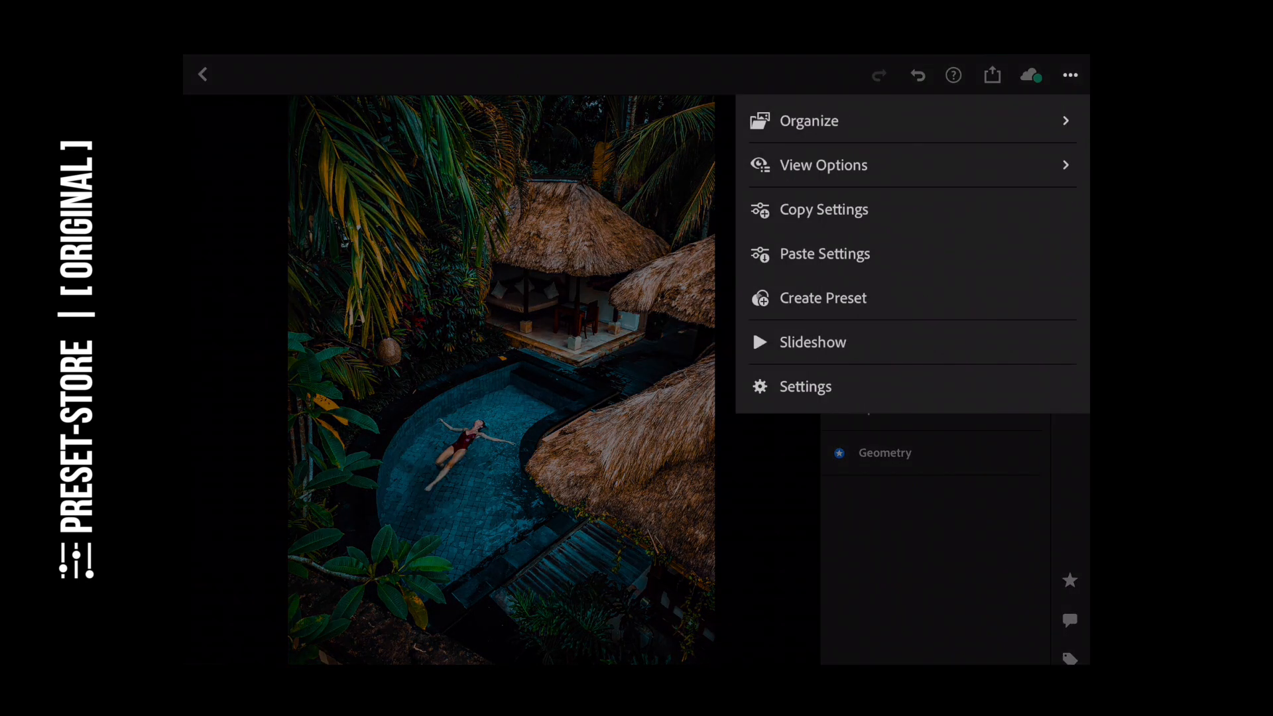
click(823, 209)
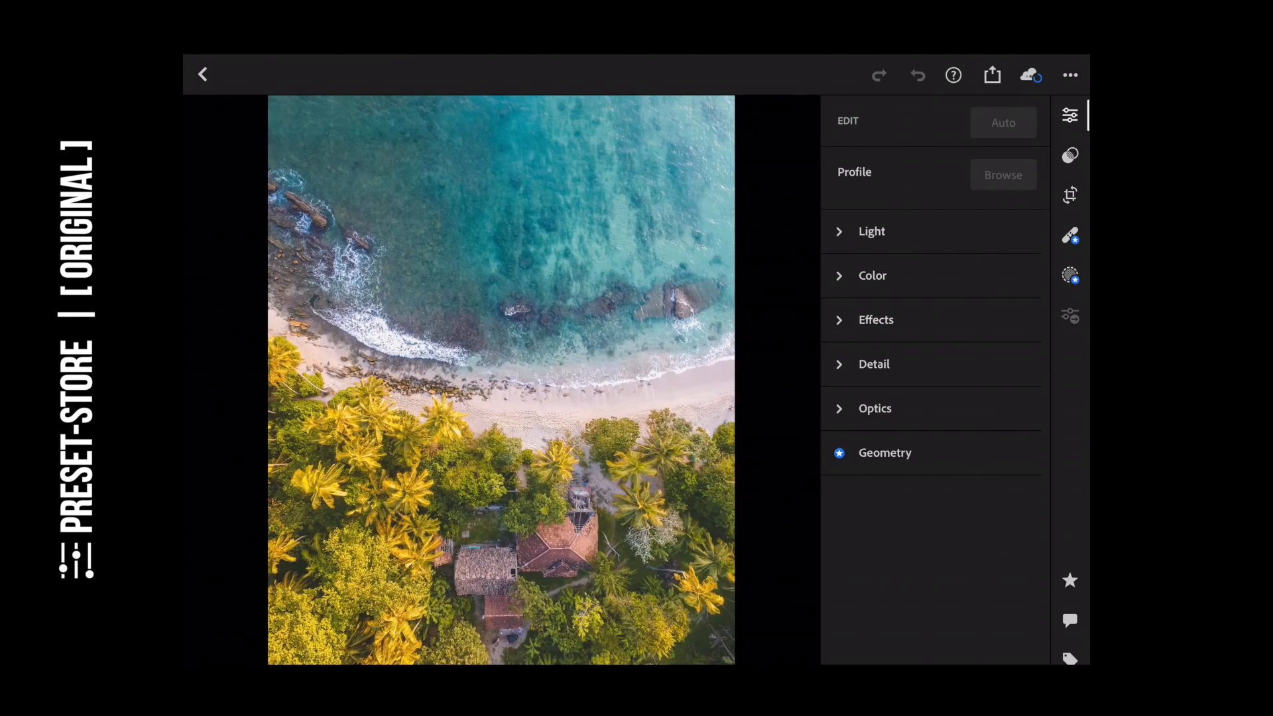
- Paste the copied pool settings onto the beach aerial and sea-view photos
click(1070, 74)
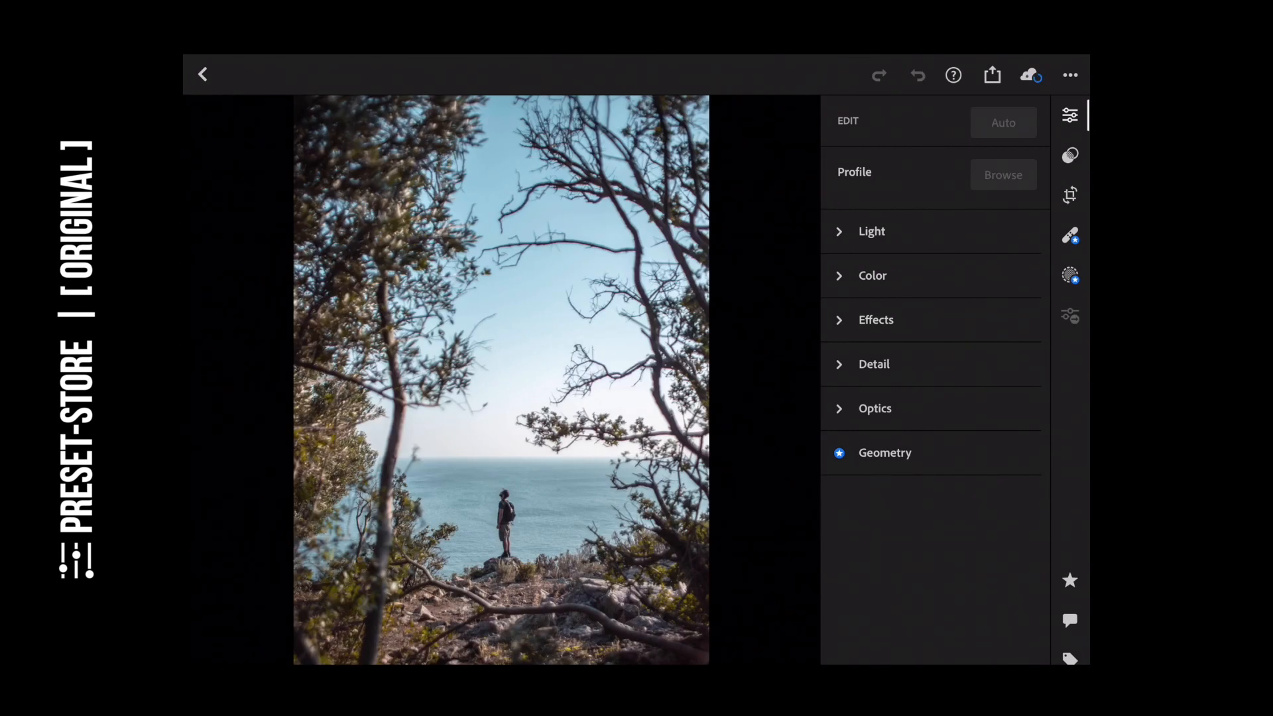
click(1070, 75)
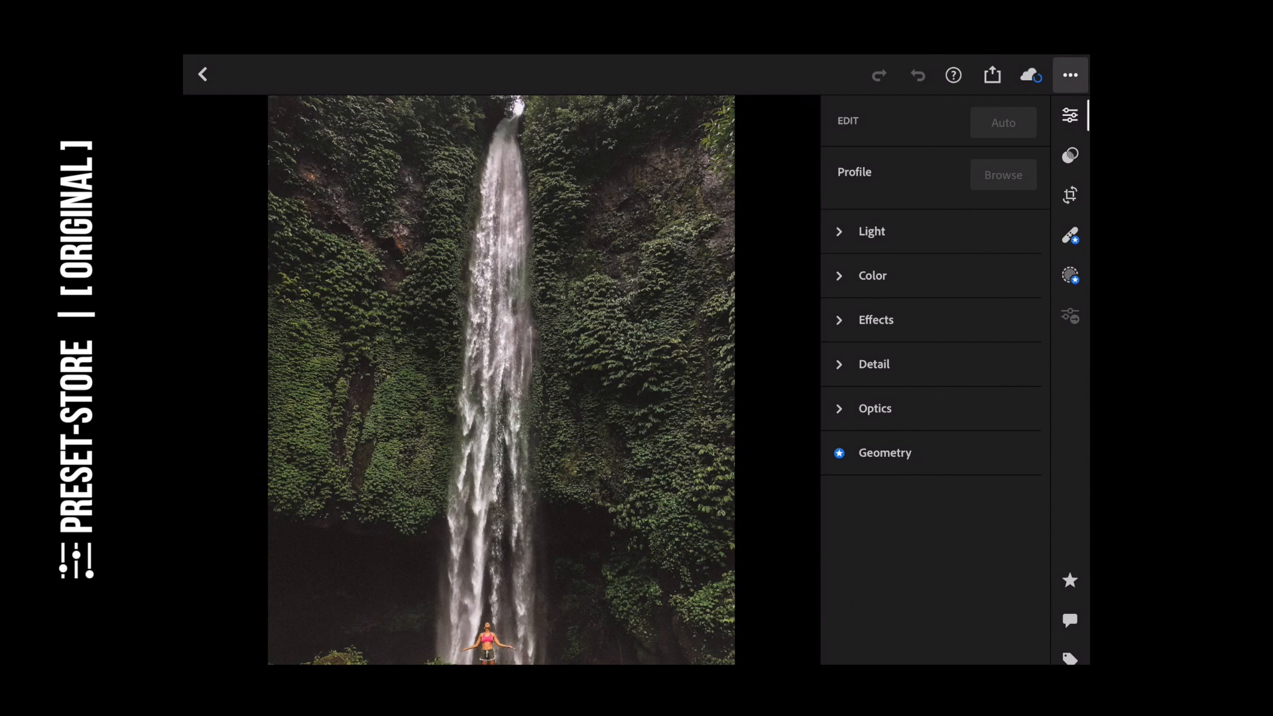
- Paste the copied pool settings onto the waterfall and forest portrait photos via •••
click(1070, 75)
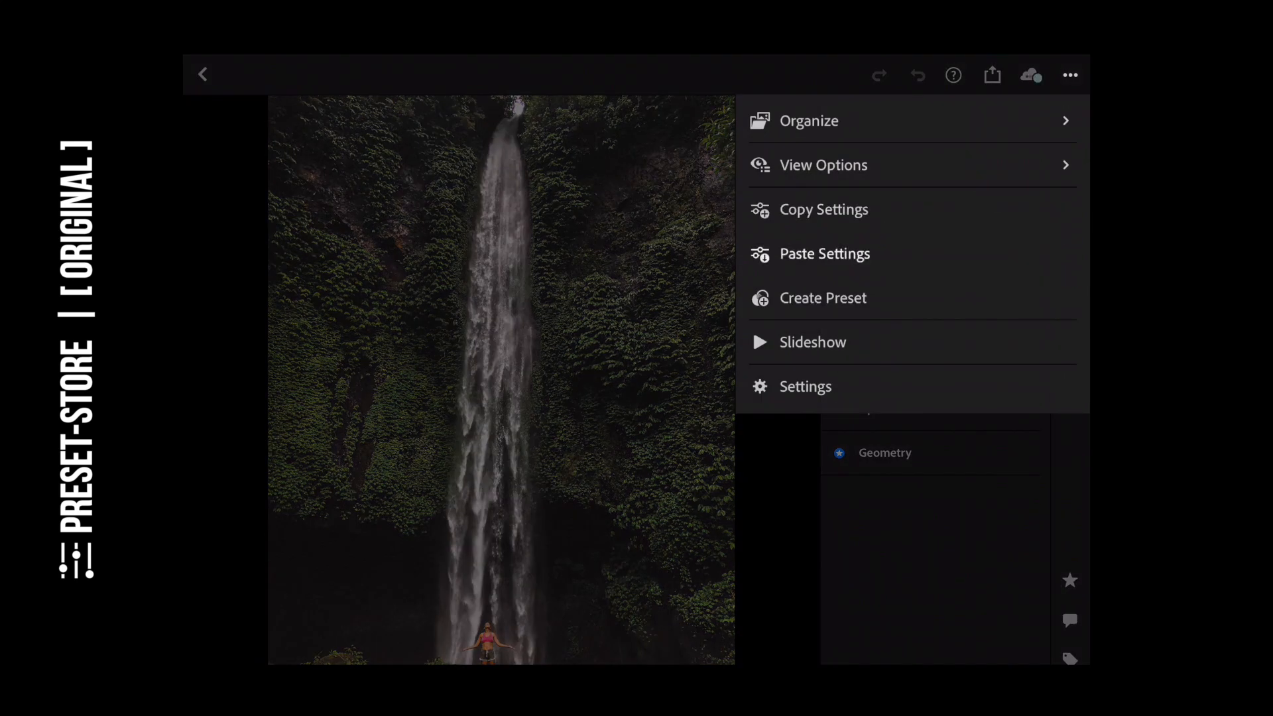
click(1069, 74)
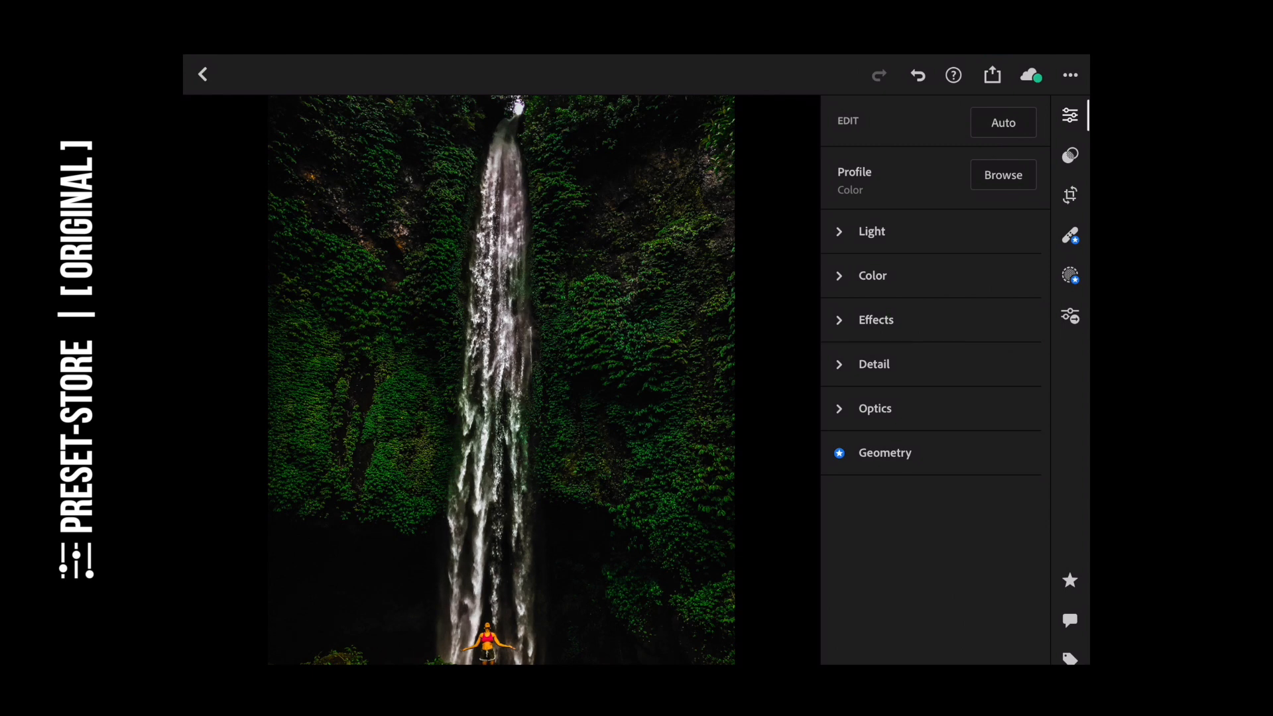
click(1070, 74)
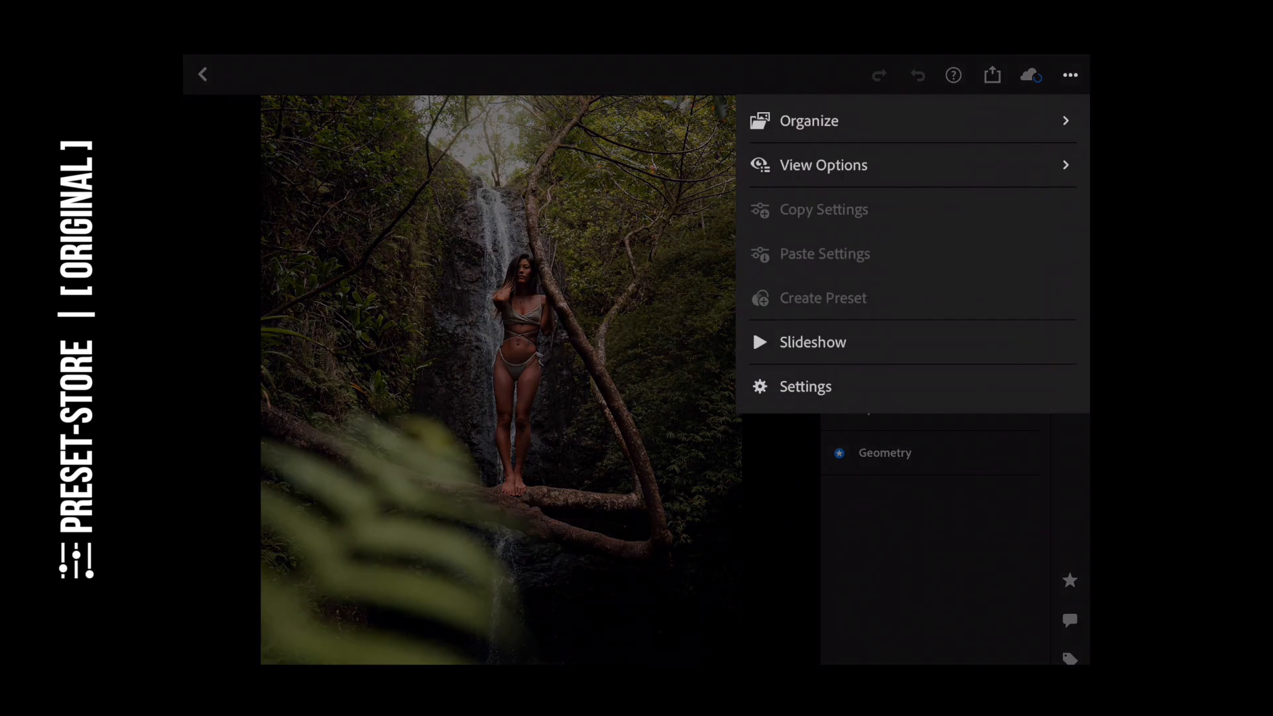
click(1070, 75)
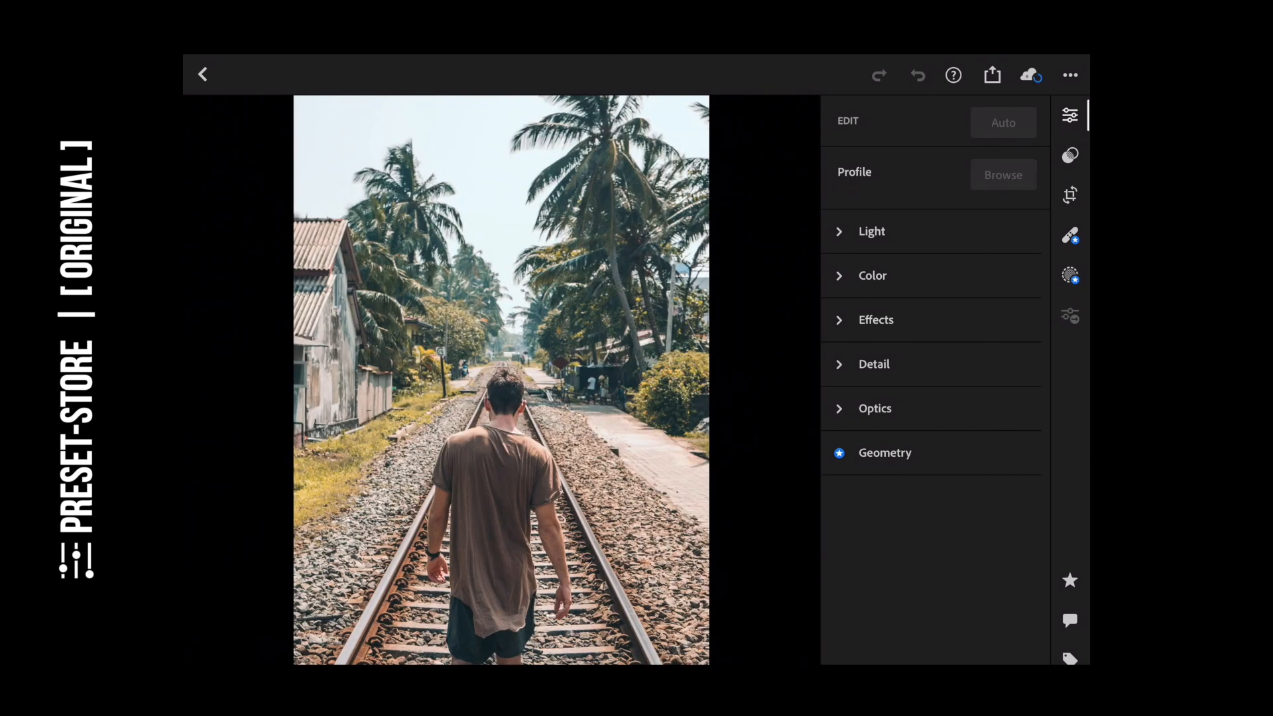
- Paste the pool settings onto the railway photo and go back to All Photos
click(1069, 75)
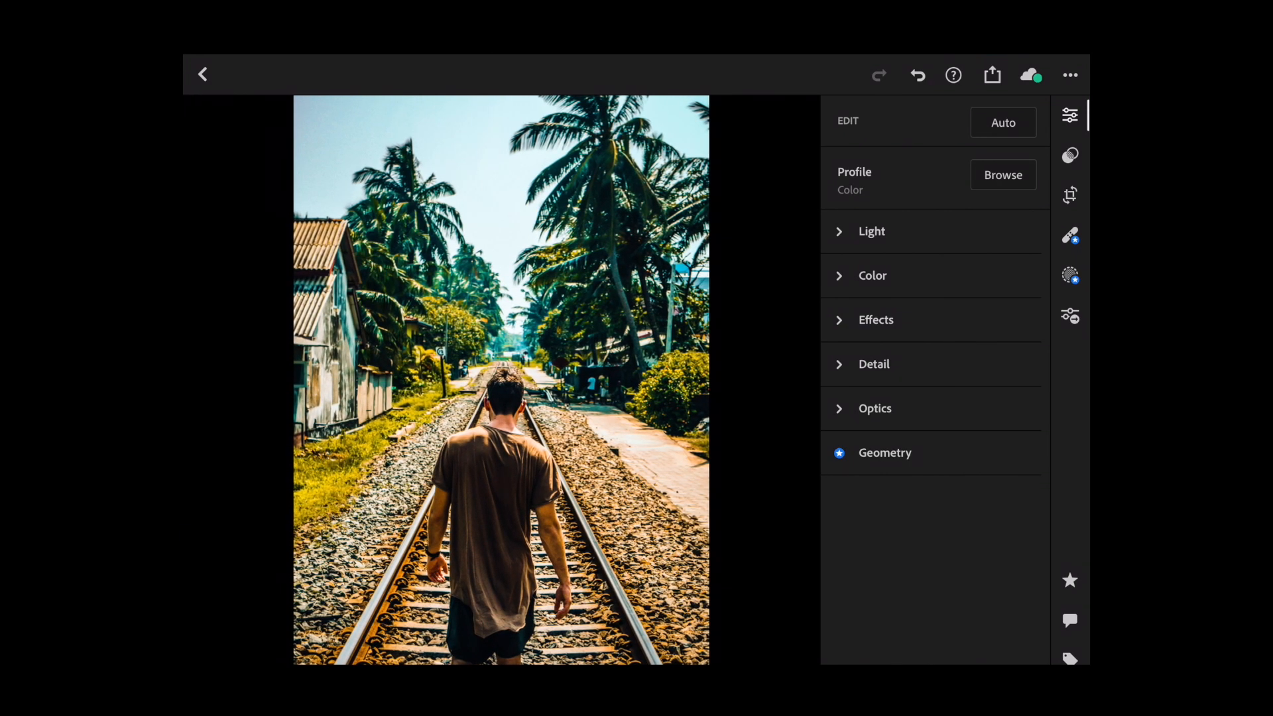
click(202, 74)
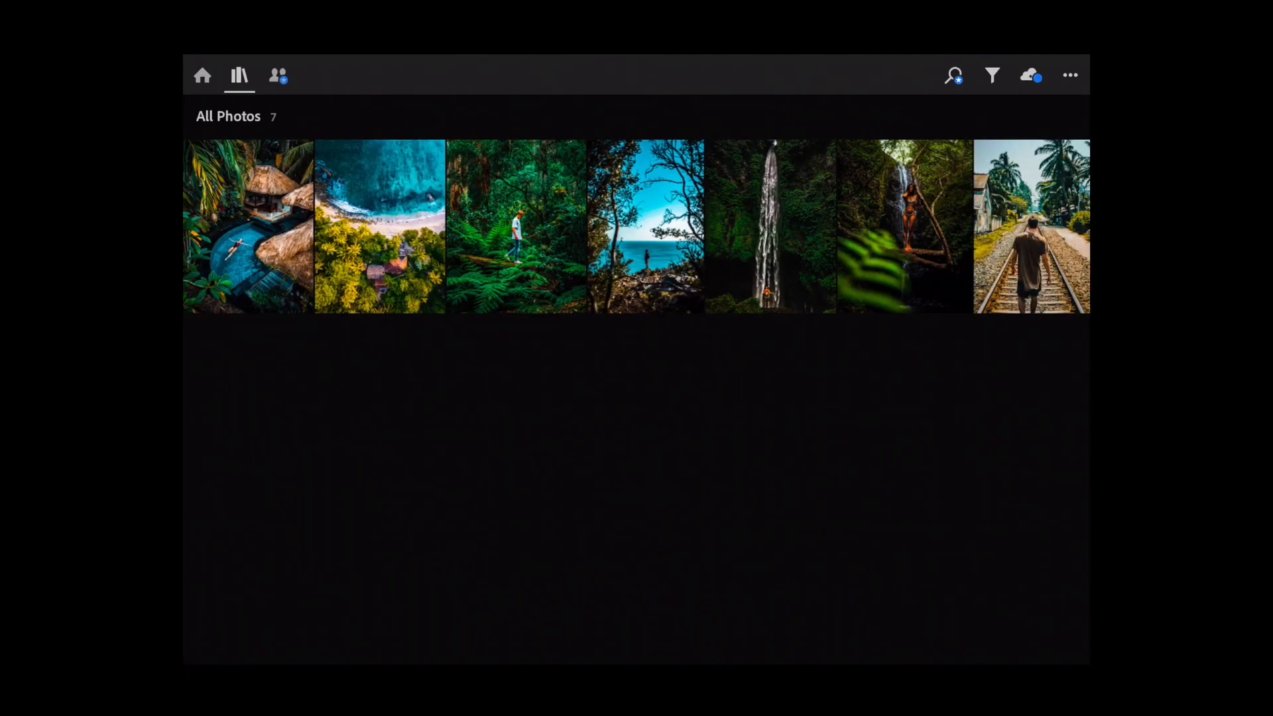